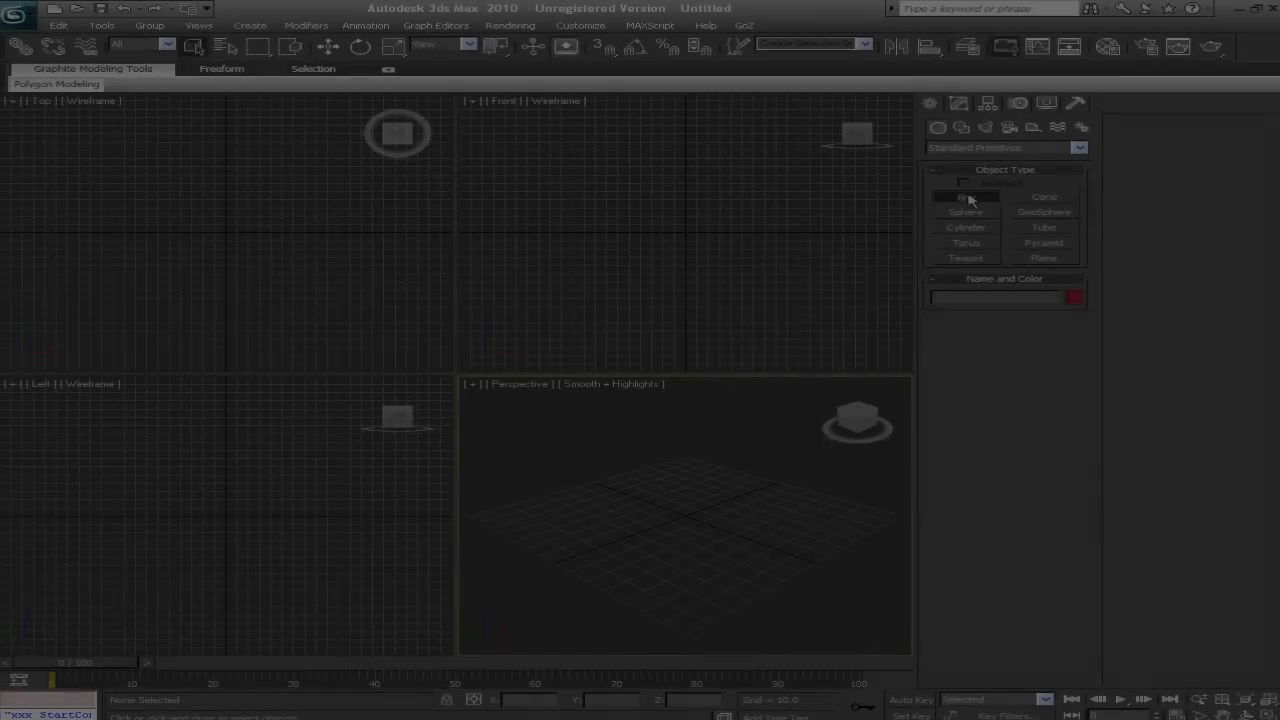
Create a Box primitive via Keyboard Entry with length, width and height of 10
click(966, 196)
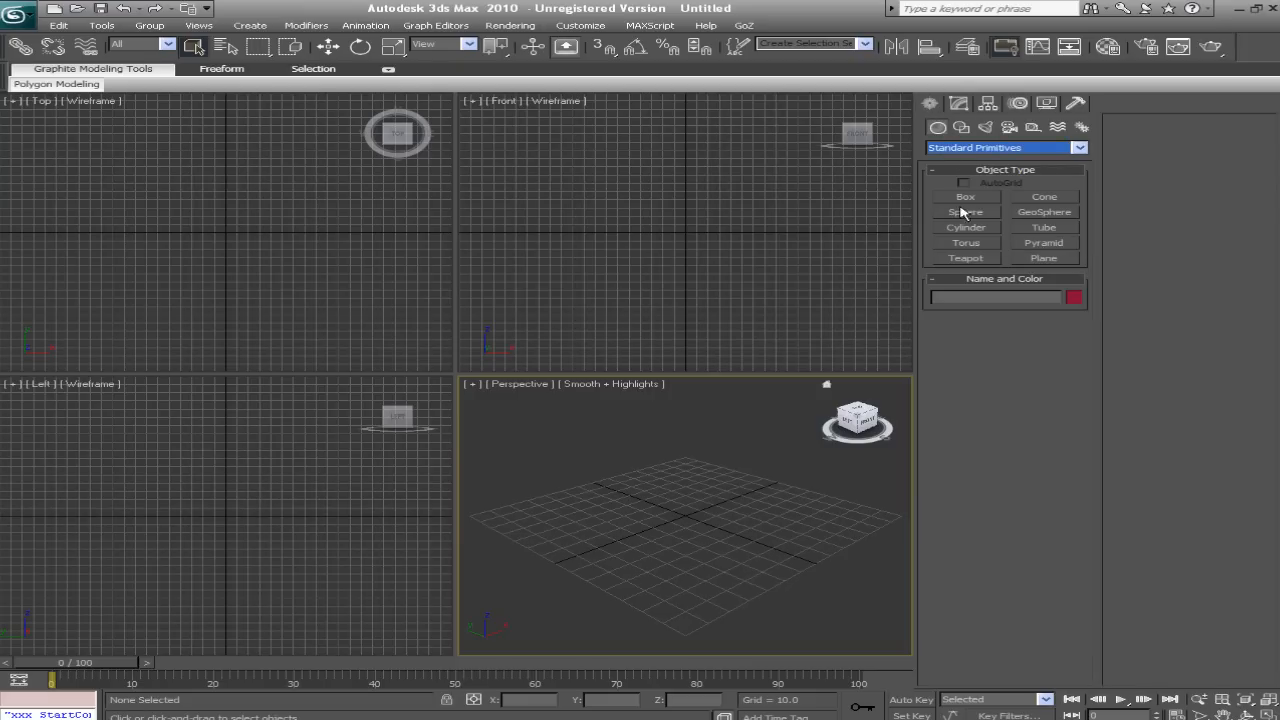
click(964, 196)
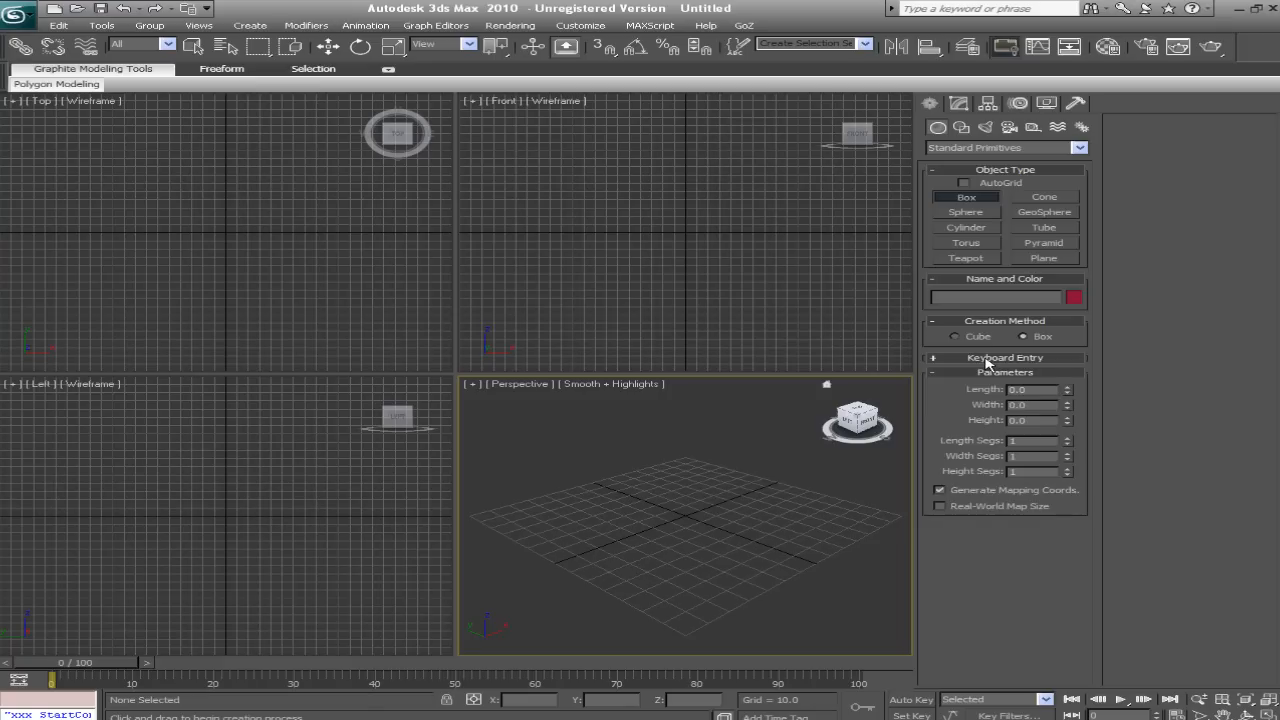
click(1004, 356)
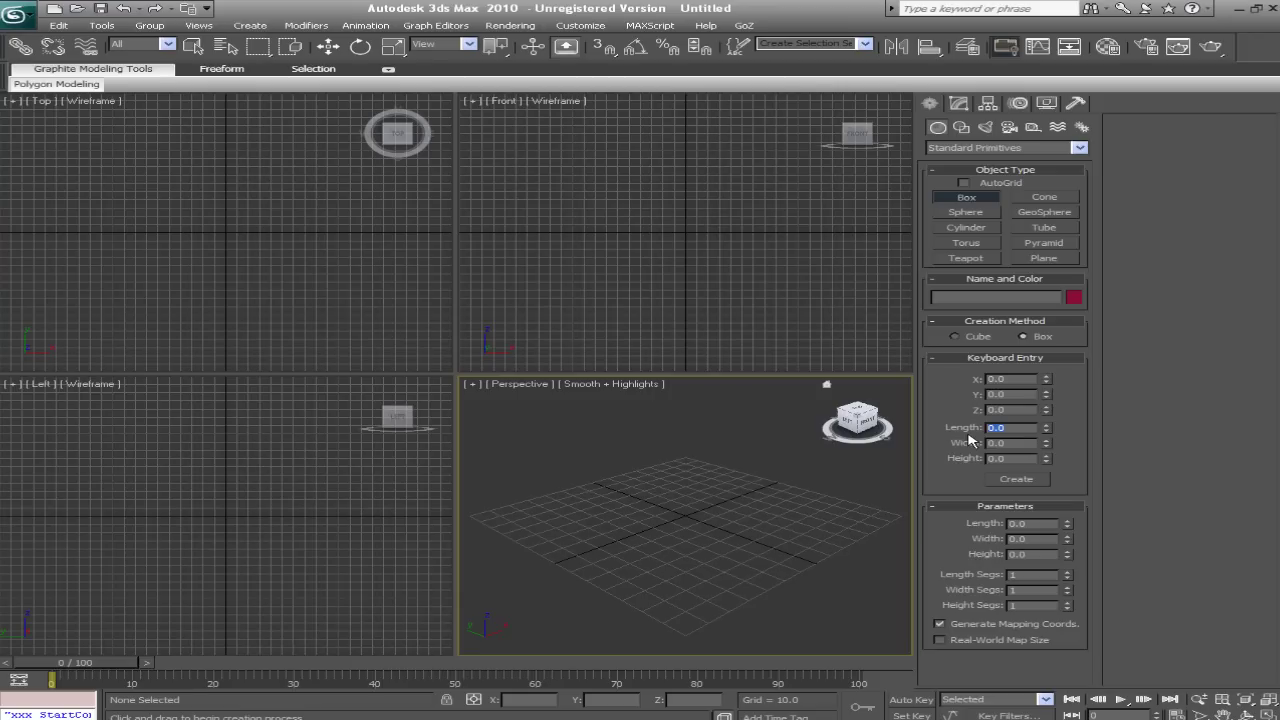
text(10)
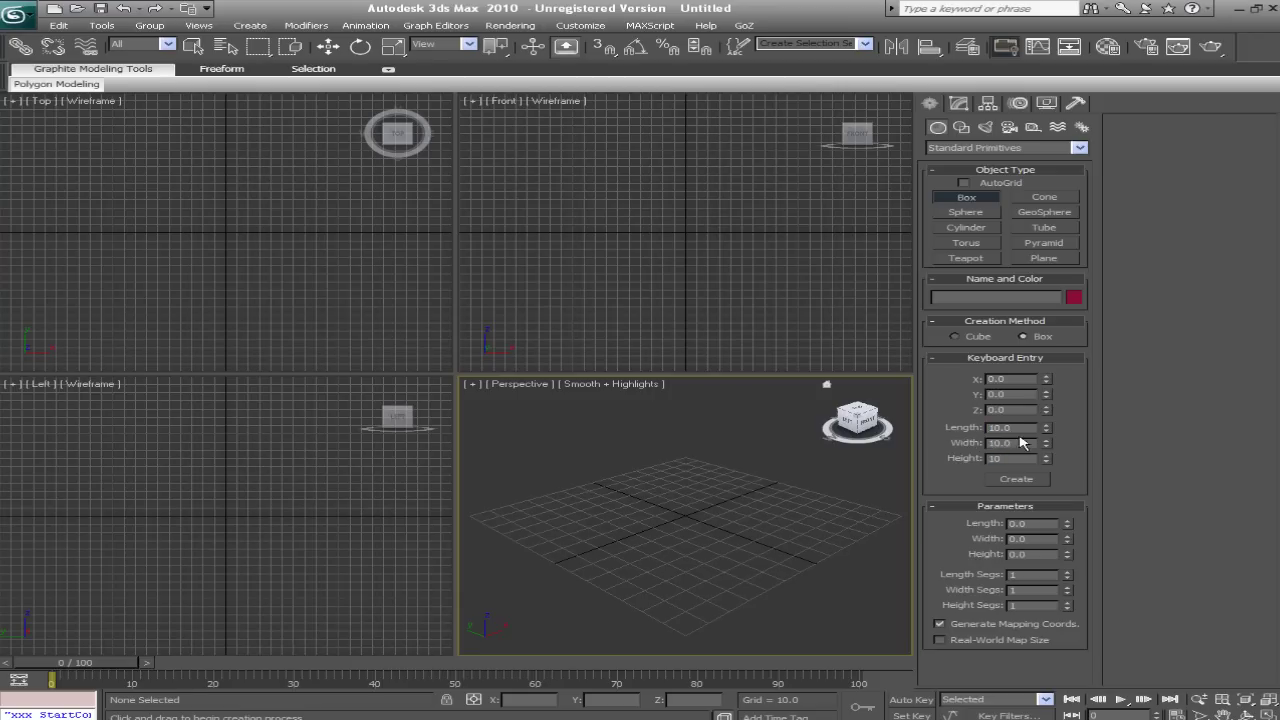
click(1016, 478)
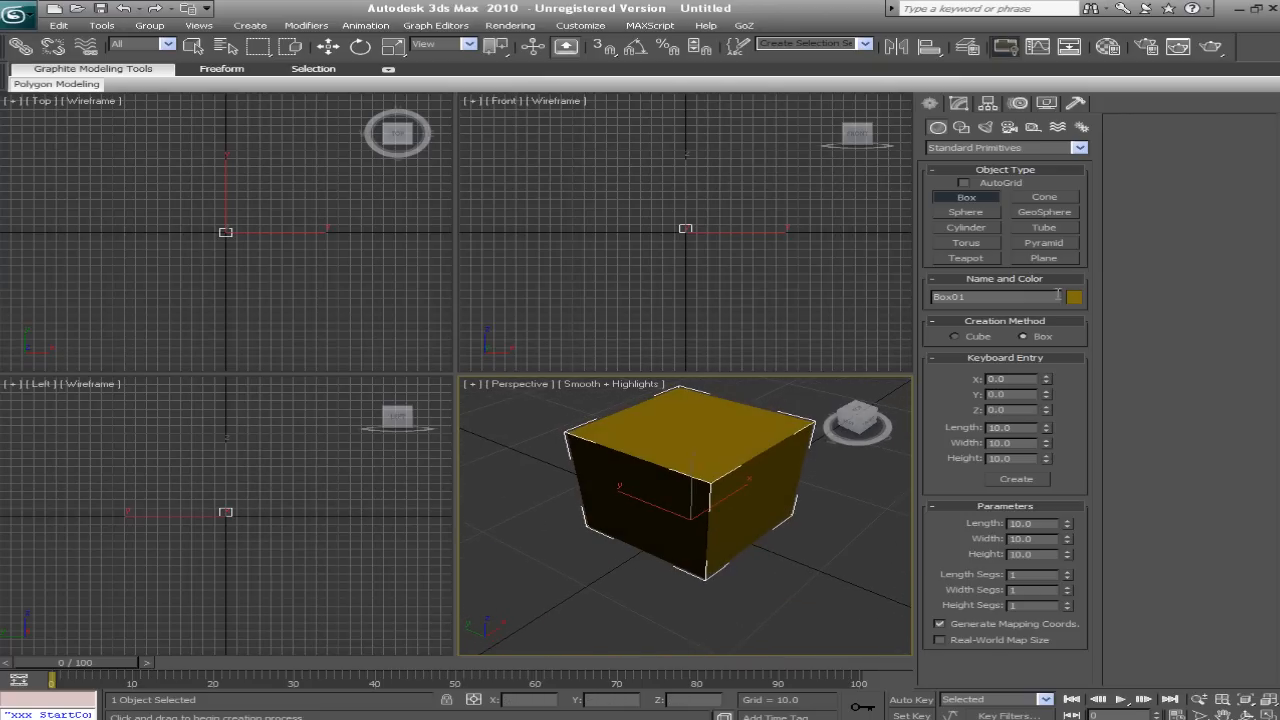
Change the box's object colour from yellow to light blue in the Object Color dialog
click(1072, 296)
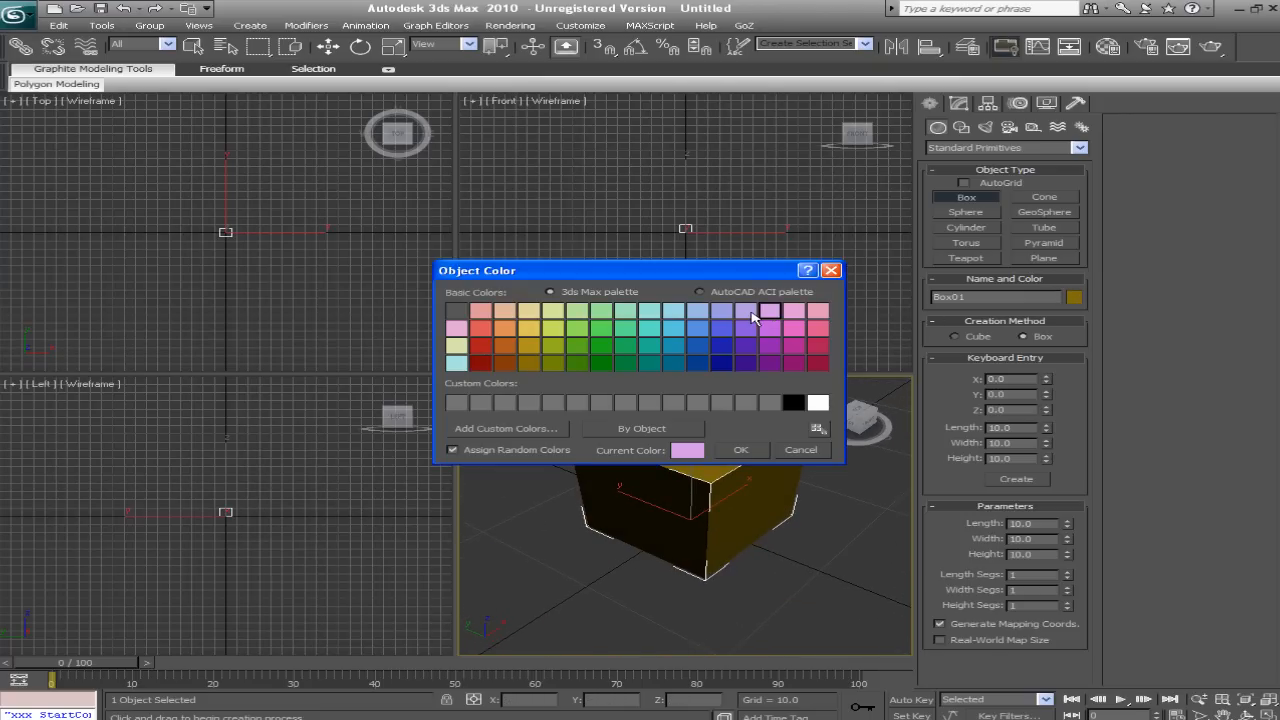
click(672, 312)
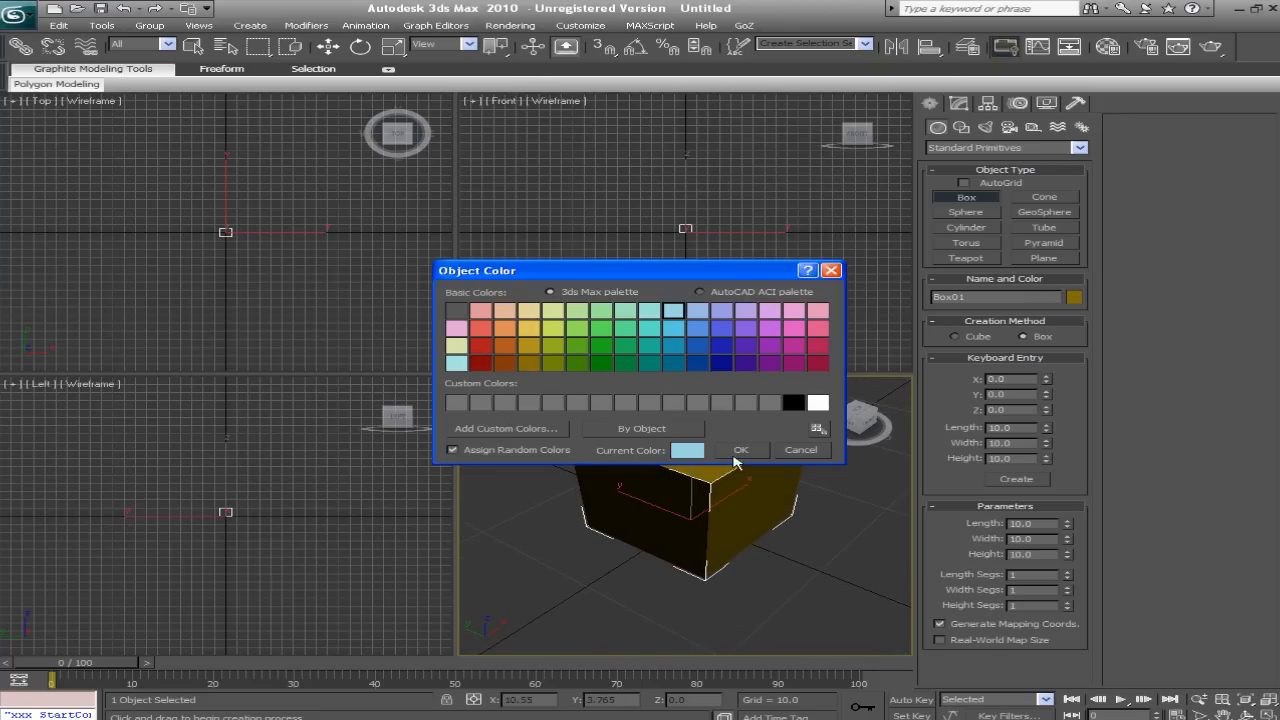
click(740, 450)
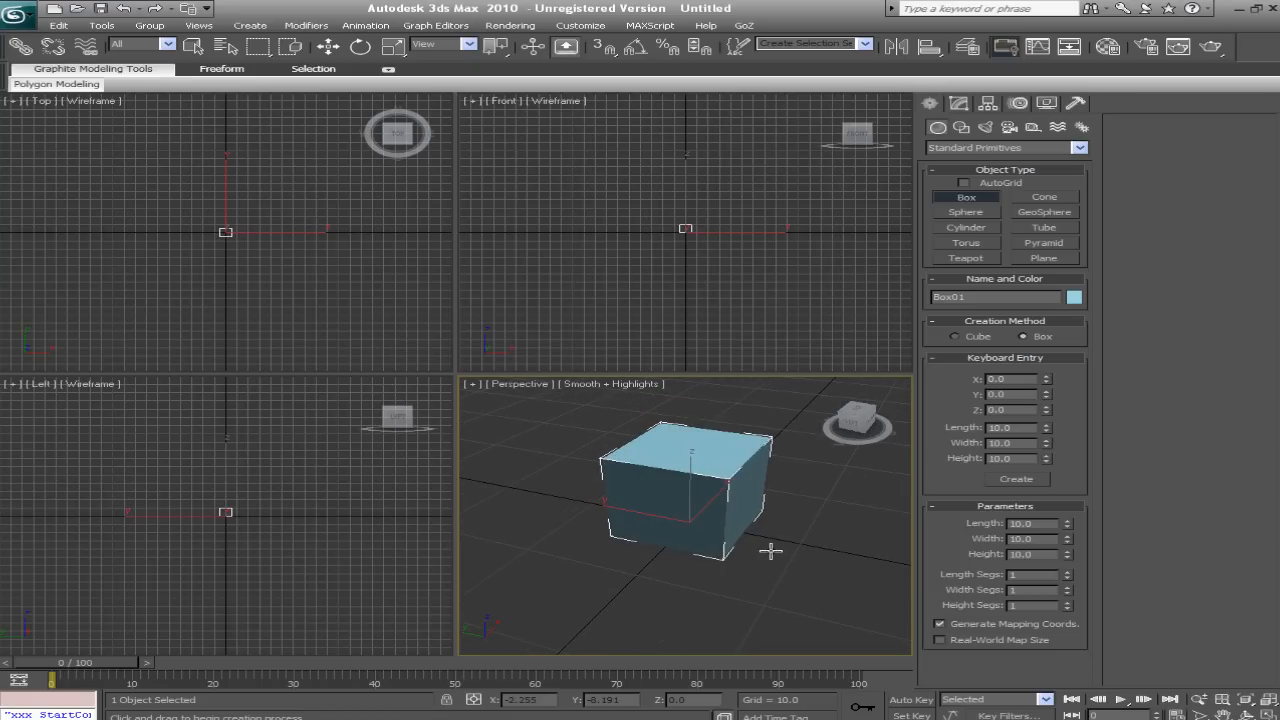
mouse_move(718, 482)
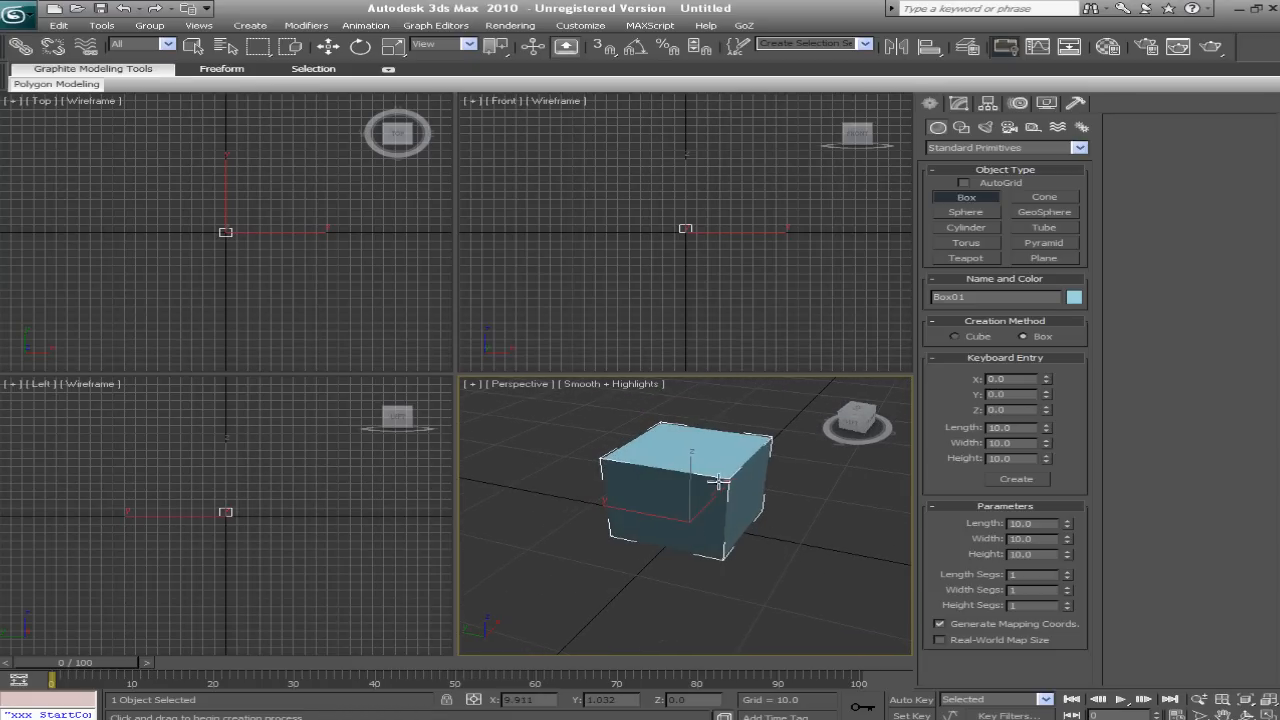
Convert the box to an Editable Poly from its right-click Convert To menu
right_click(684, 490)
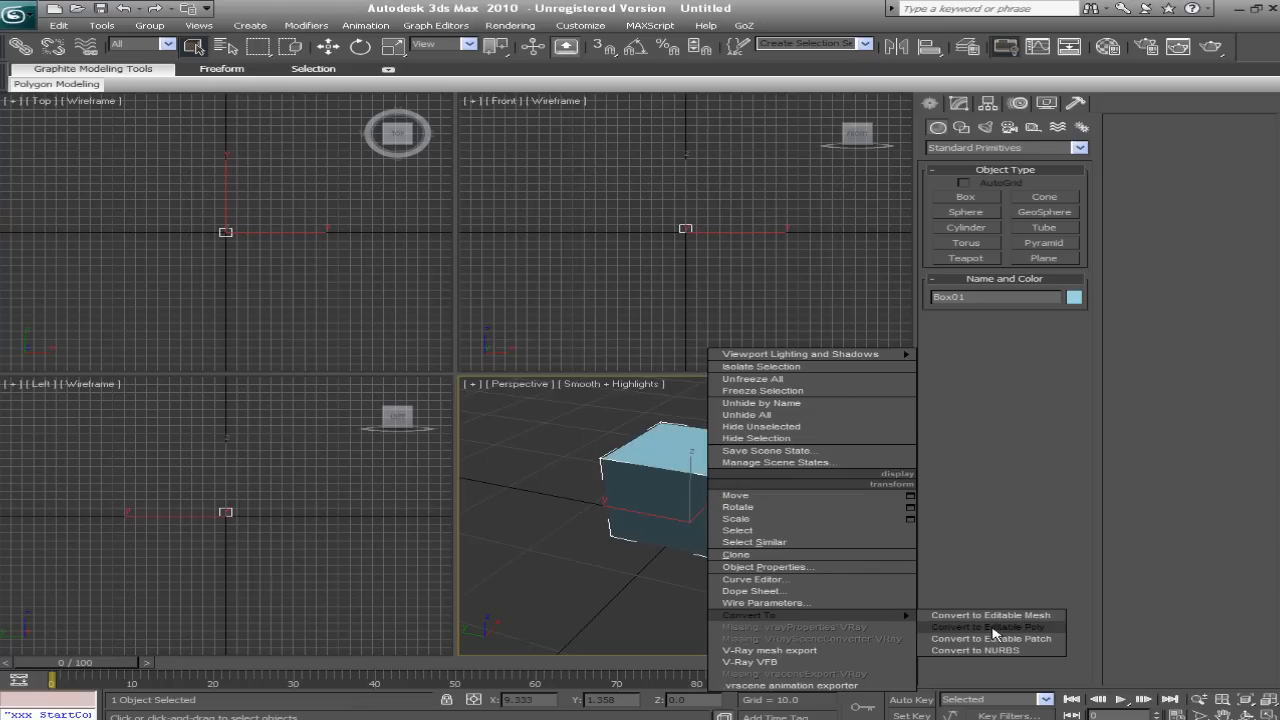
click(988, 628)
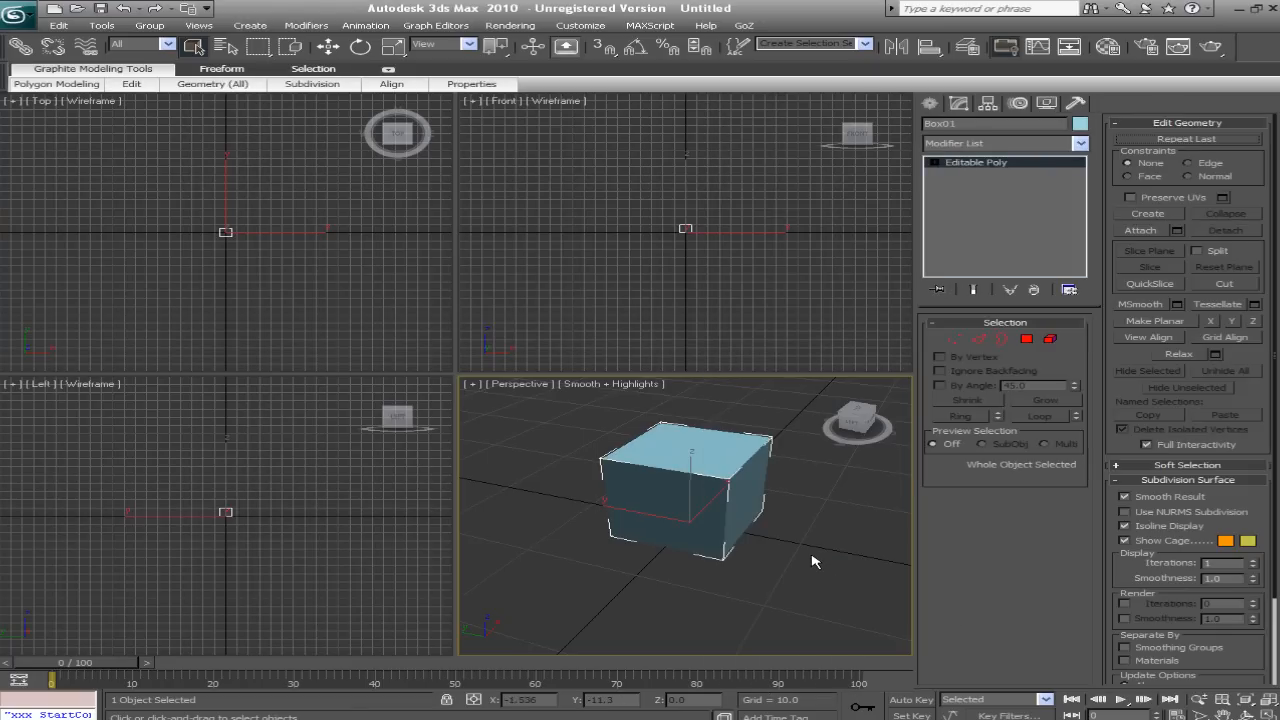
drag(816, 560, 684, 536)
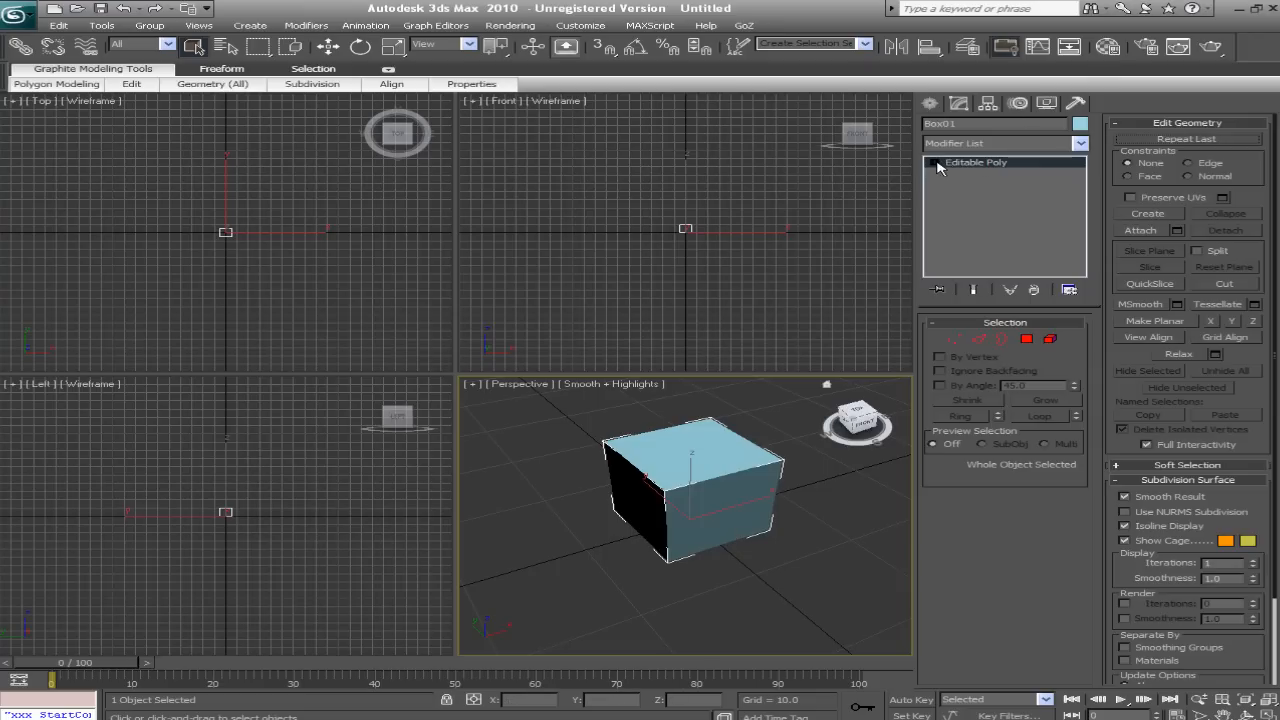
mouse_move(912, 162)
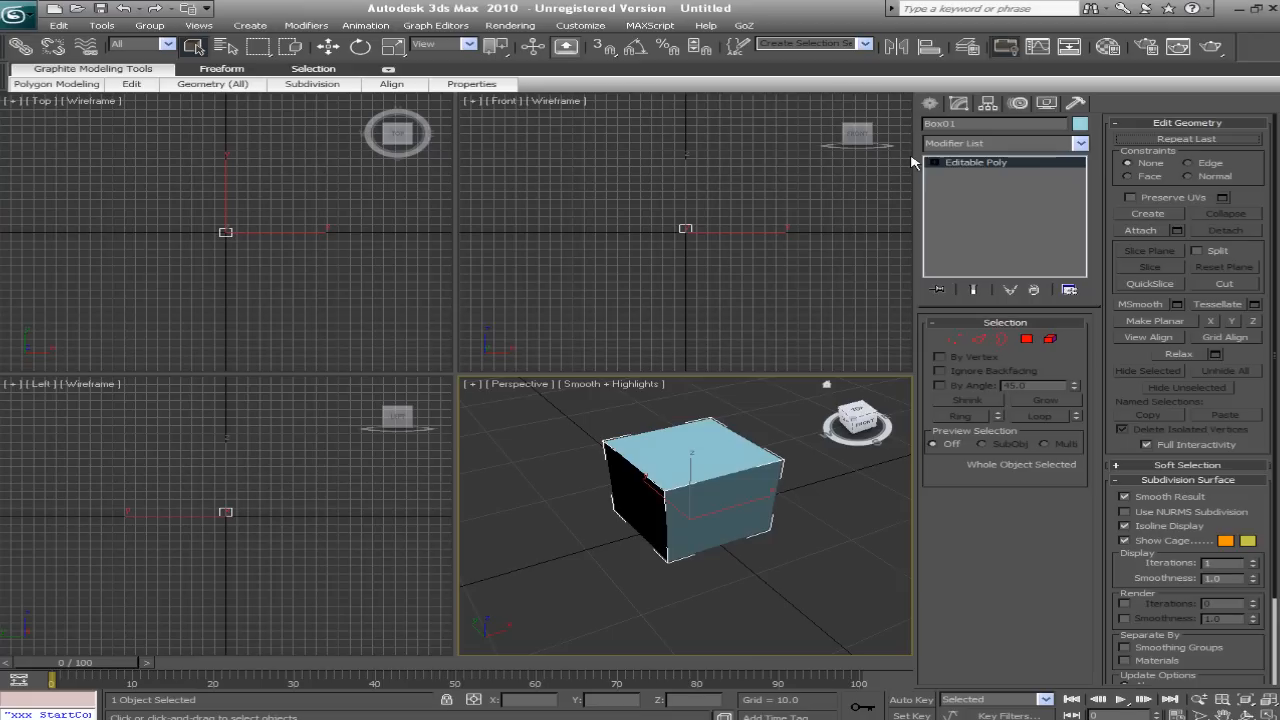
mouse_move(938, 168)
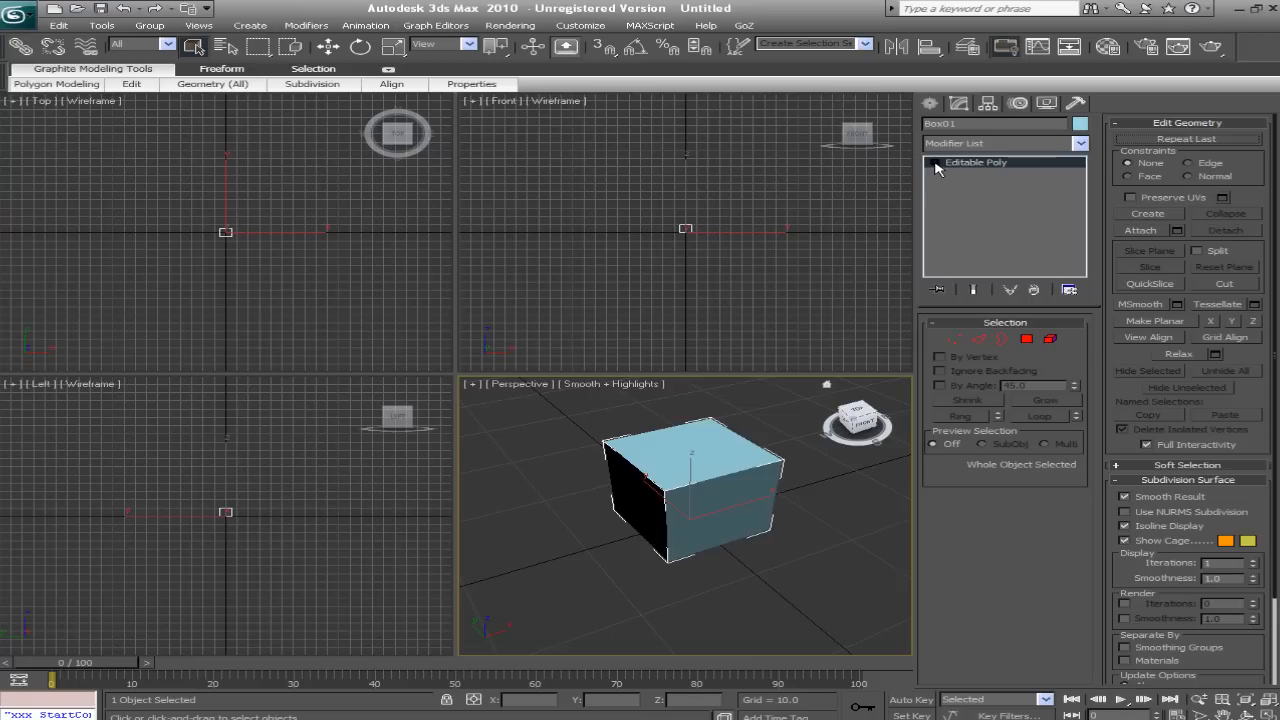
Enter Vertex sub-object mode and drag corner vertices of the box out of place
click(934, 162)
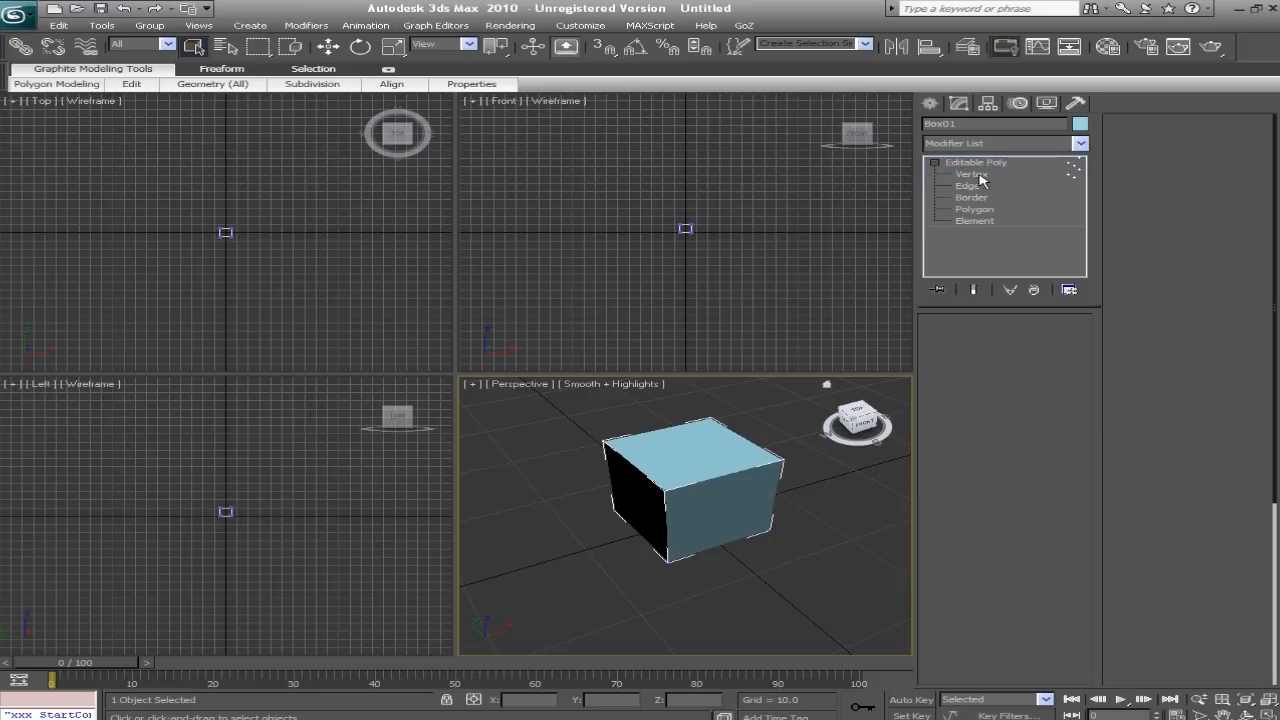
click(972, 172)
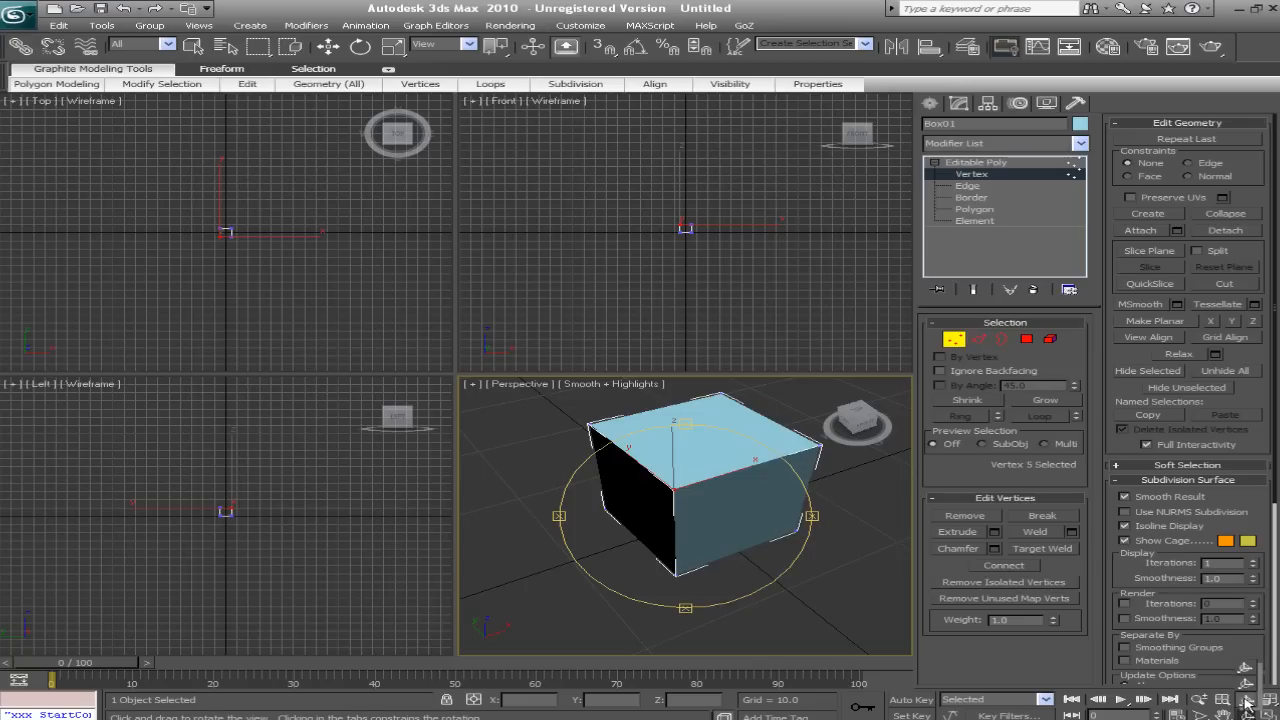
mouse_move(664, 548)
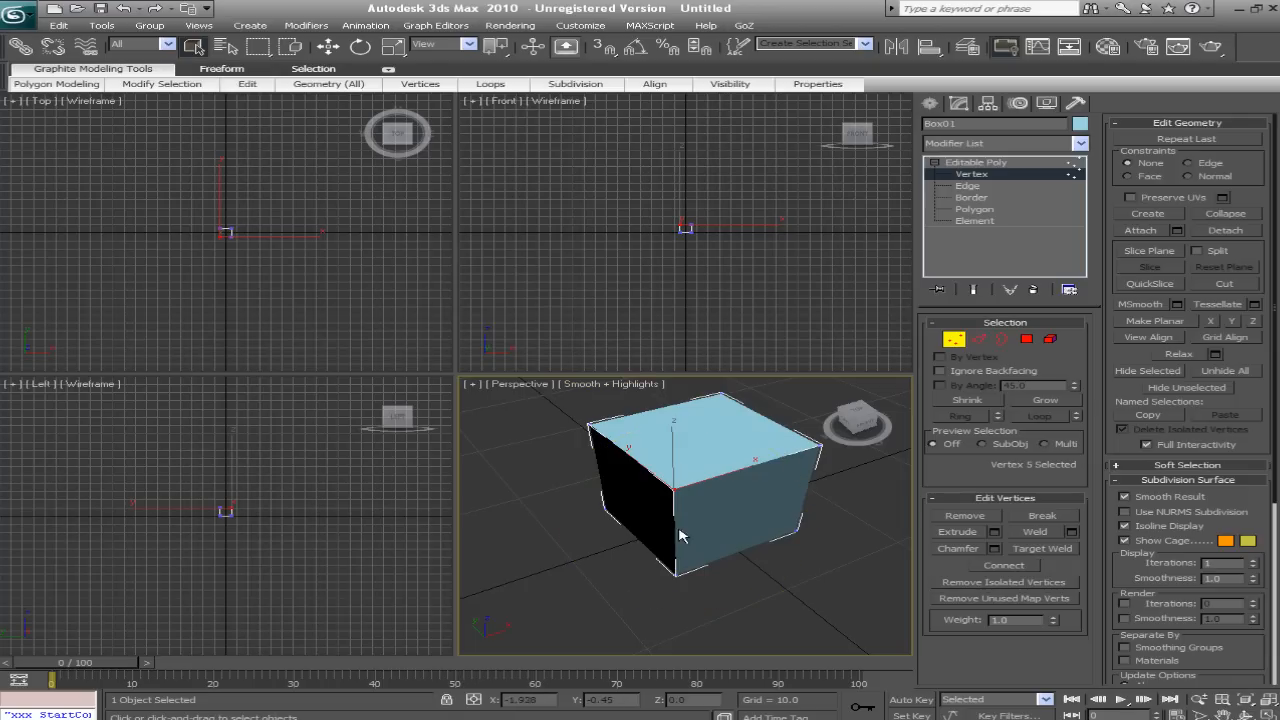
drag(680, 536, 676, 596)
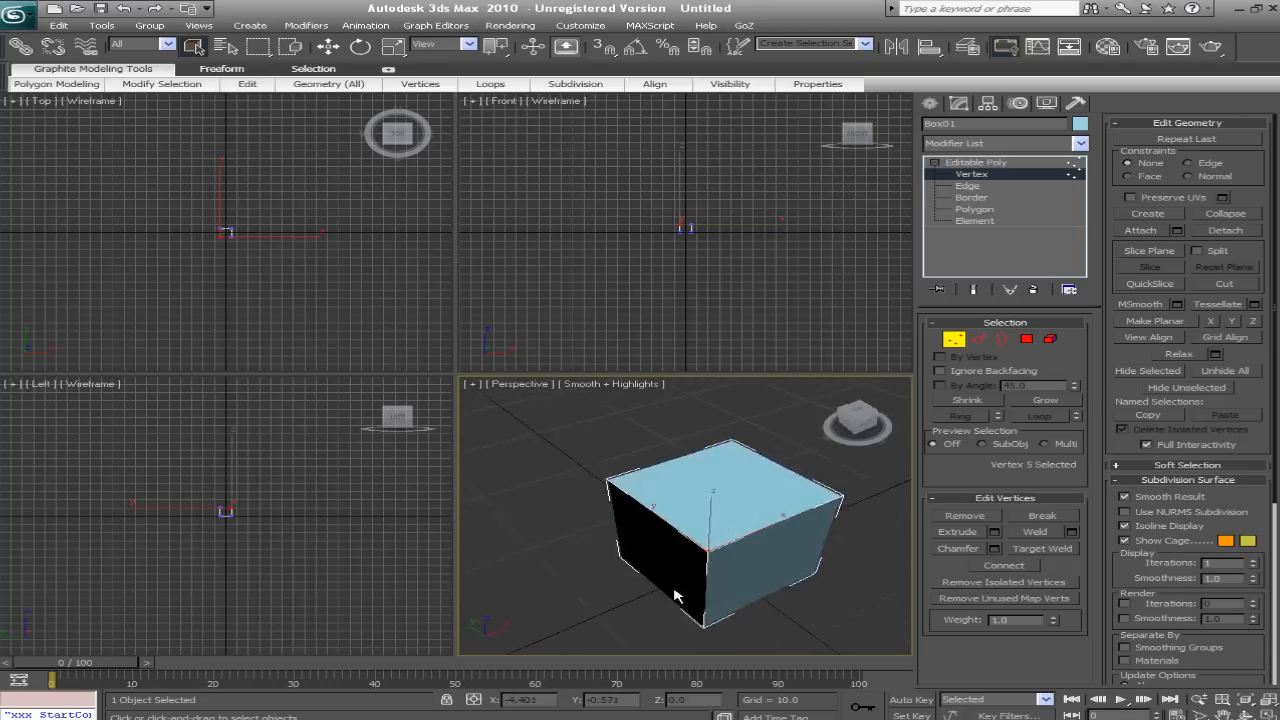
drag(680, 596, 856, 556)
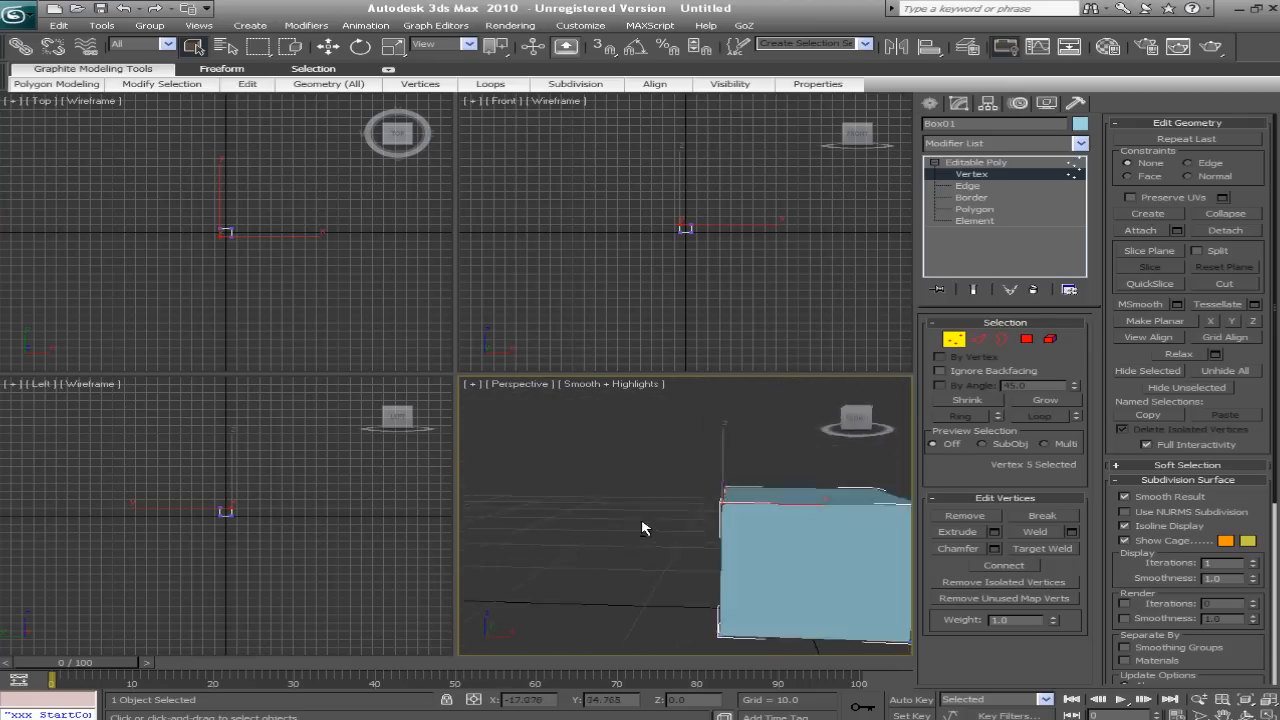
drag(640, 528, 760, 560)
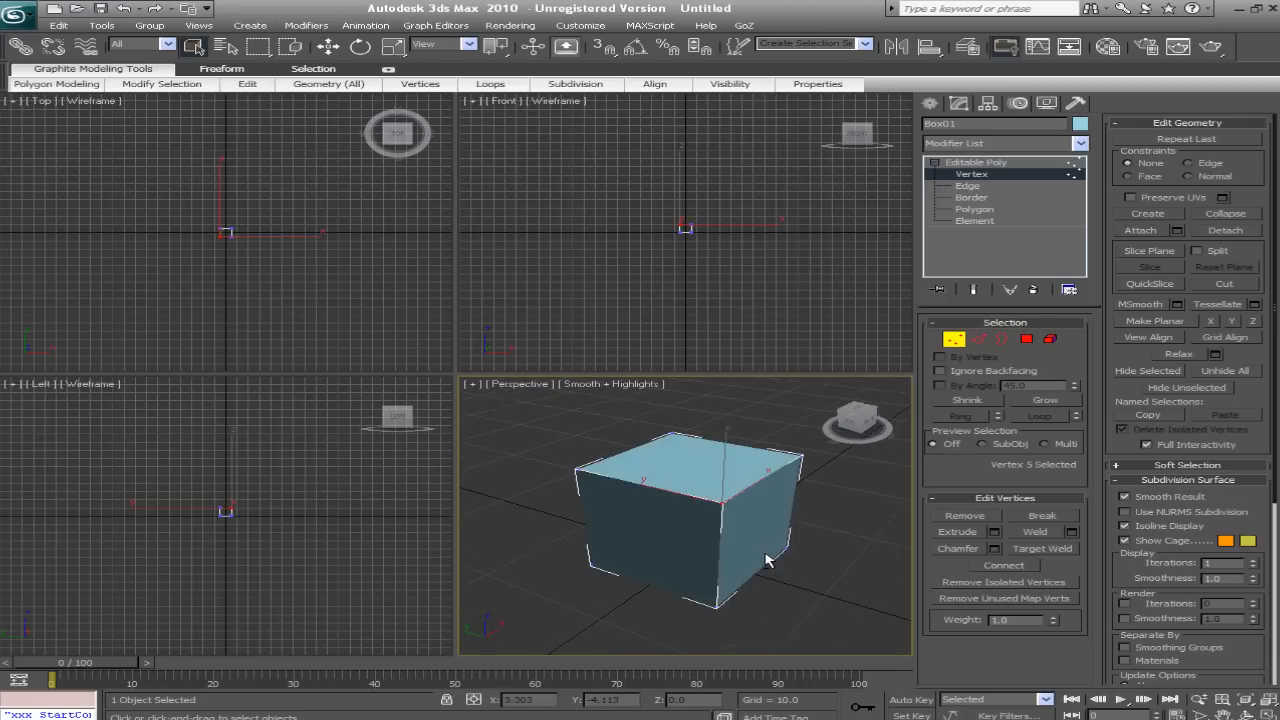
drag(770, 560, 670, 520)
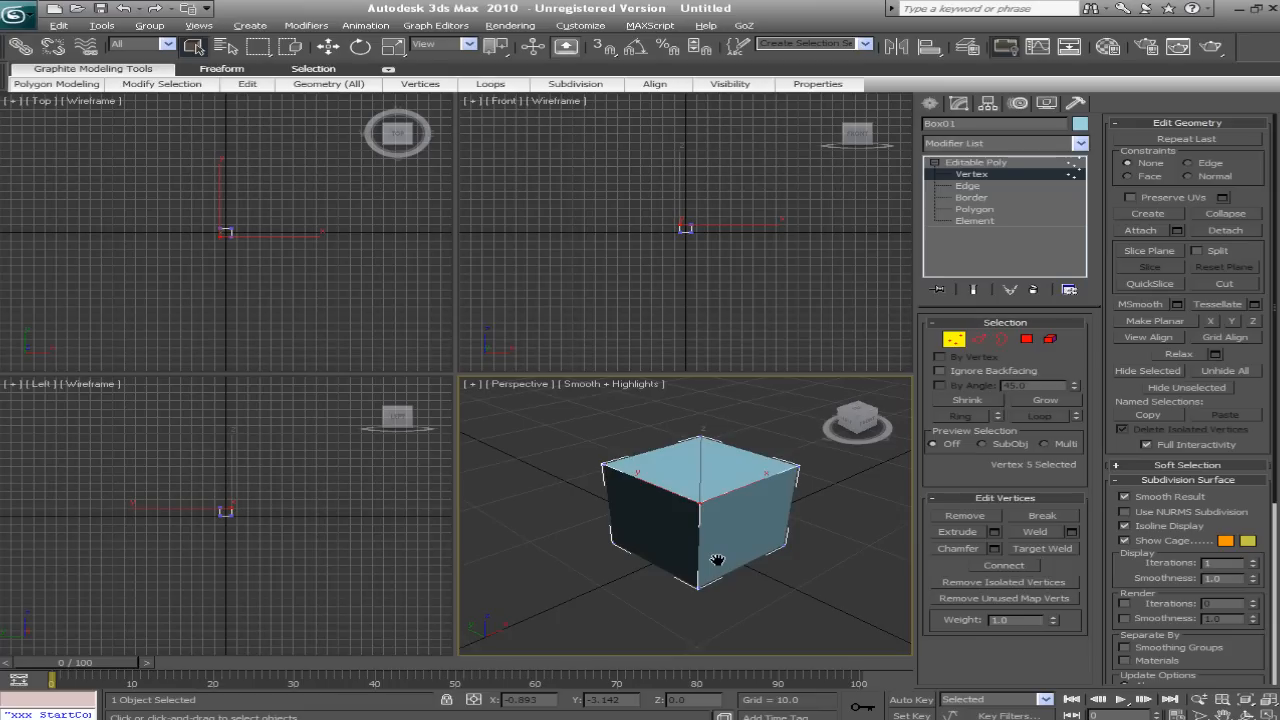
mouse_move(720, 564)
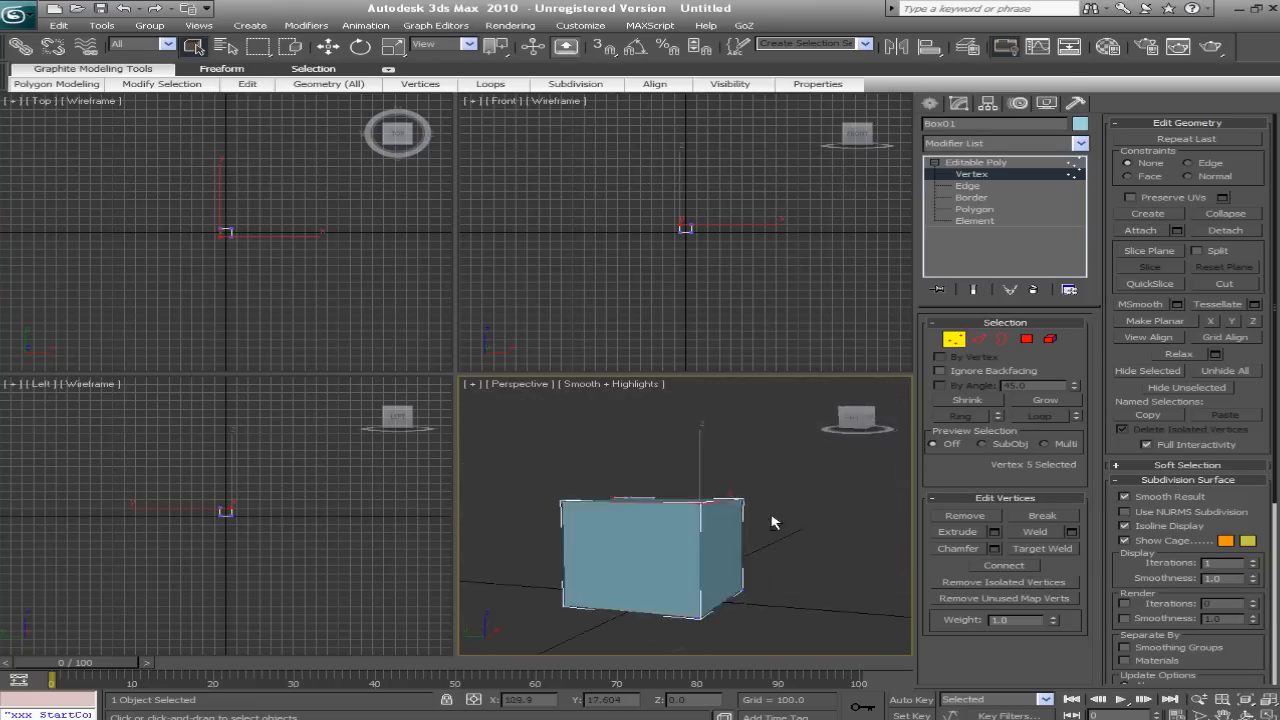
Pull more top corner vertices outward so the box becomes visibly distorted
drag(770, 520, 700, 570)
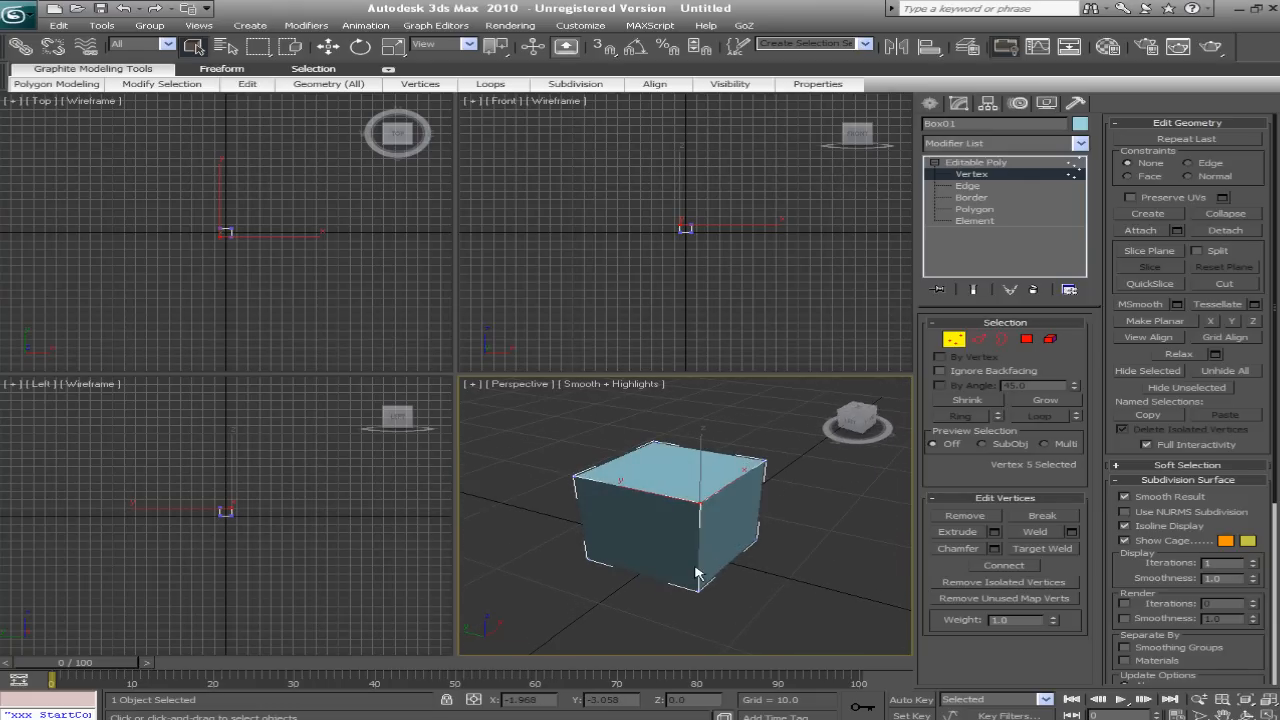
mouse_move(716, 578)
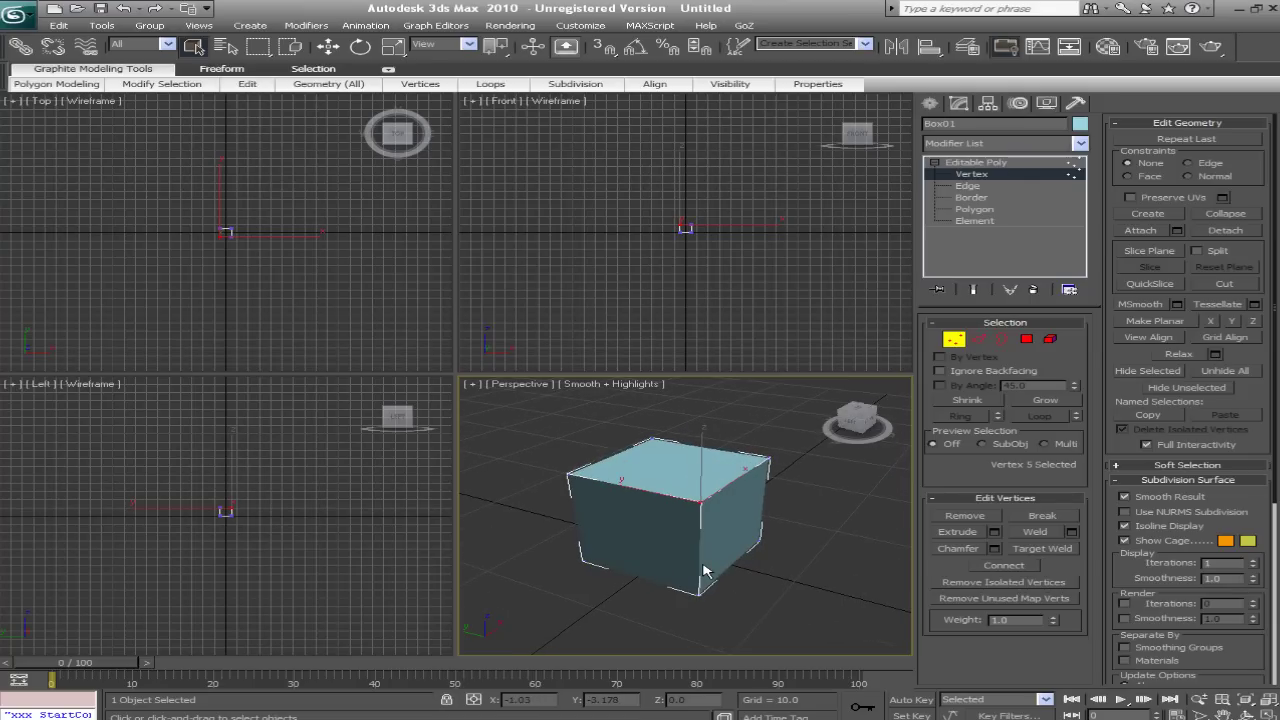
drag(700, 570, 716, 570)
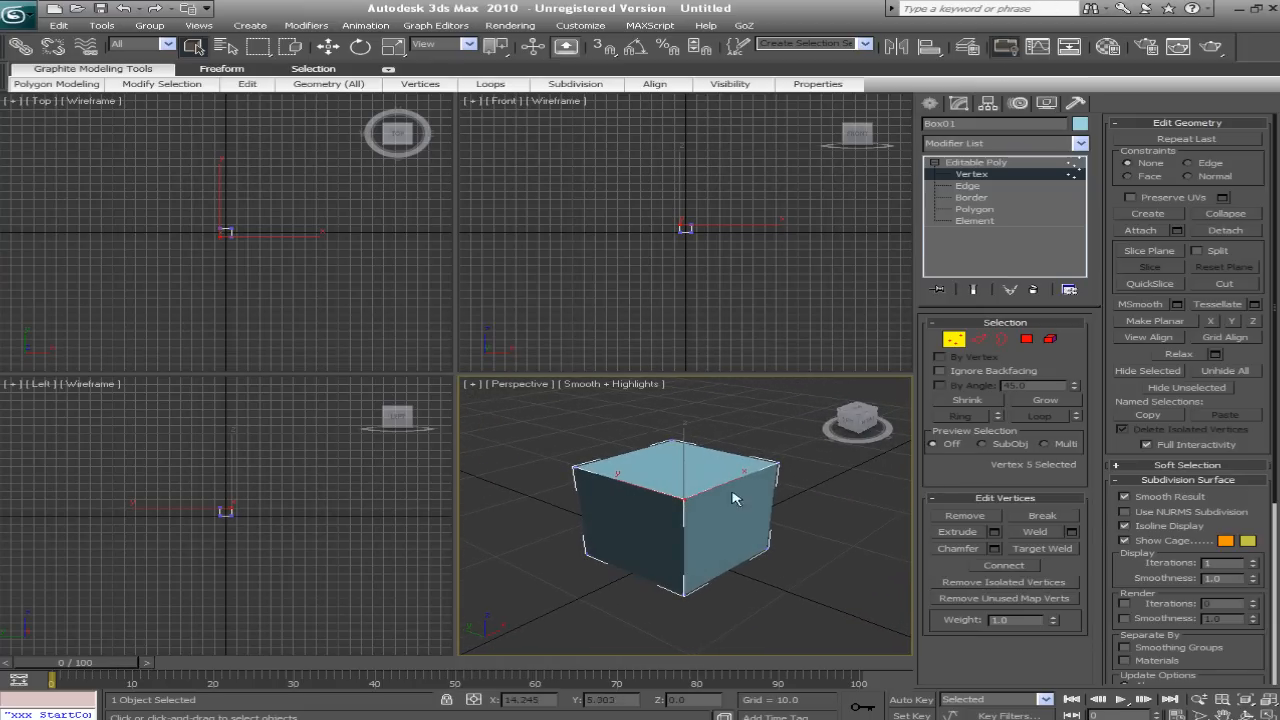
drag(736, 500, 724, 558)
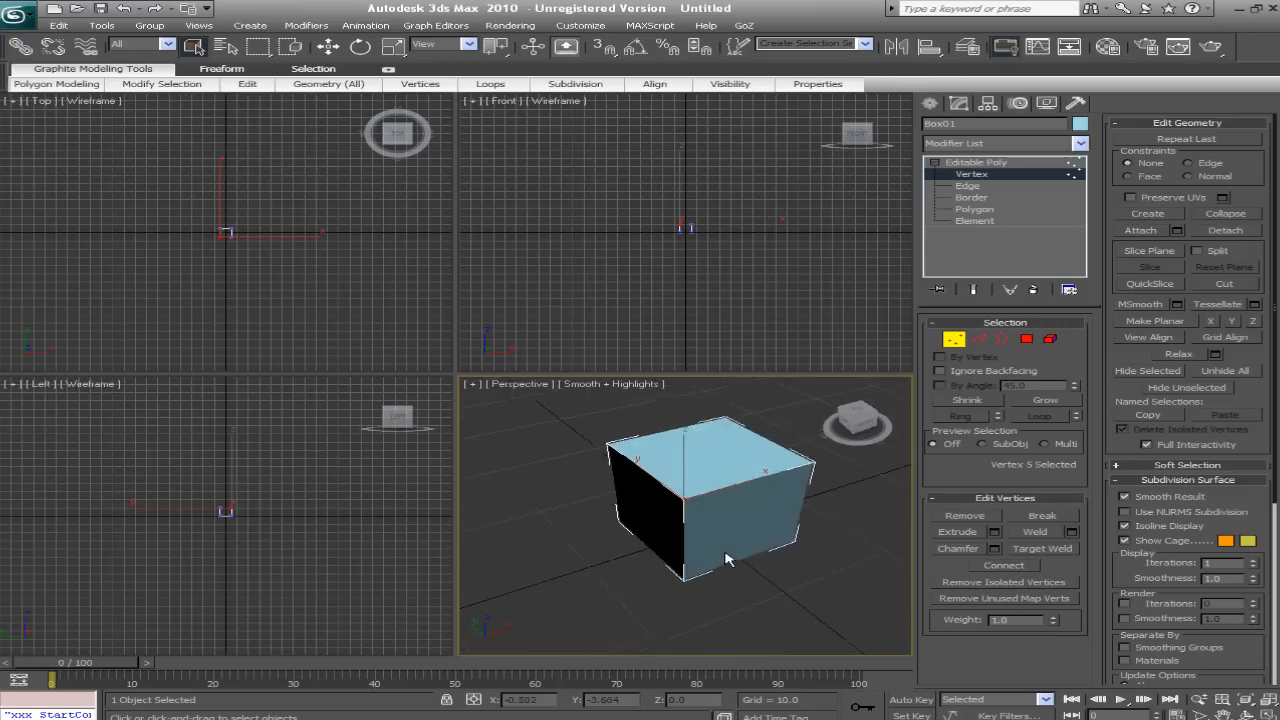
drag(728, 558, 762, 568)
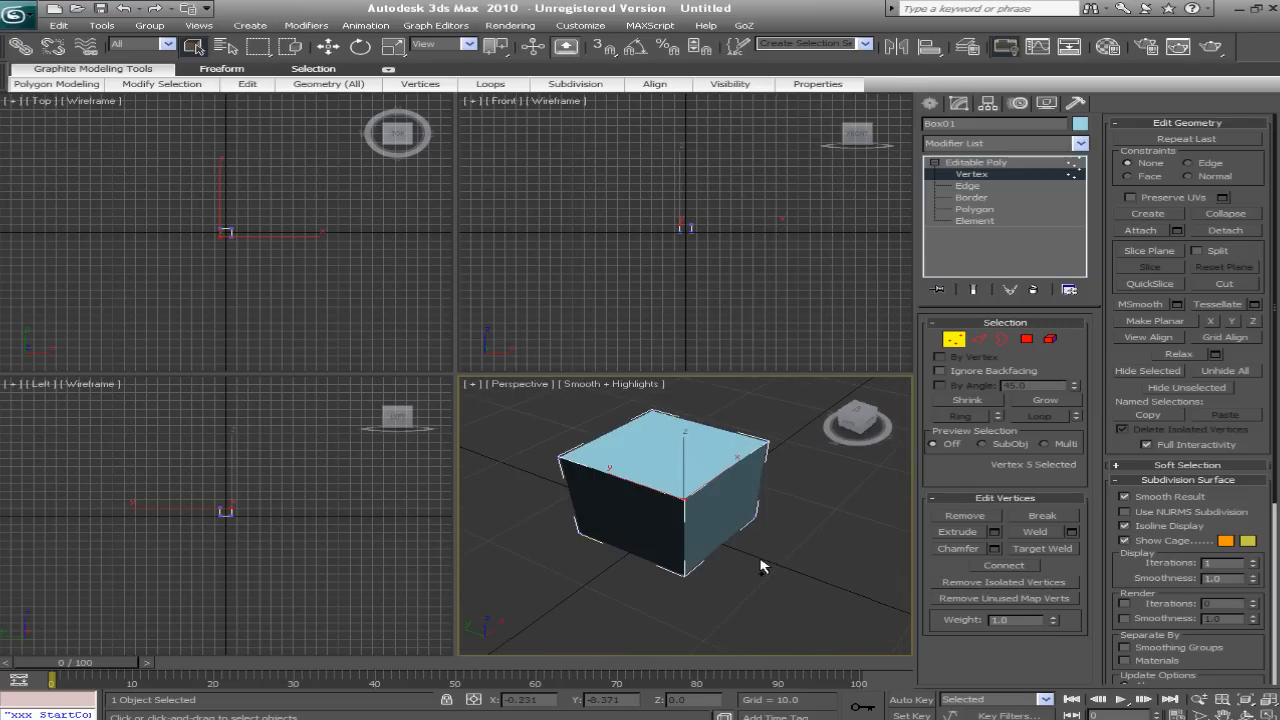
drag(760, 564, 690, 544)
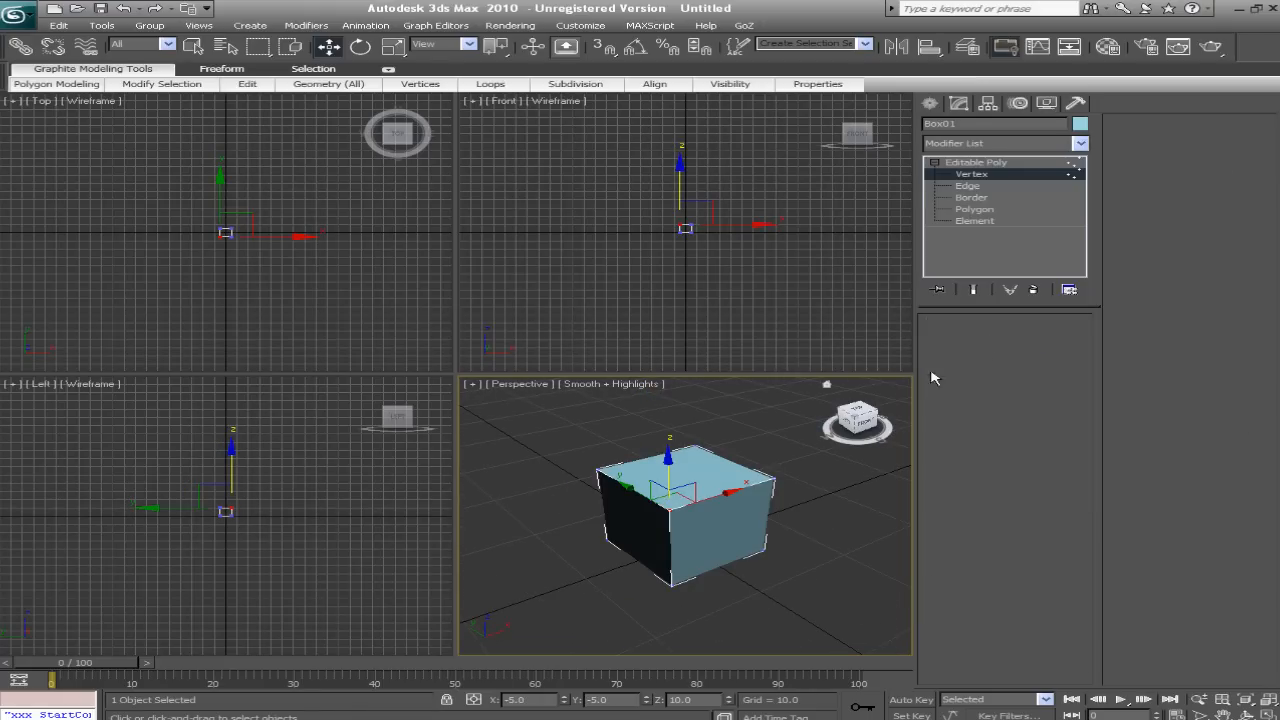
Switch the restored cube to Edge sub-object mode
click(968, 184)
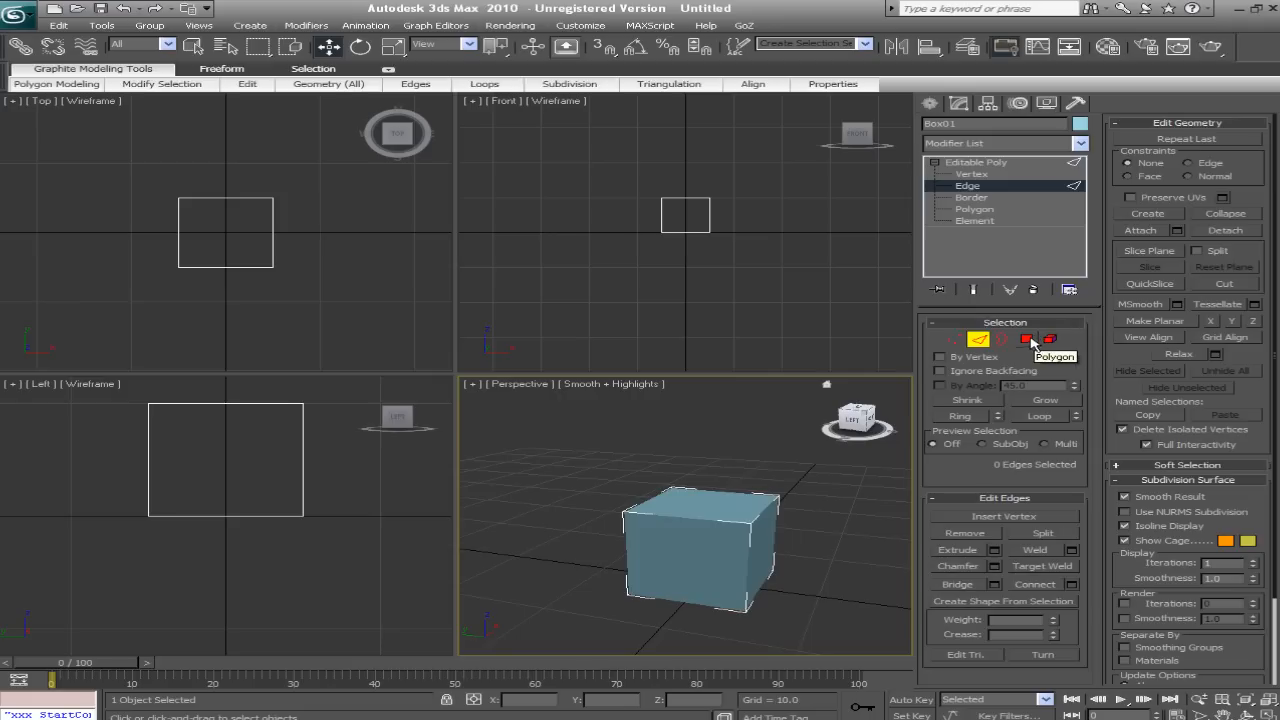
mouse_move(964, 210)
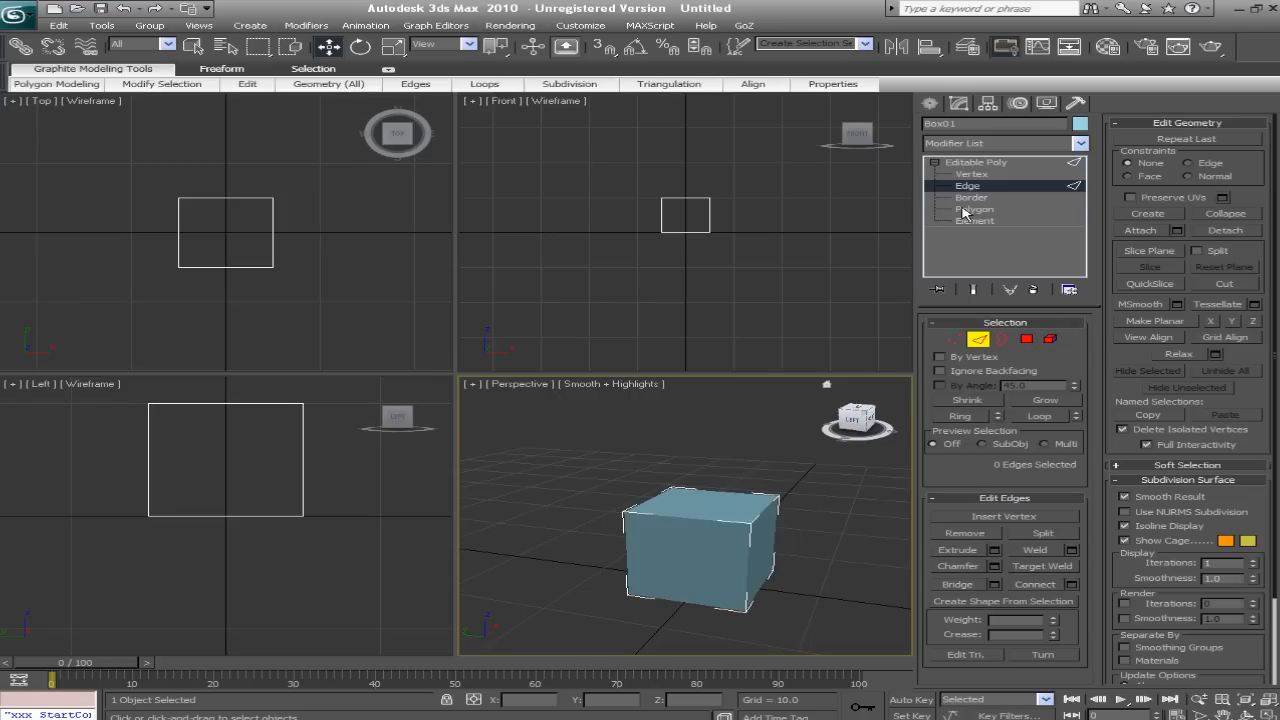
Enter Polygon mode and delete the box's top face, leaving it open
click(974, 210)
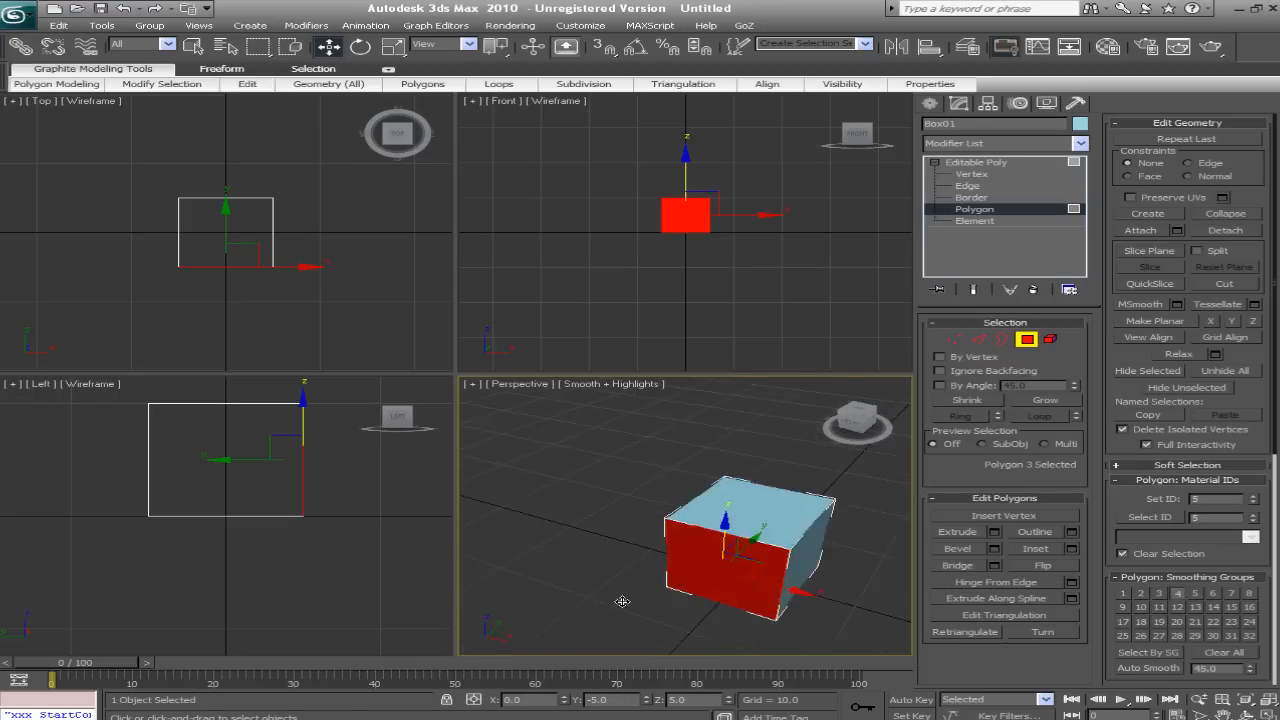
click(360, 46)
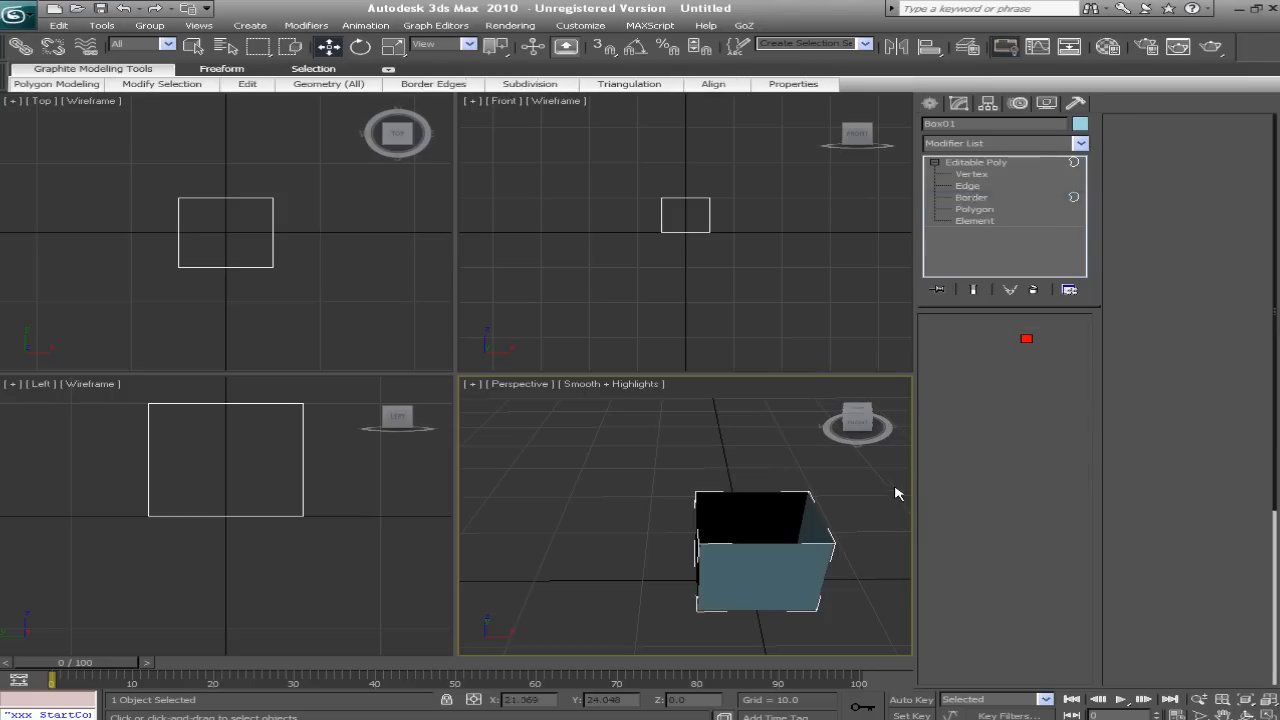
In Border mode, select the open top border and cap it to close the box
click(972, 198)
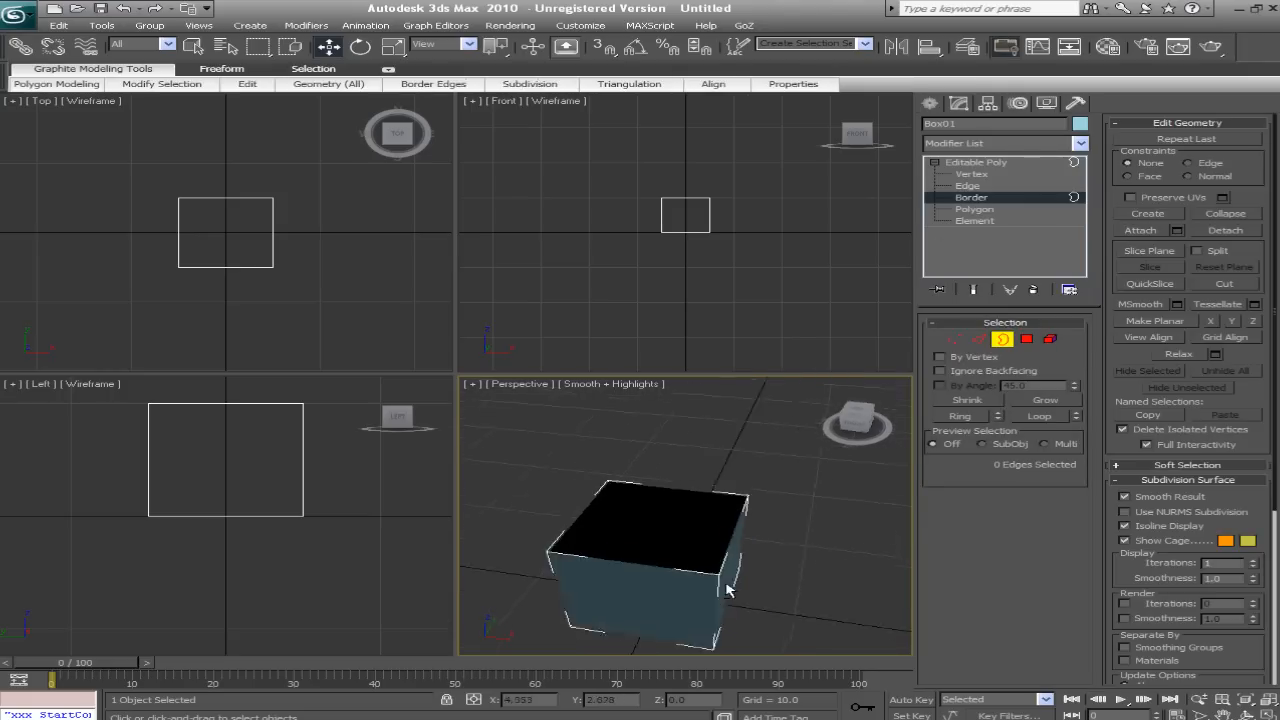
drag(728, 590, 668, 588)
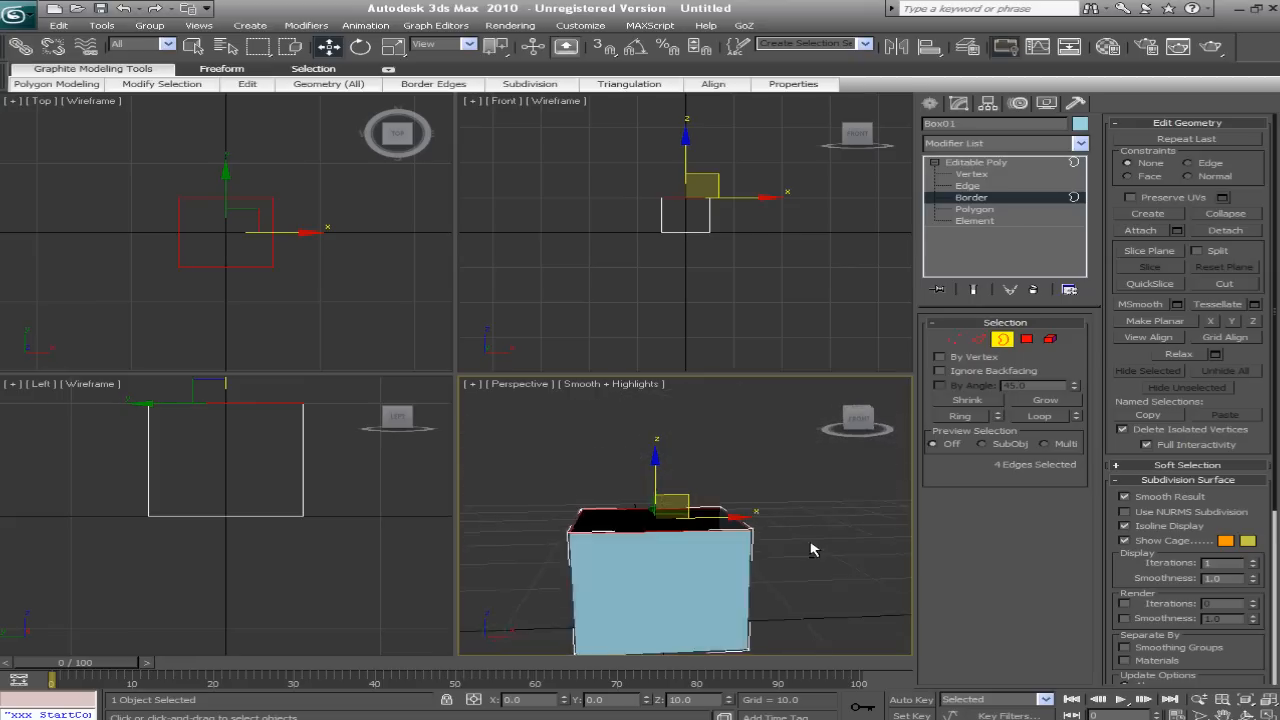
drag(810, 550, 700, 596)
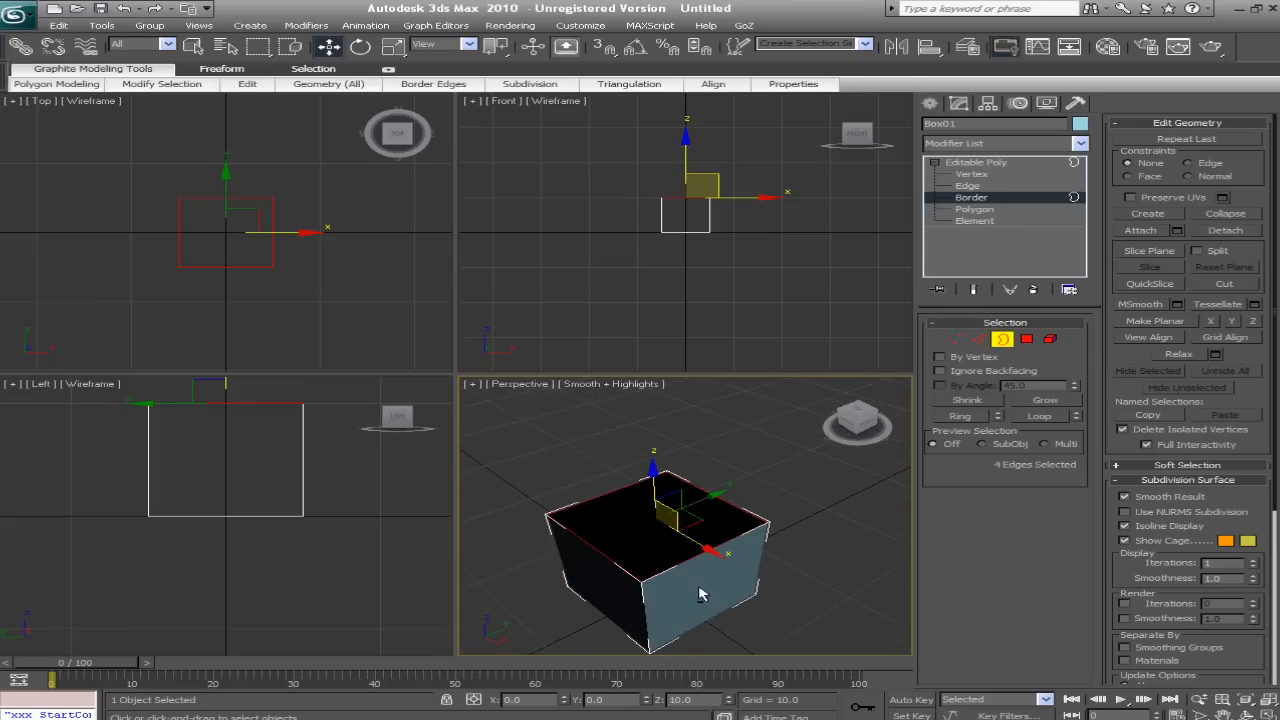
drag(700, 592, 764, 512)
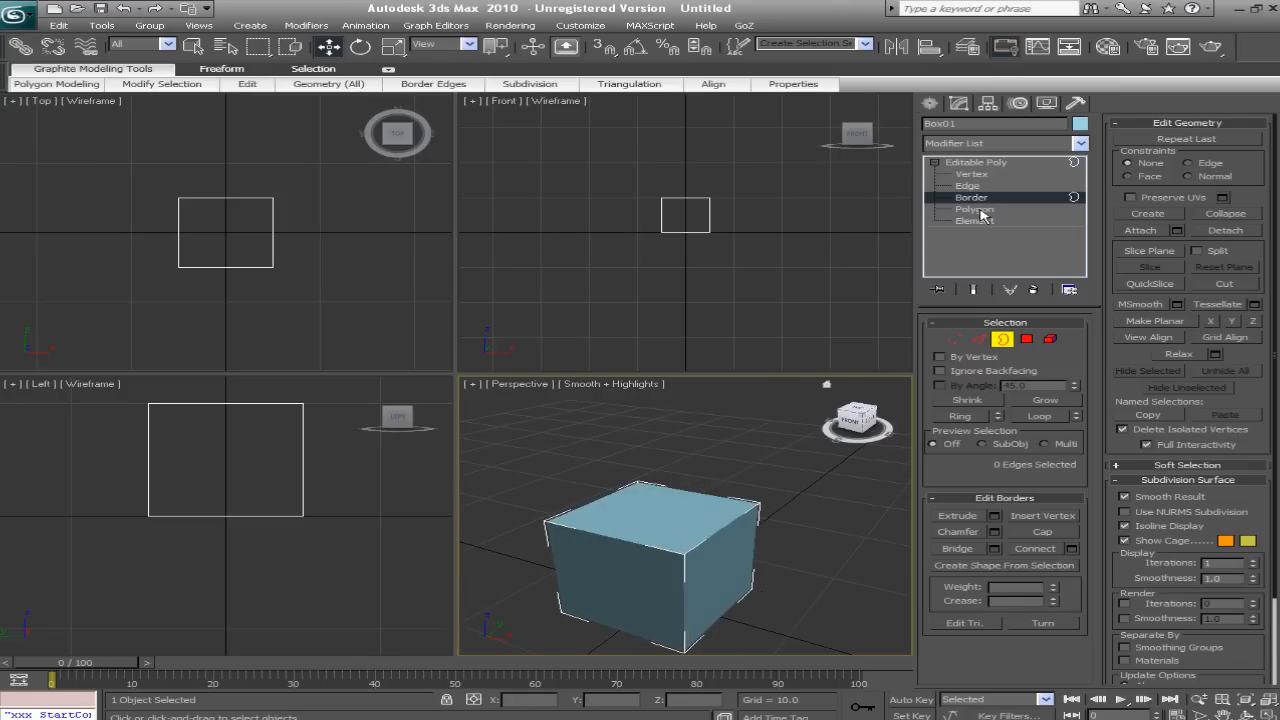
Switch the closed box to Polygon sub-object mode with no faces selected
click(974, 210)
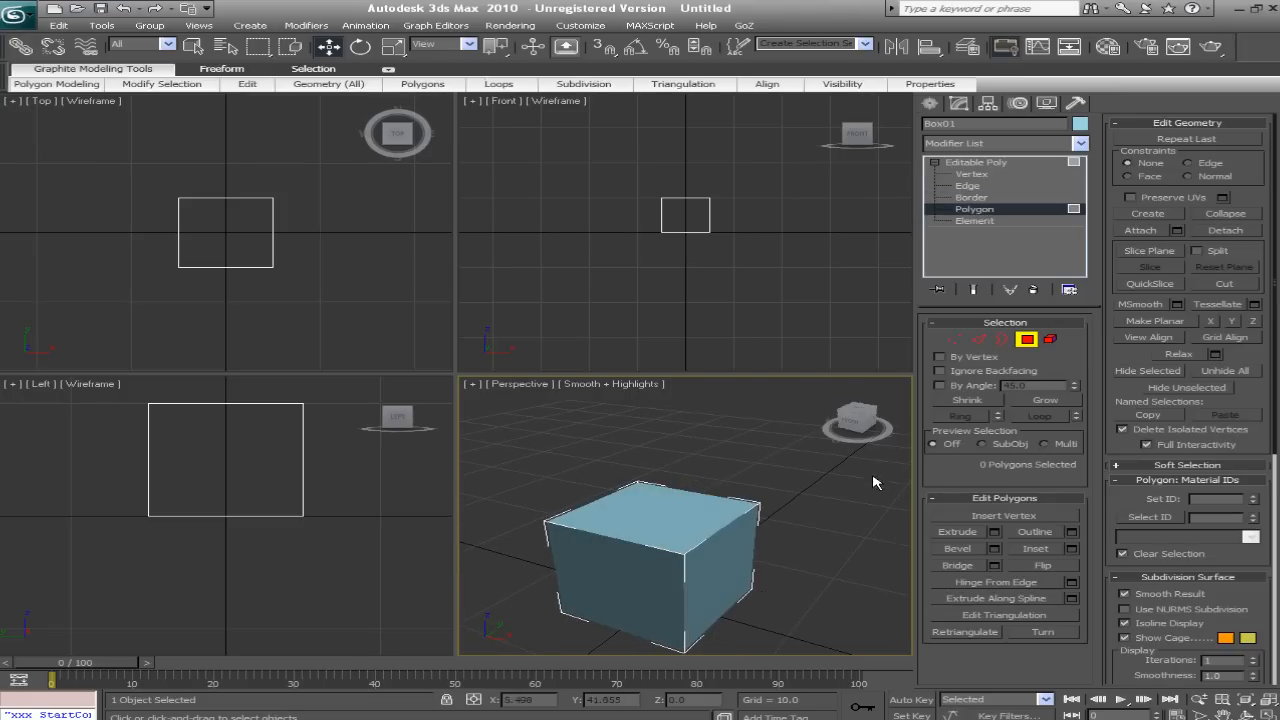
mouse_move(792, 572)
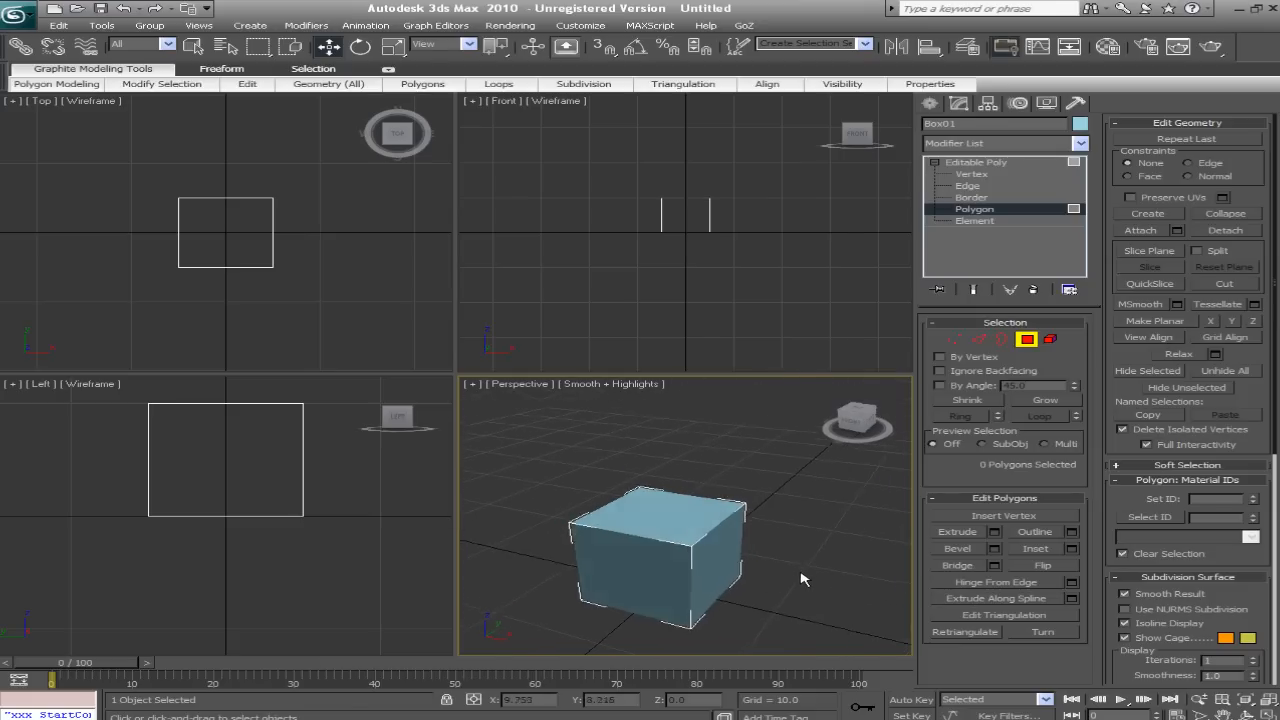
drag(800, 580, 764, 608)
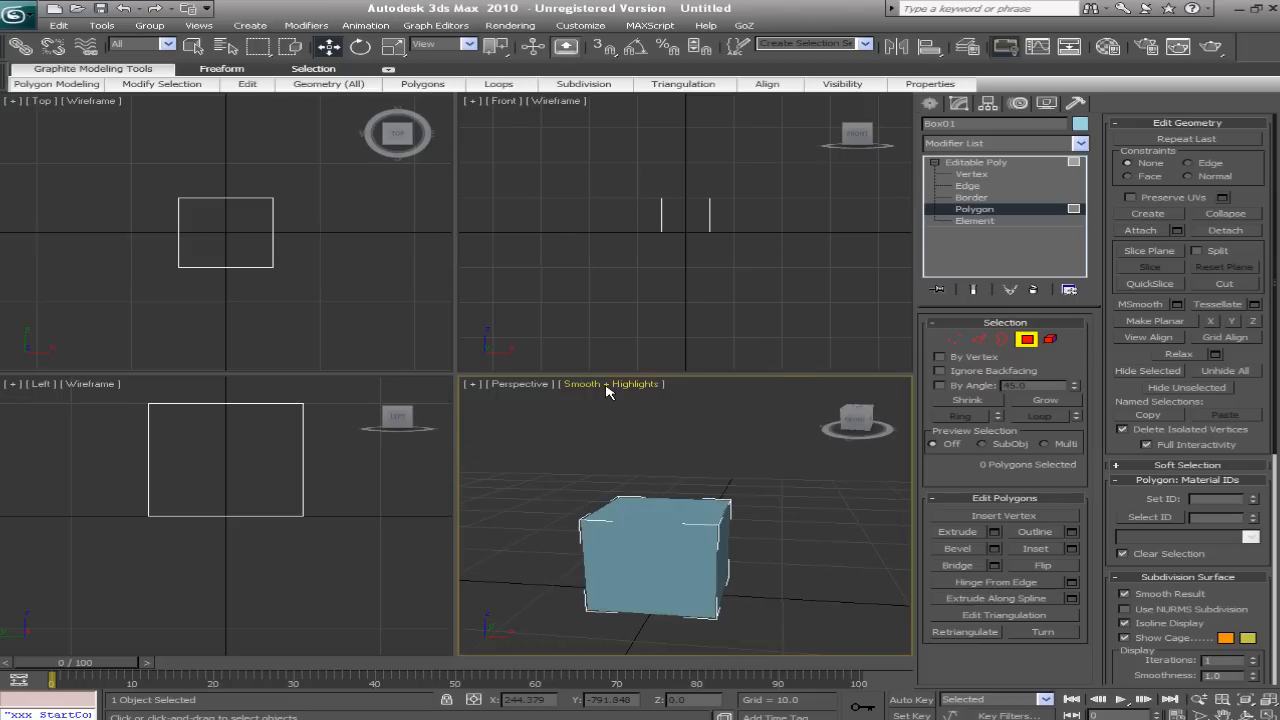
Set the Perspective viewport shading to Edged Faces
click(608, 384)
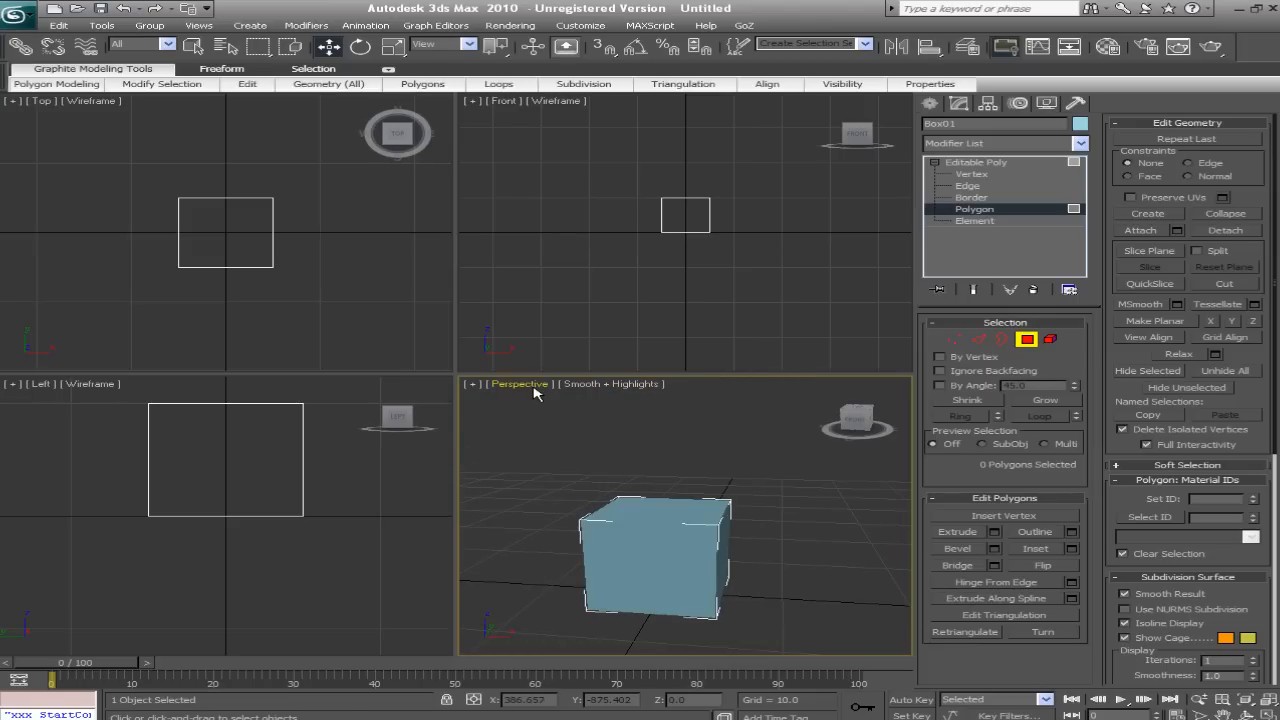
click(612, 384)
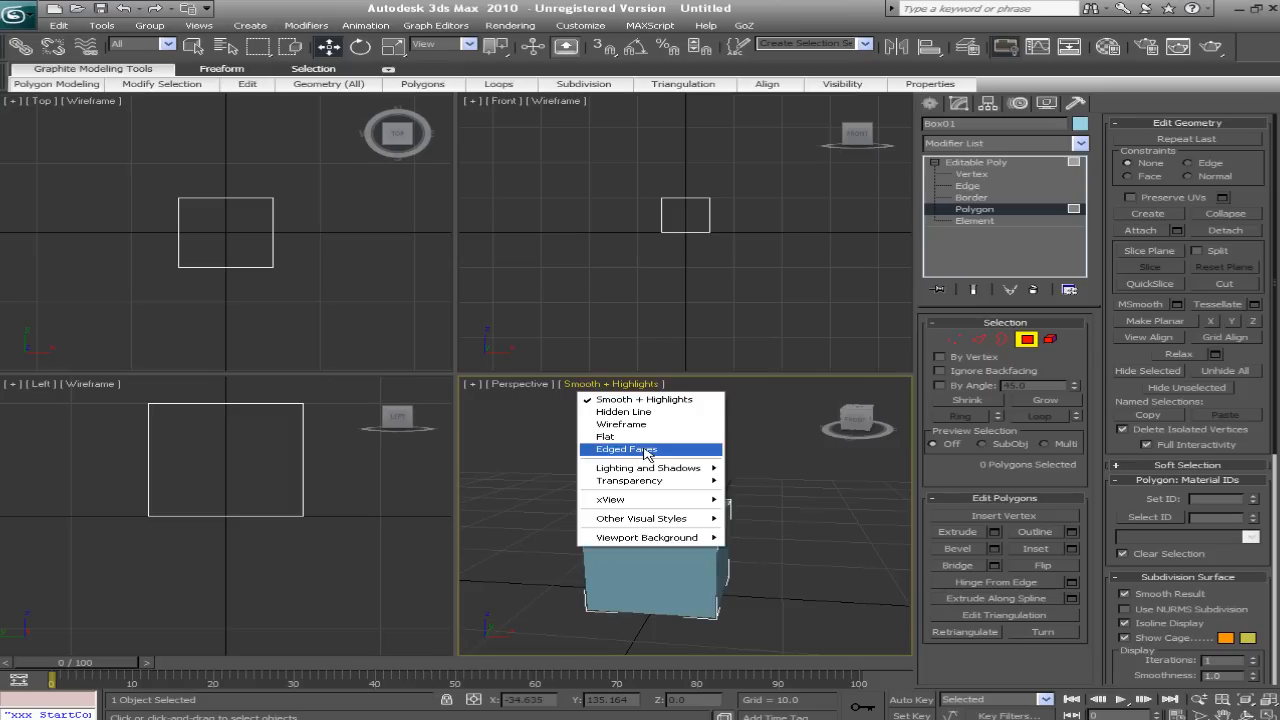
click(624, 448)
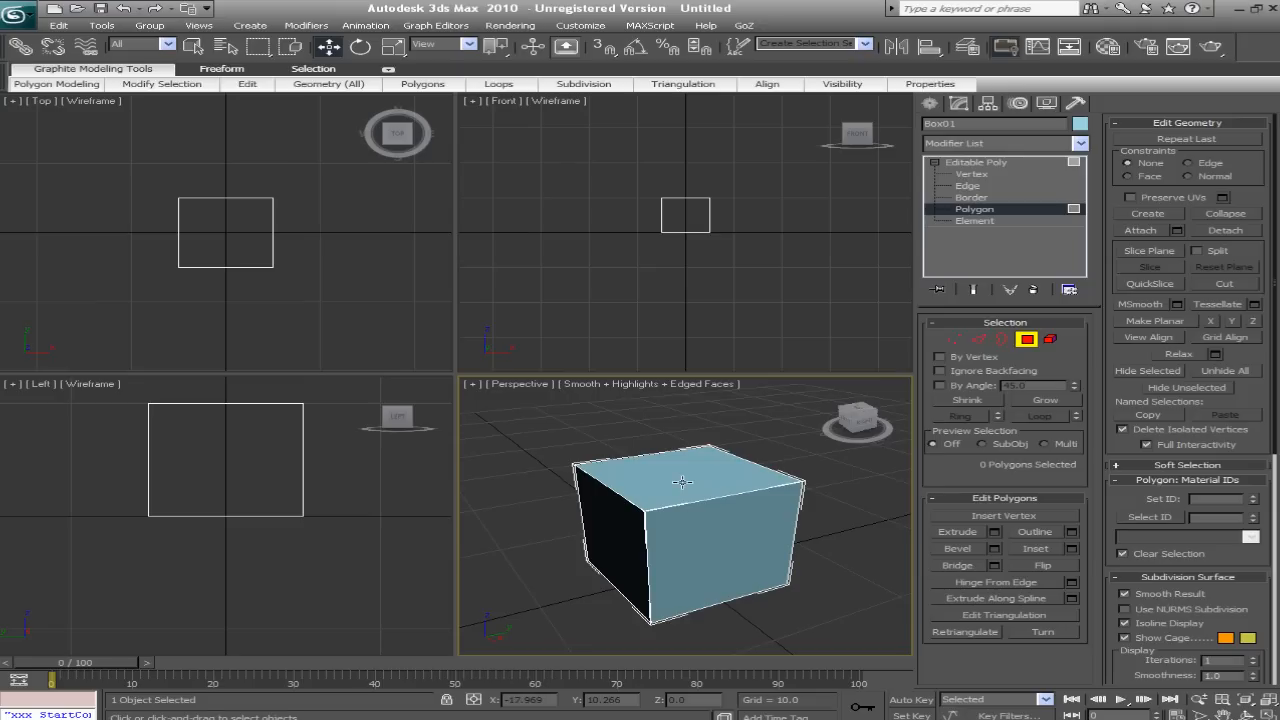
Select the box's top polygon and extrude it upward
click(680, 480)
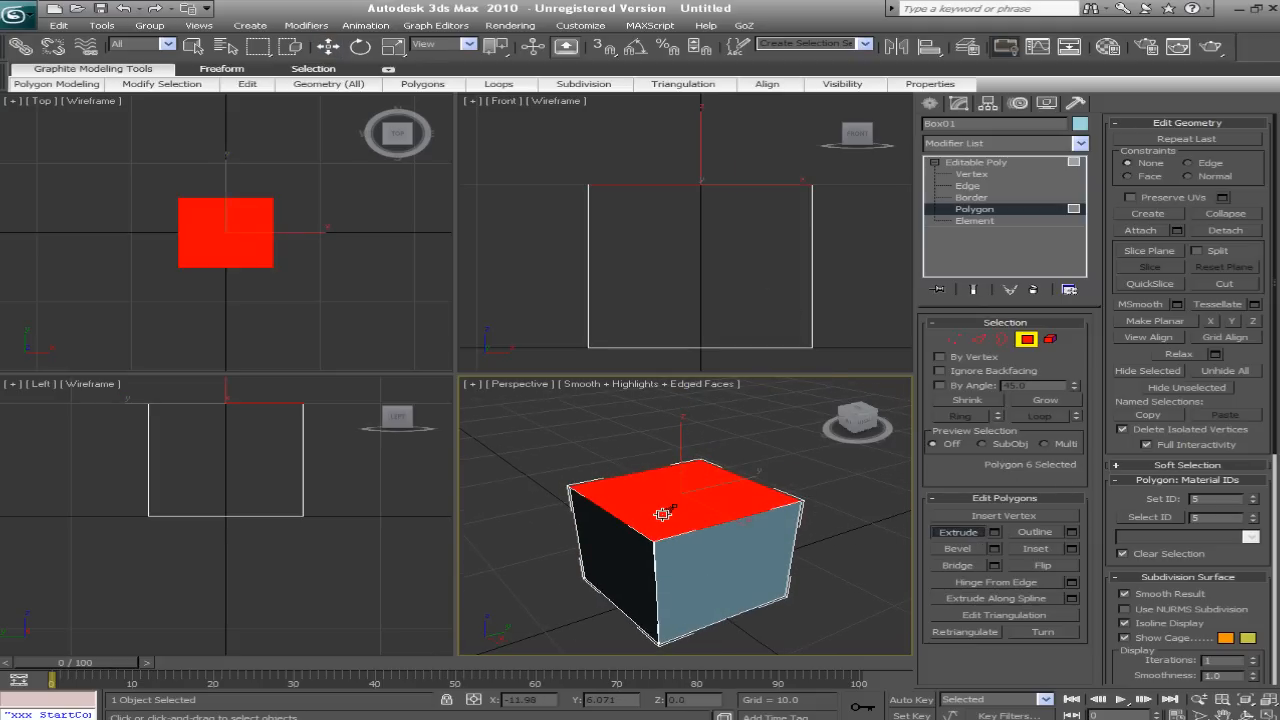
drag(660, 516, 672, 492)
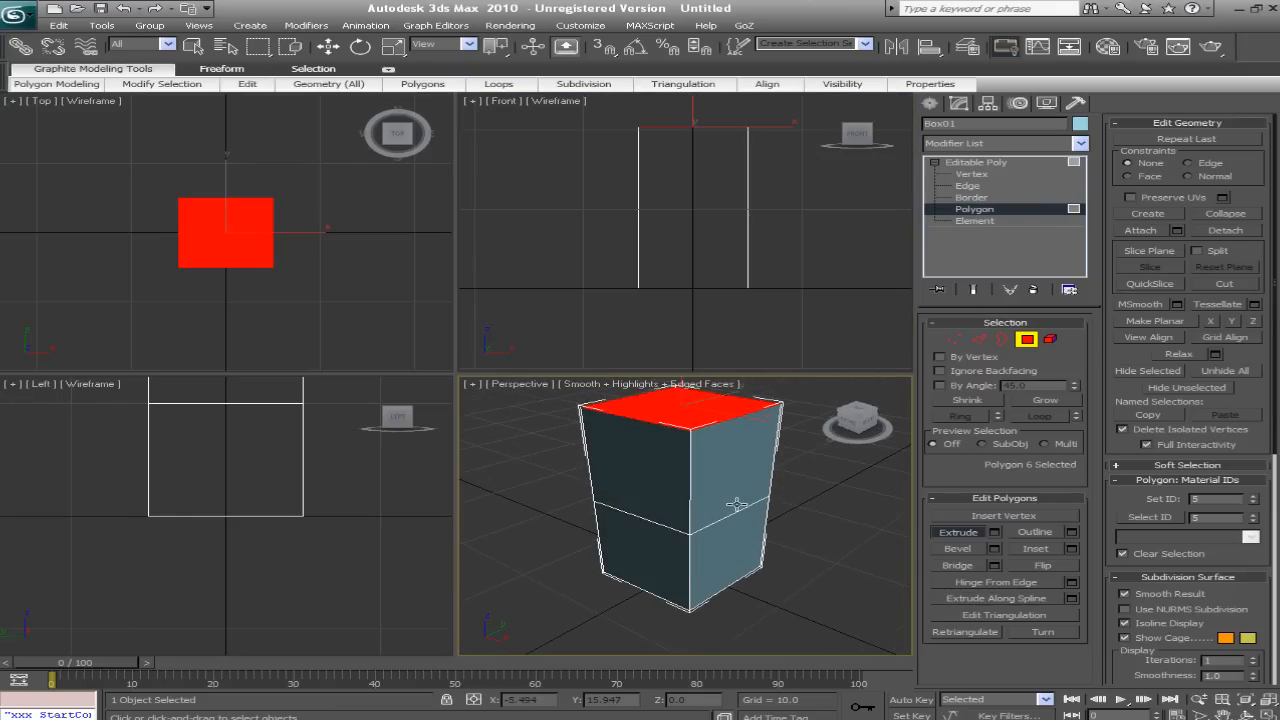
drag(736, 504, 704, 544)
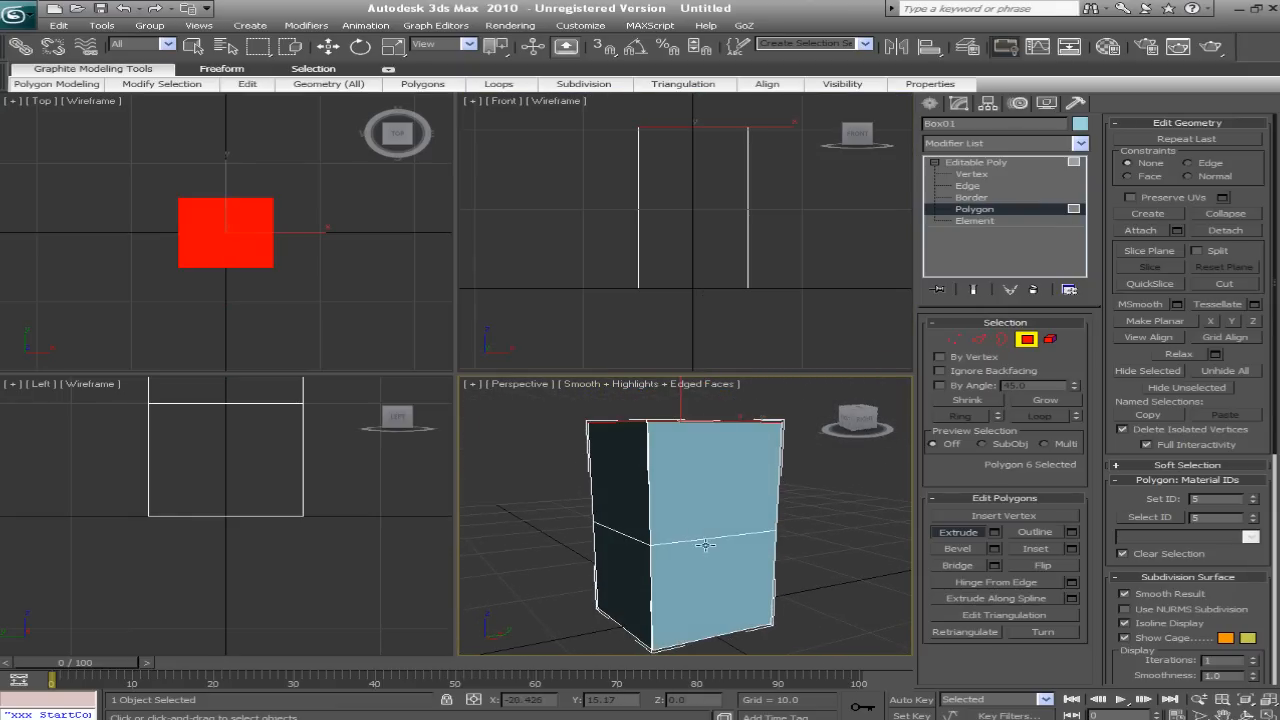
In Edge mode, pull a vertical edge of the box outward with Move
click(968, 184)
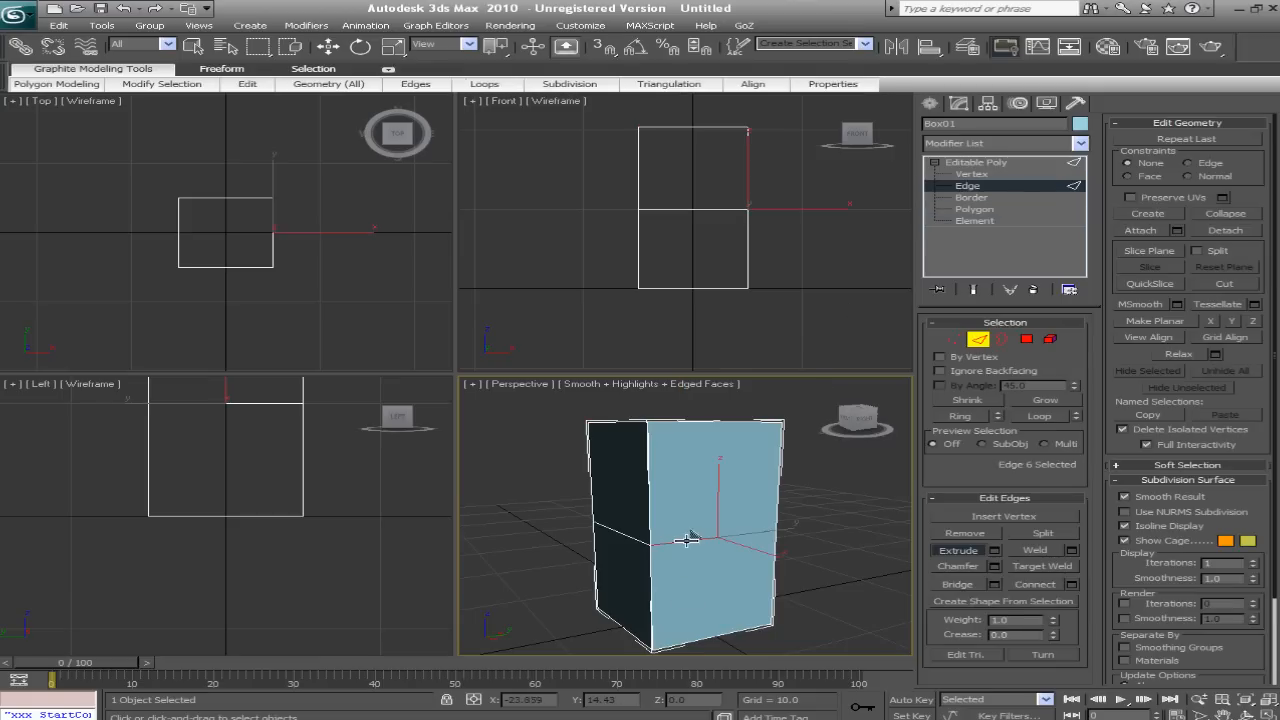
drag(690, 540, 776, 582)
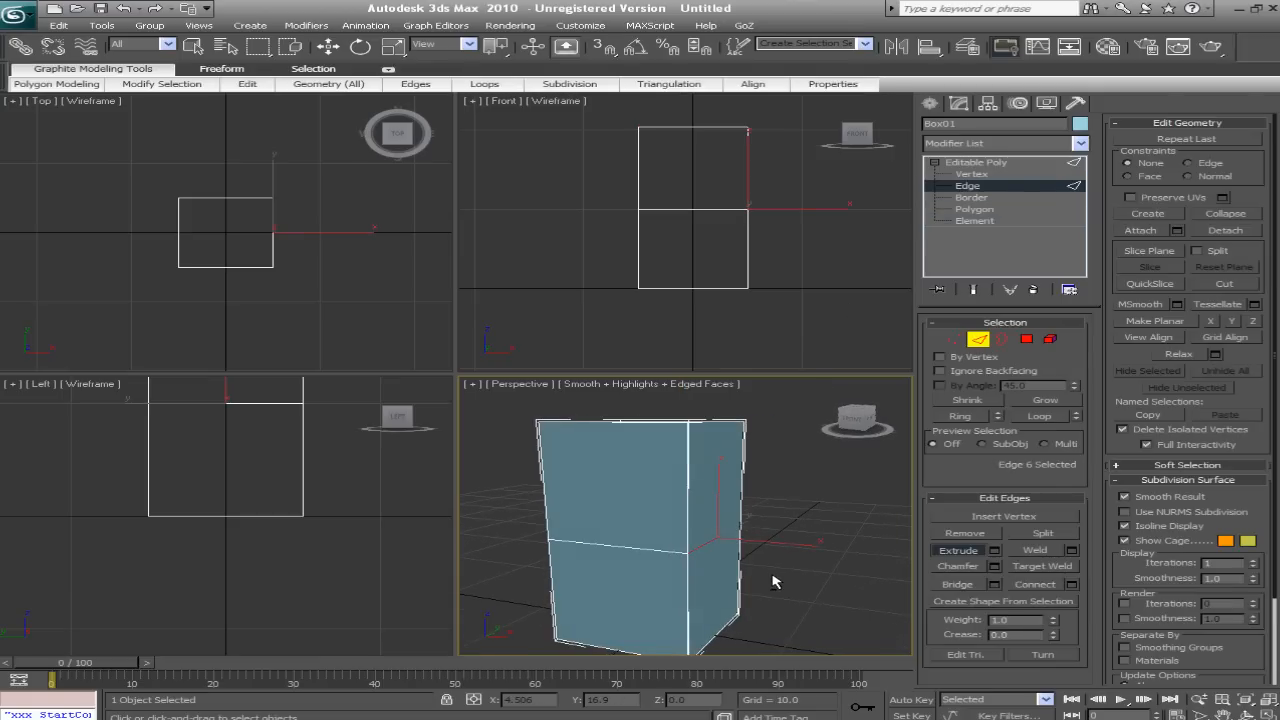
drag(720, 544, 800, 544)
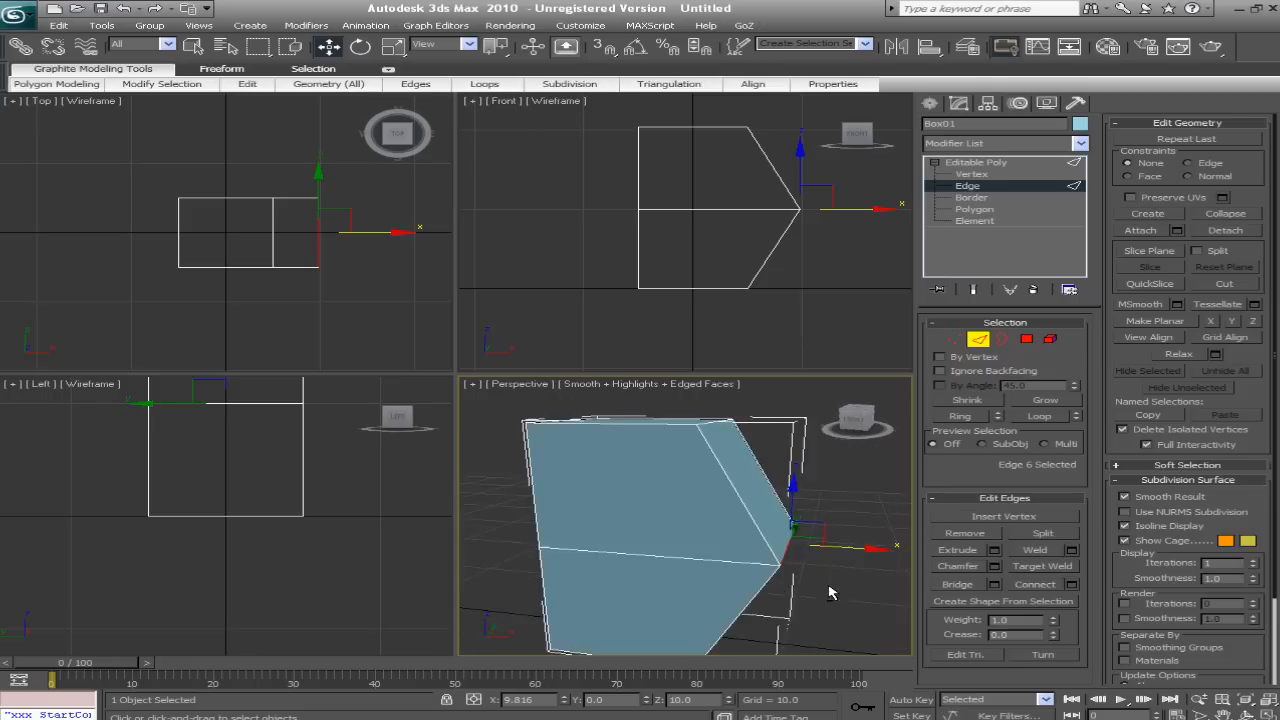
drag(830, 592, 772, 576)
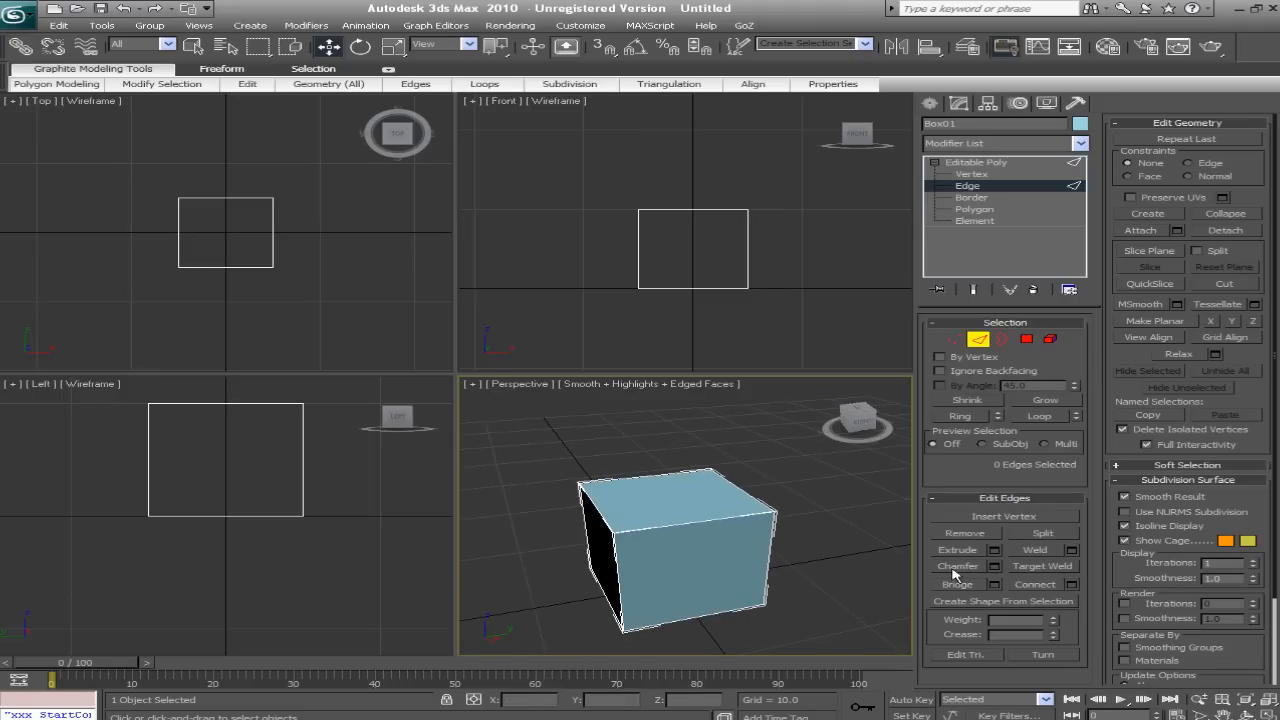
Switch the Editable Poly to Polygon level and select the box's top face
click(972, 208)
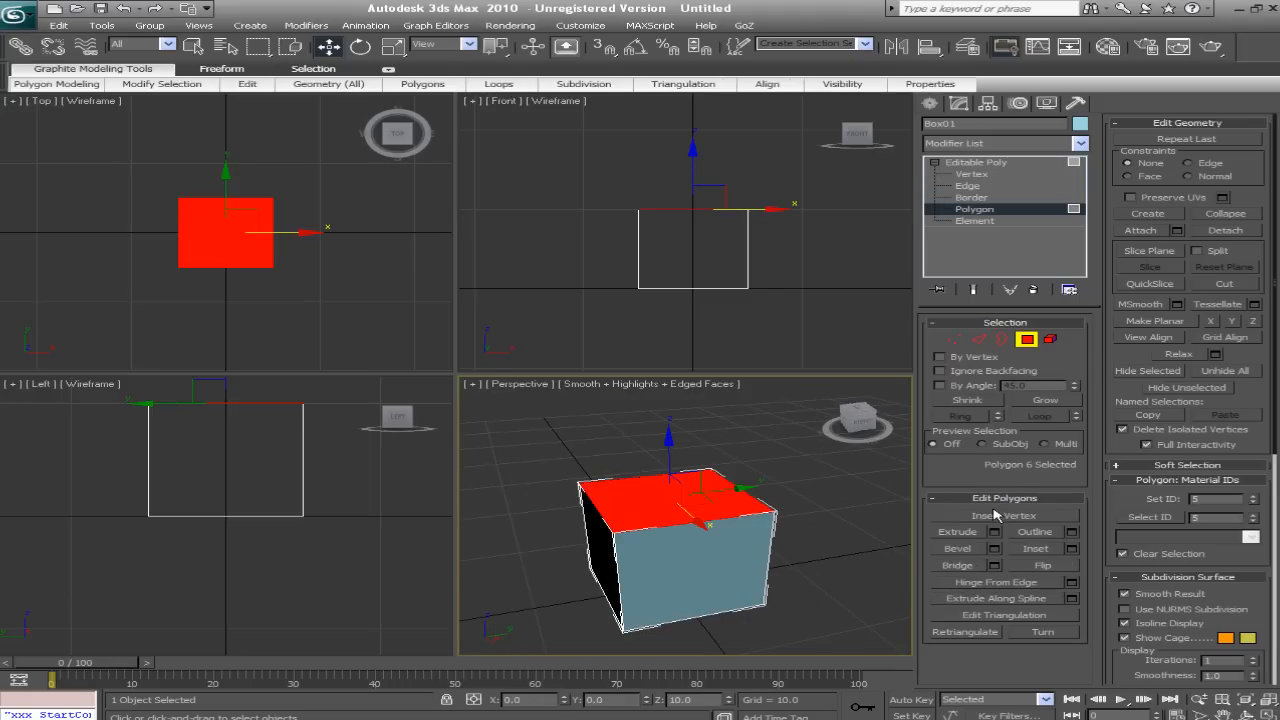
mouse_move(970, 556)
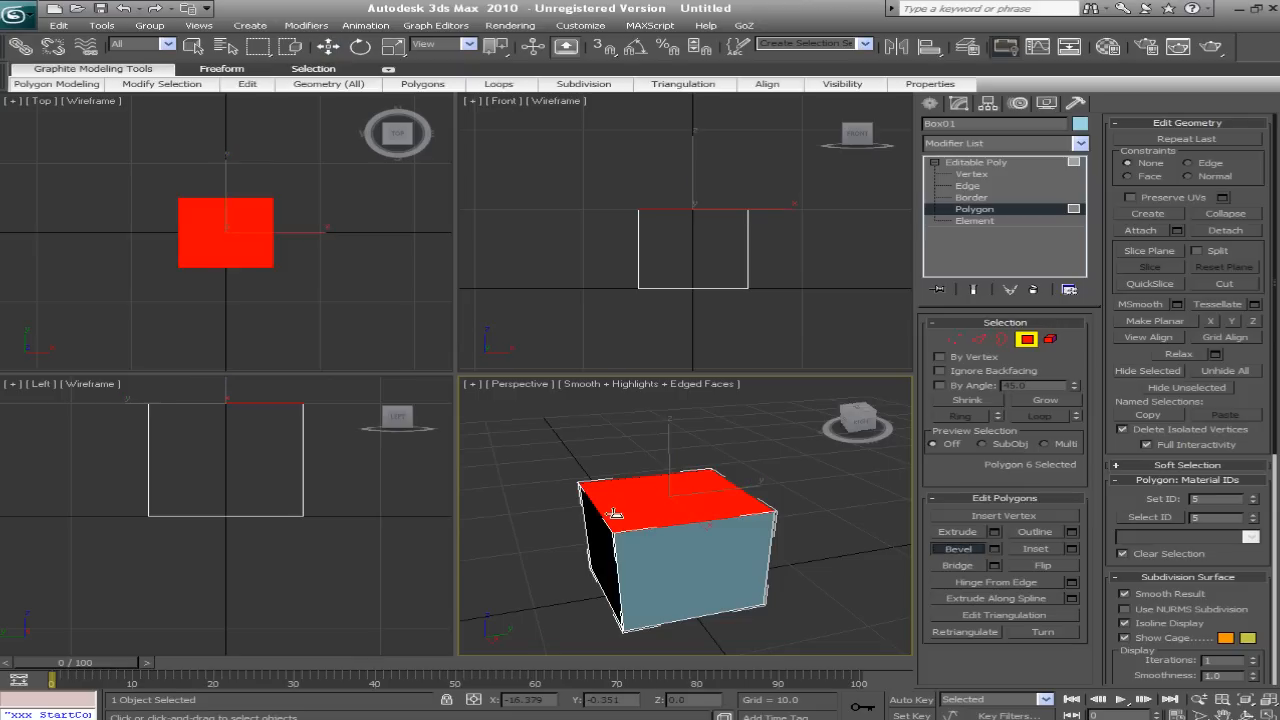
mouse_move(664, 516)
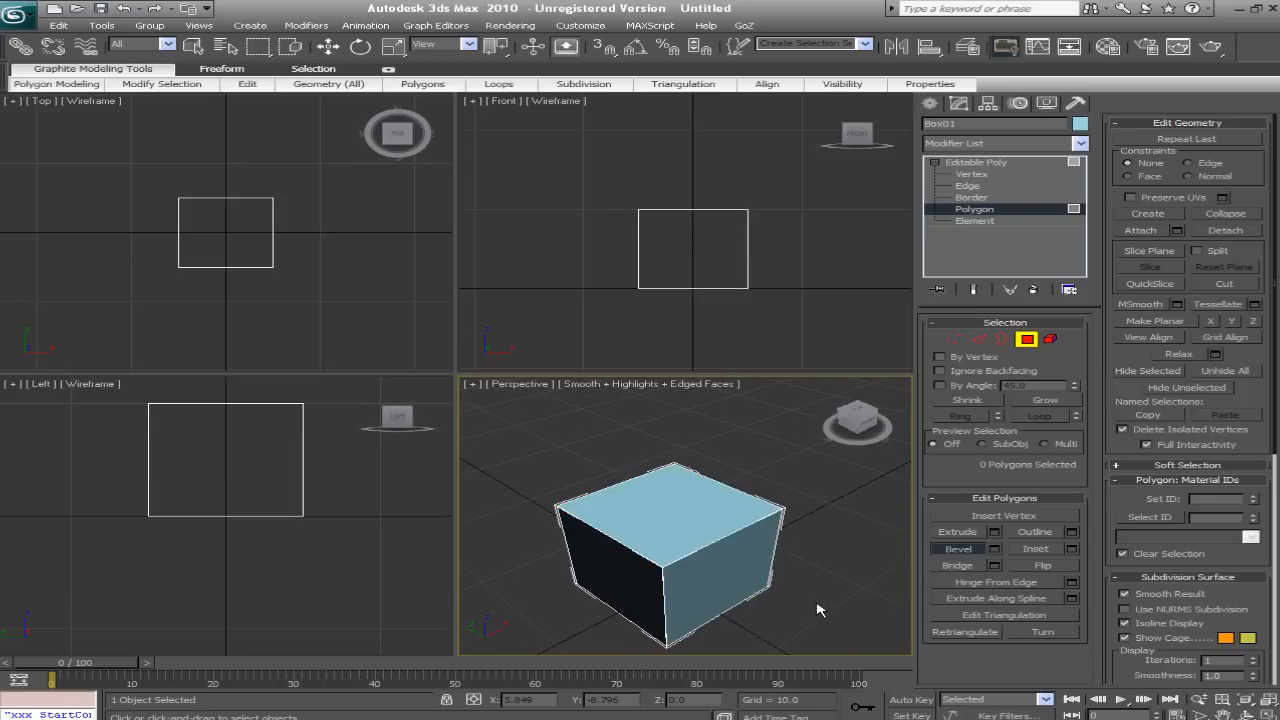
click(676, 500)
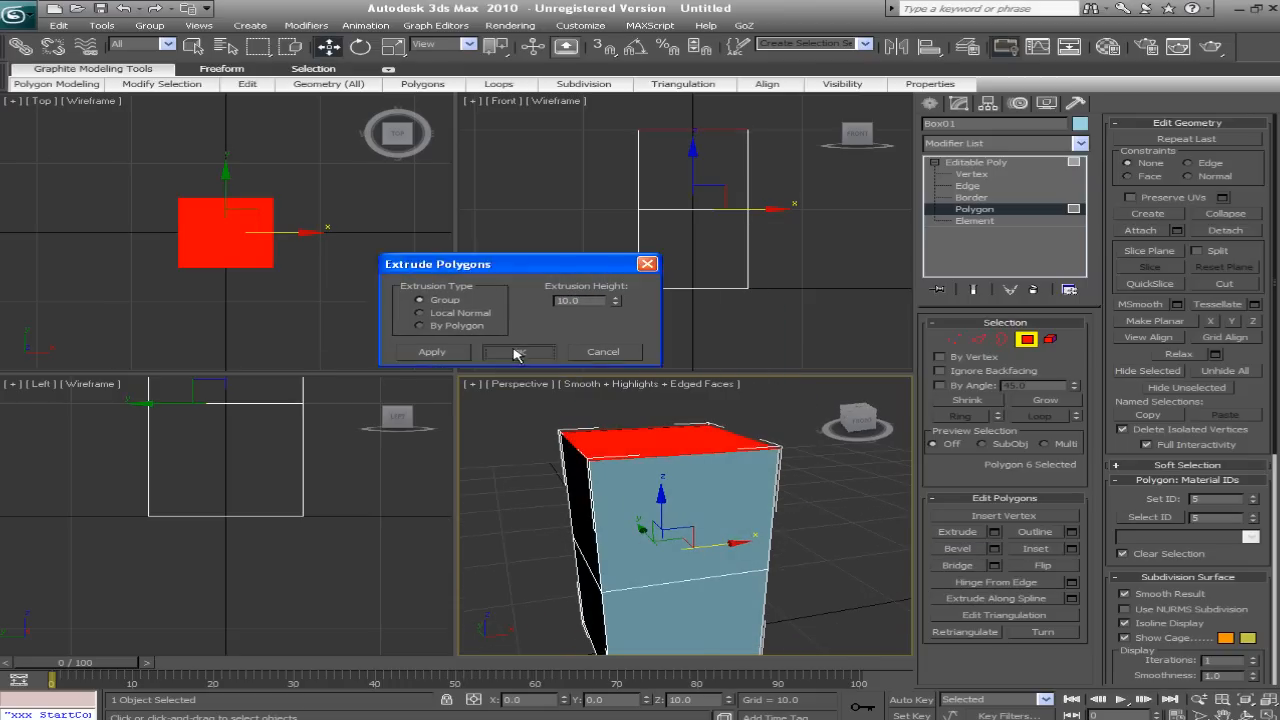
click(518, 352)
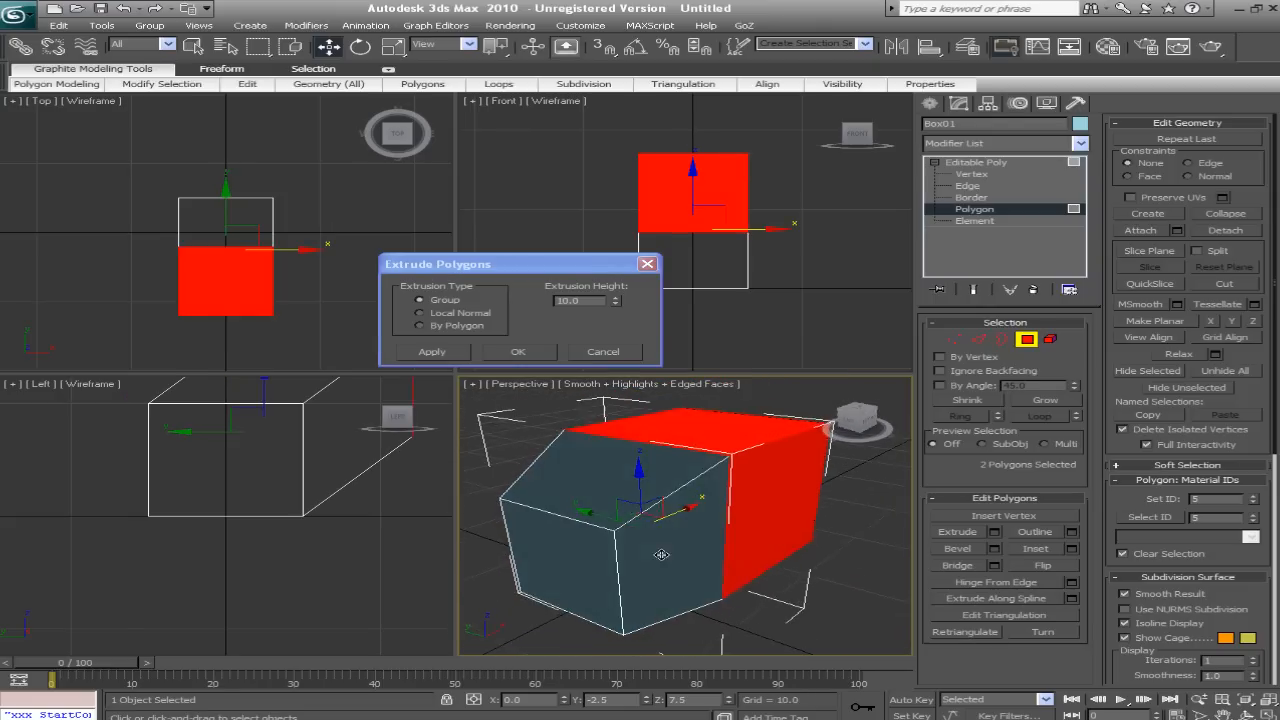
click(420, 312)
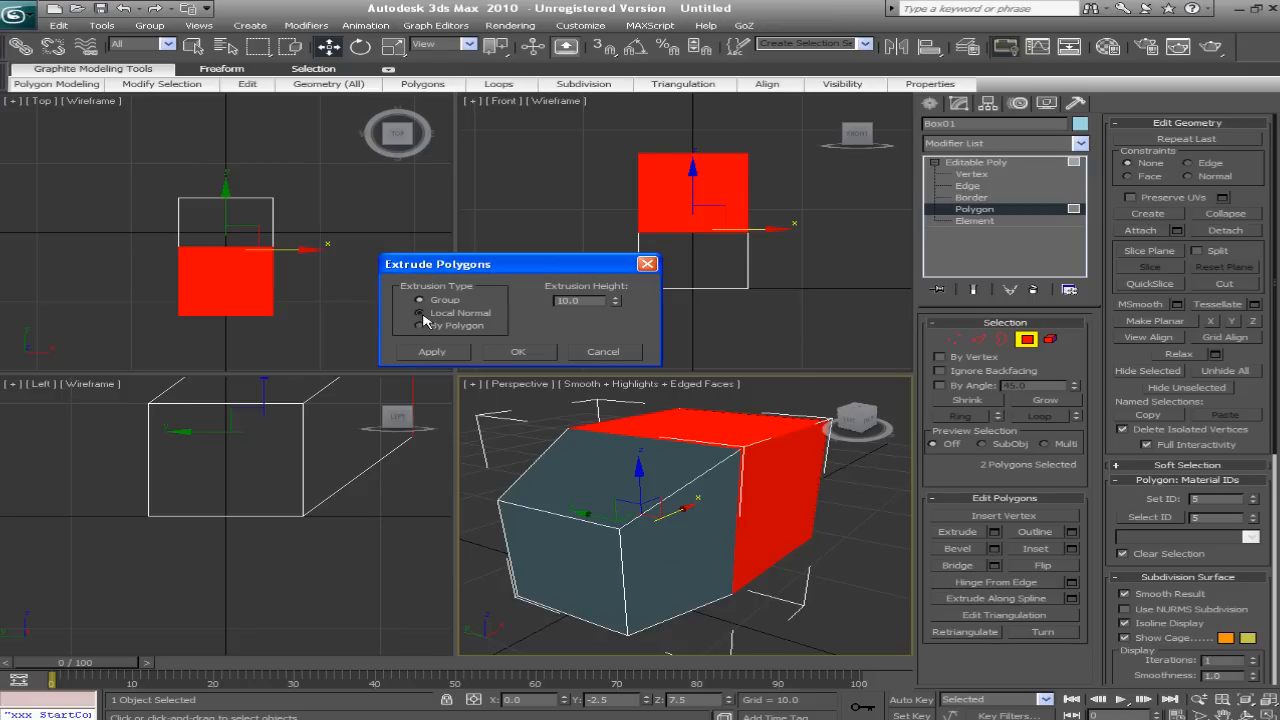
click(420, 312)
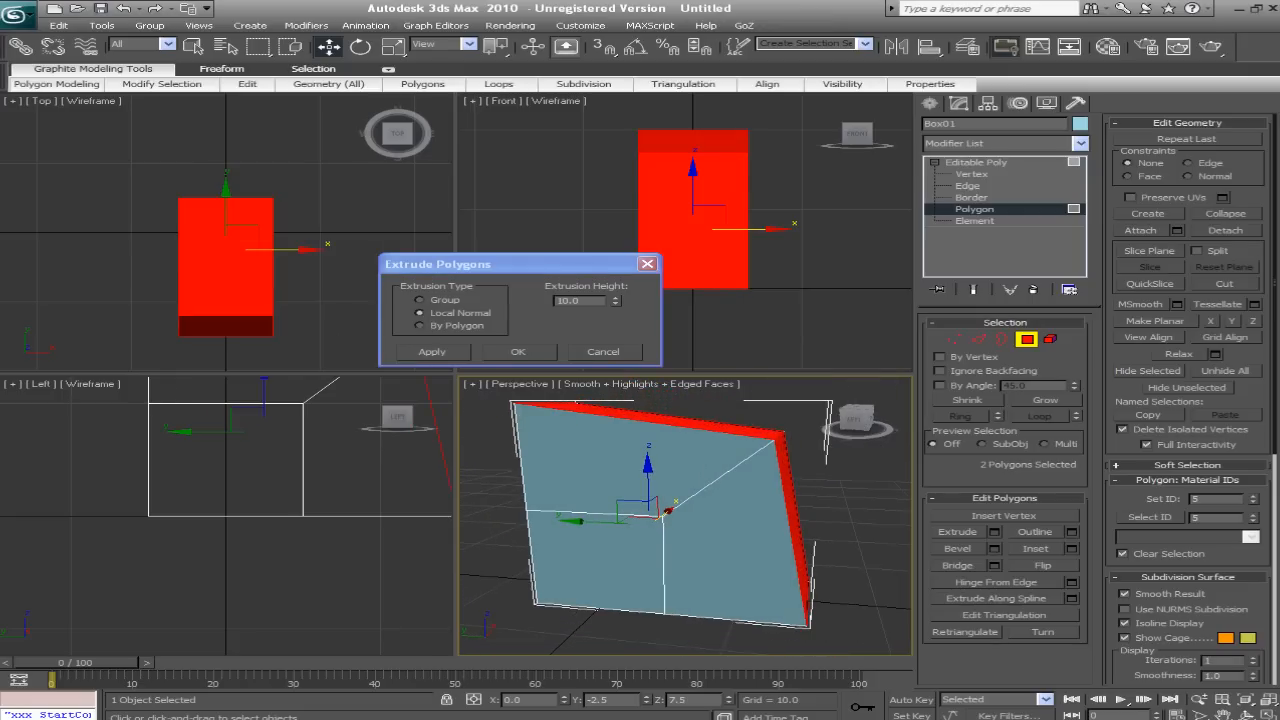
click(420, 326)
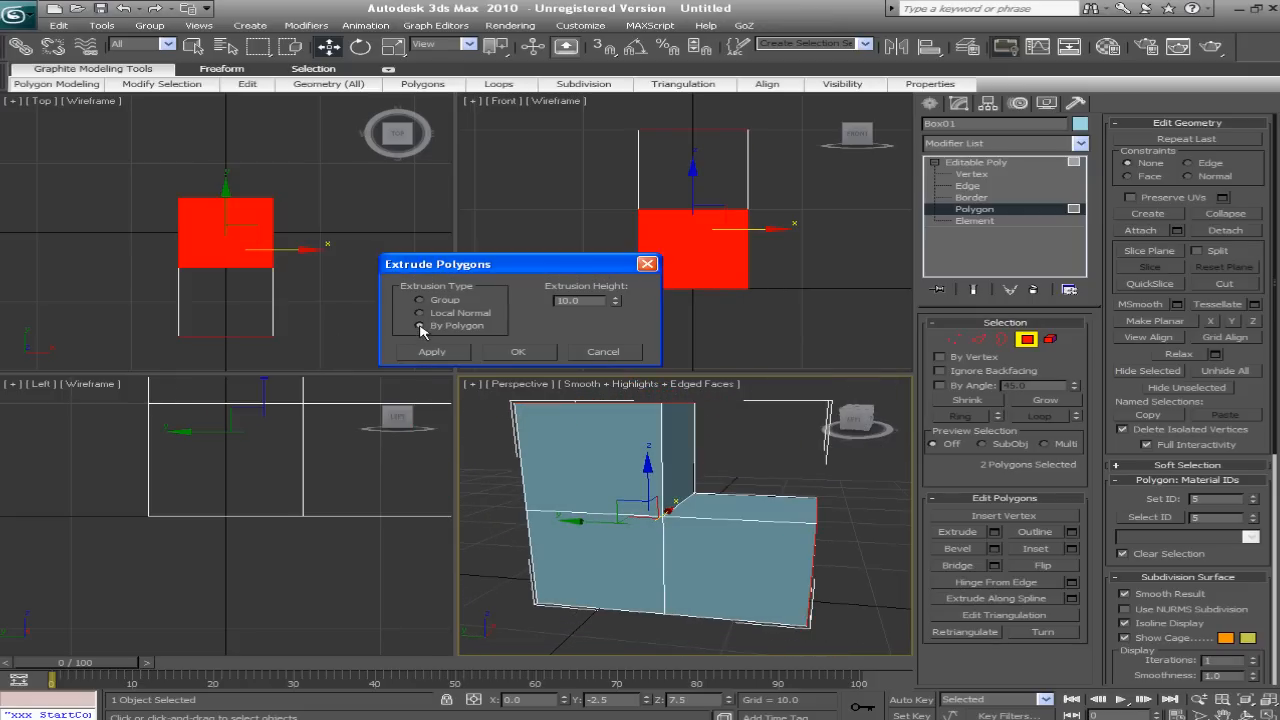
click(420, 312)
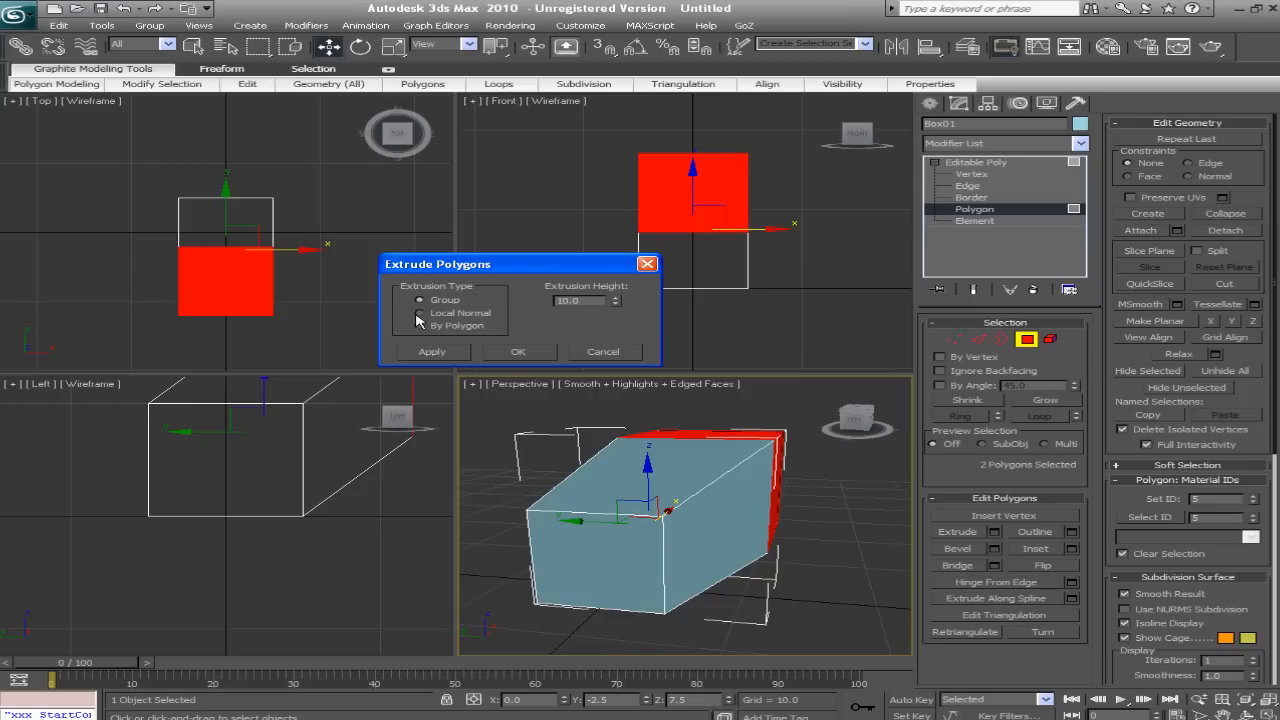
click(420, 324)
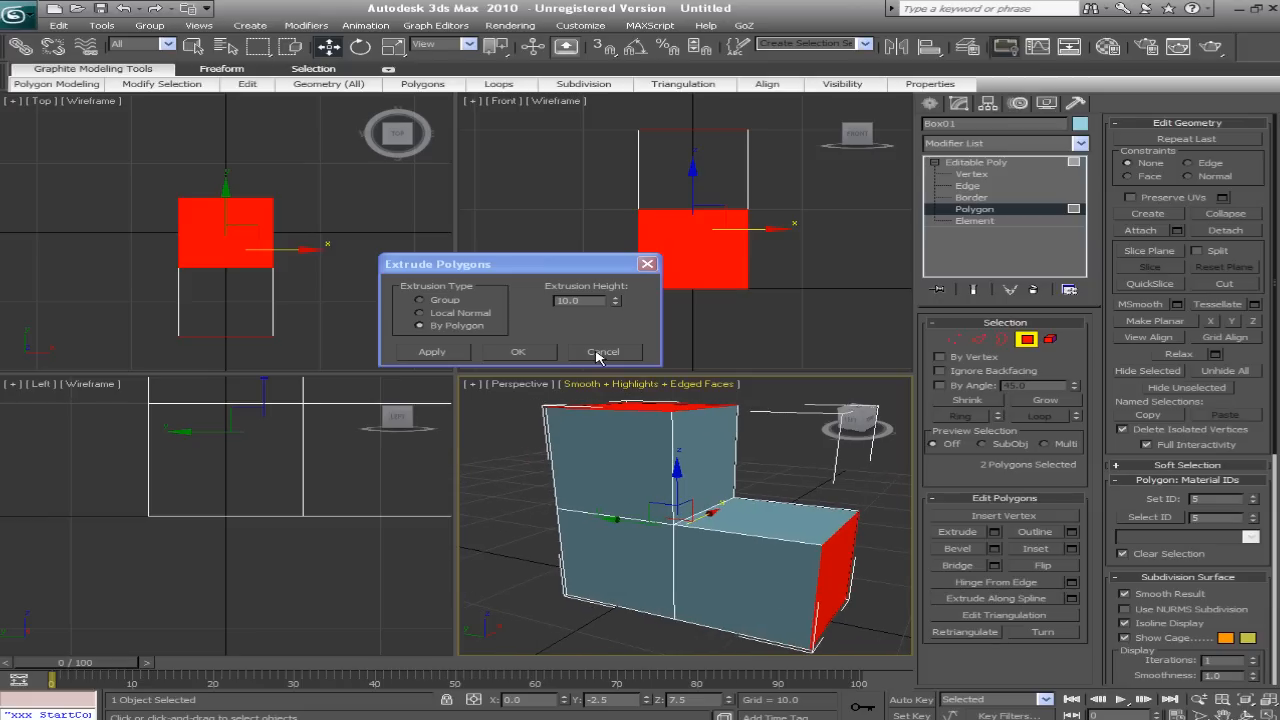
click(604, 352)
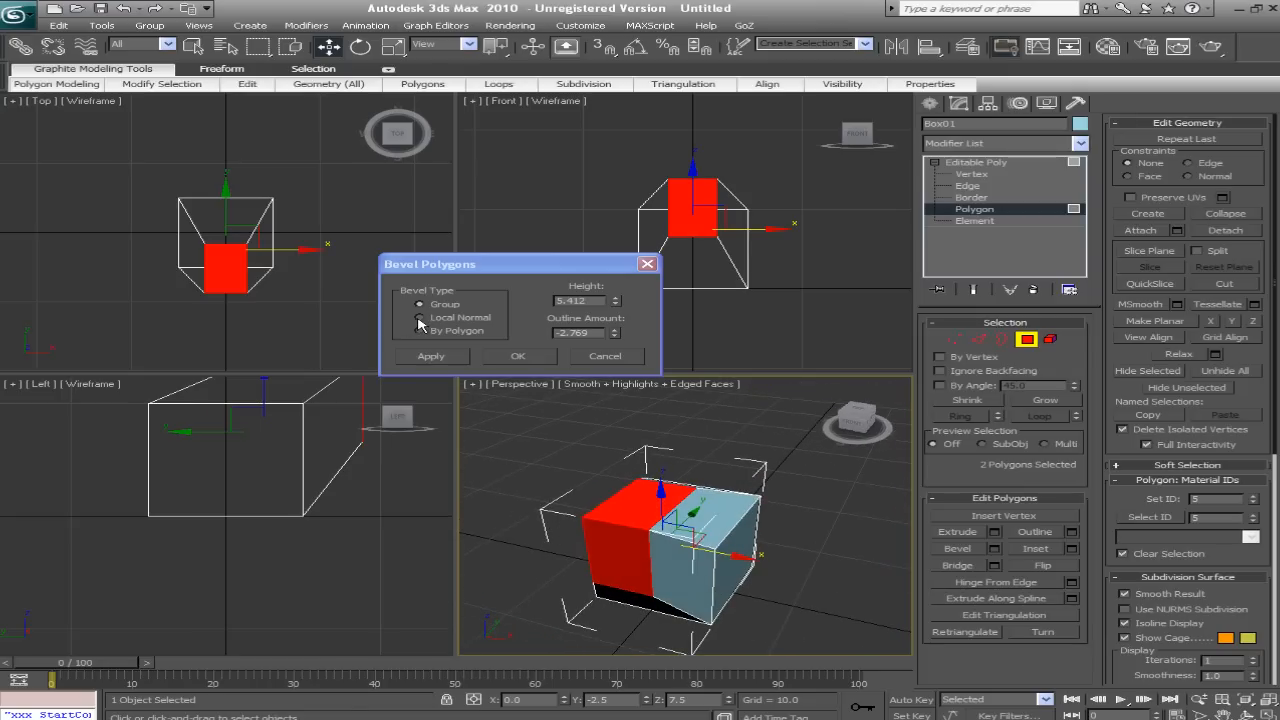
click(420, 318)
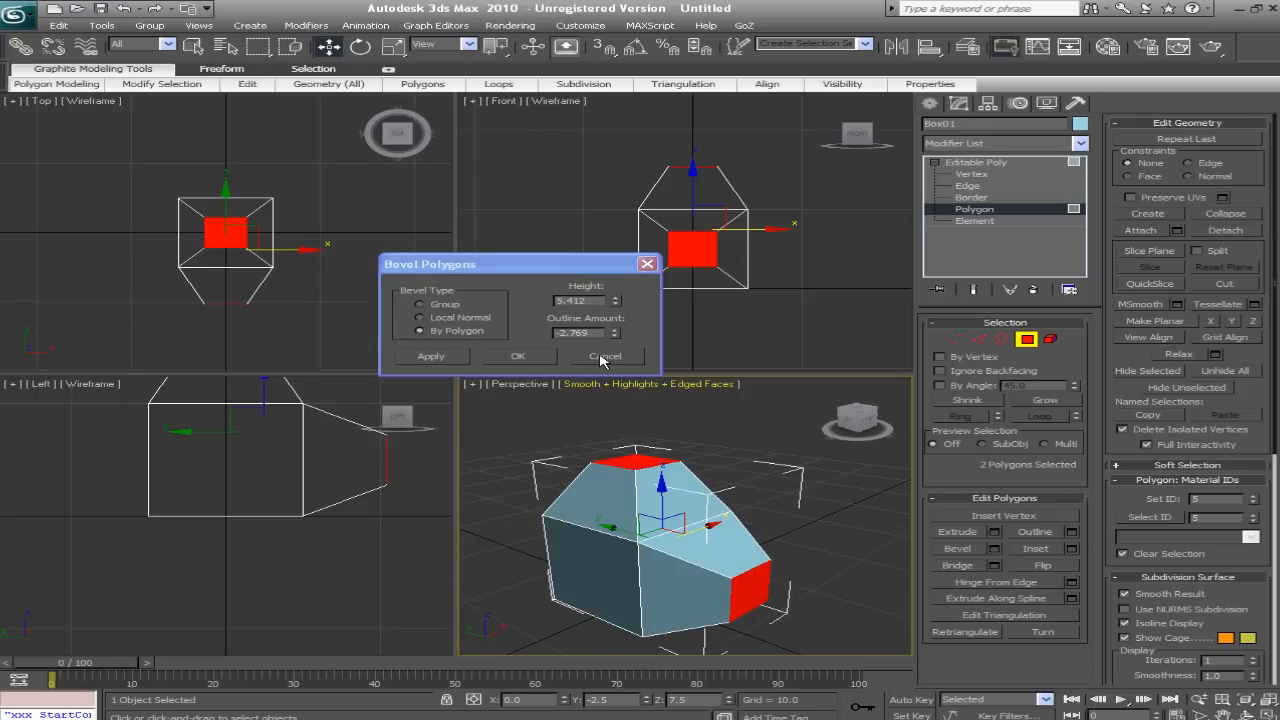
click(604, 356)
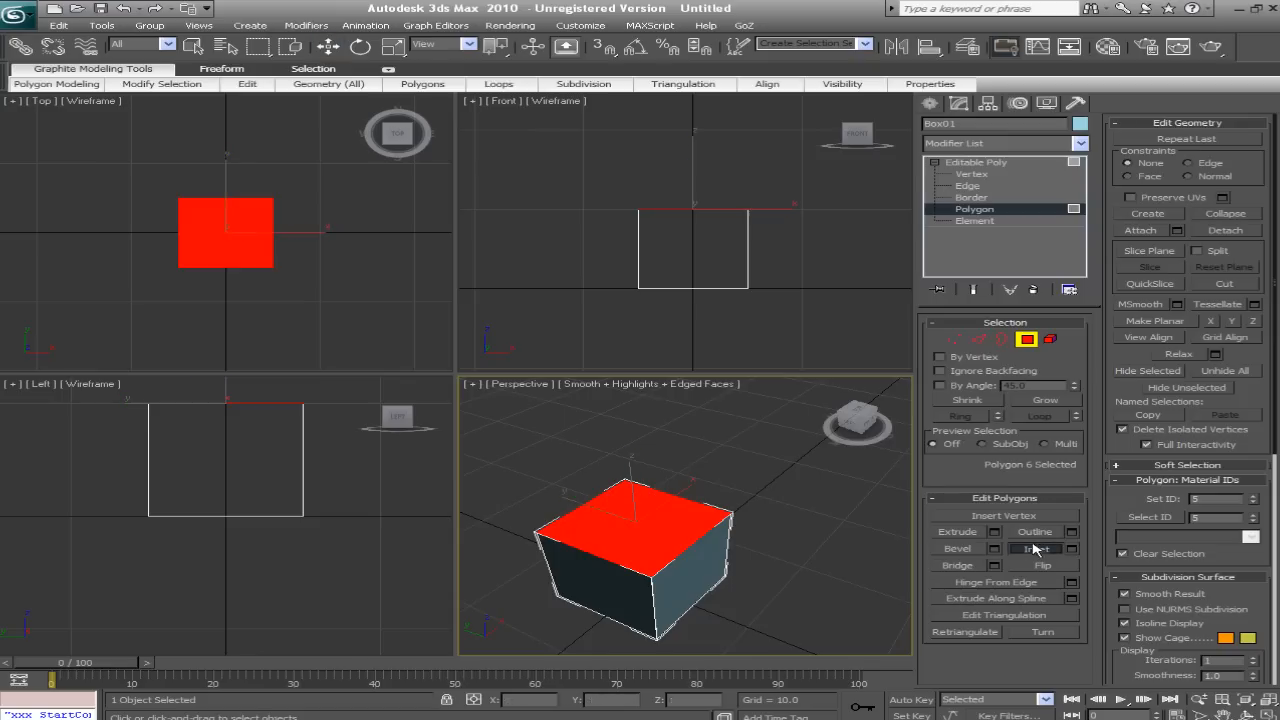
Preview an inset on the top and front faces, first as a Group then By Polygon
click(1036, 548)
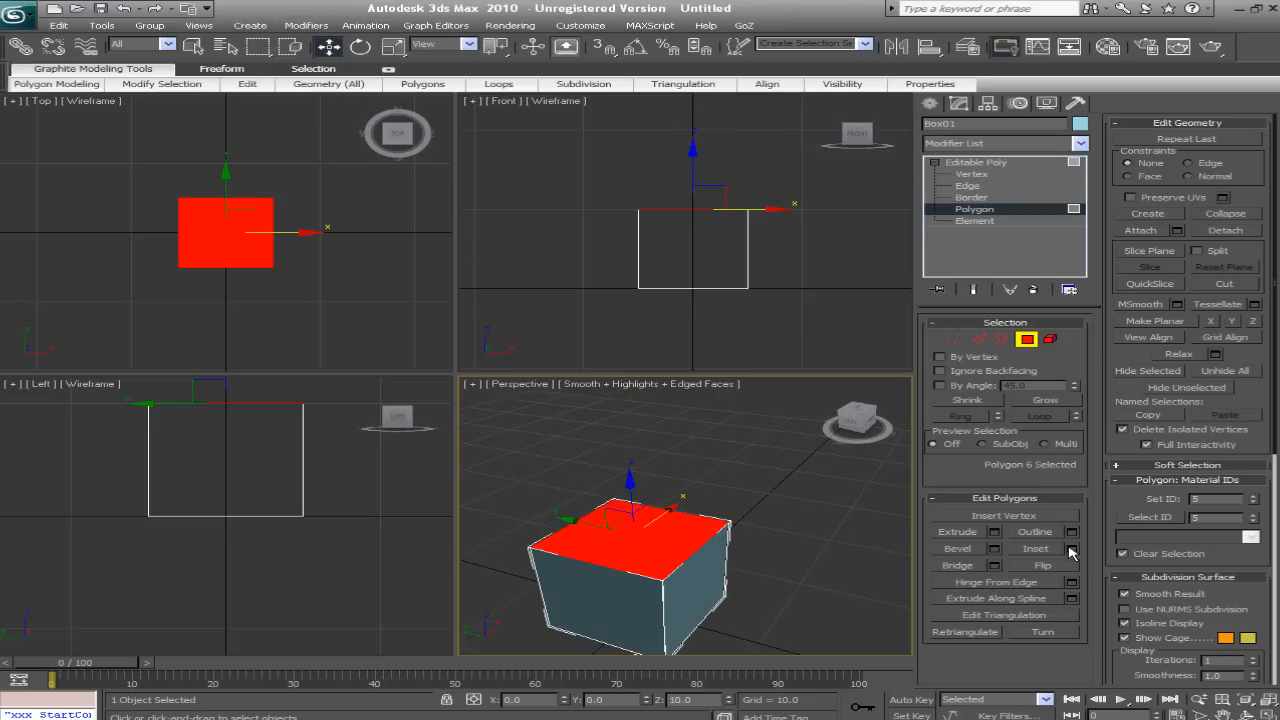
click(1072, 548)
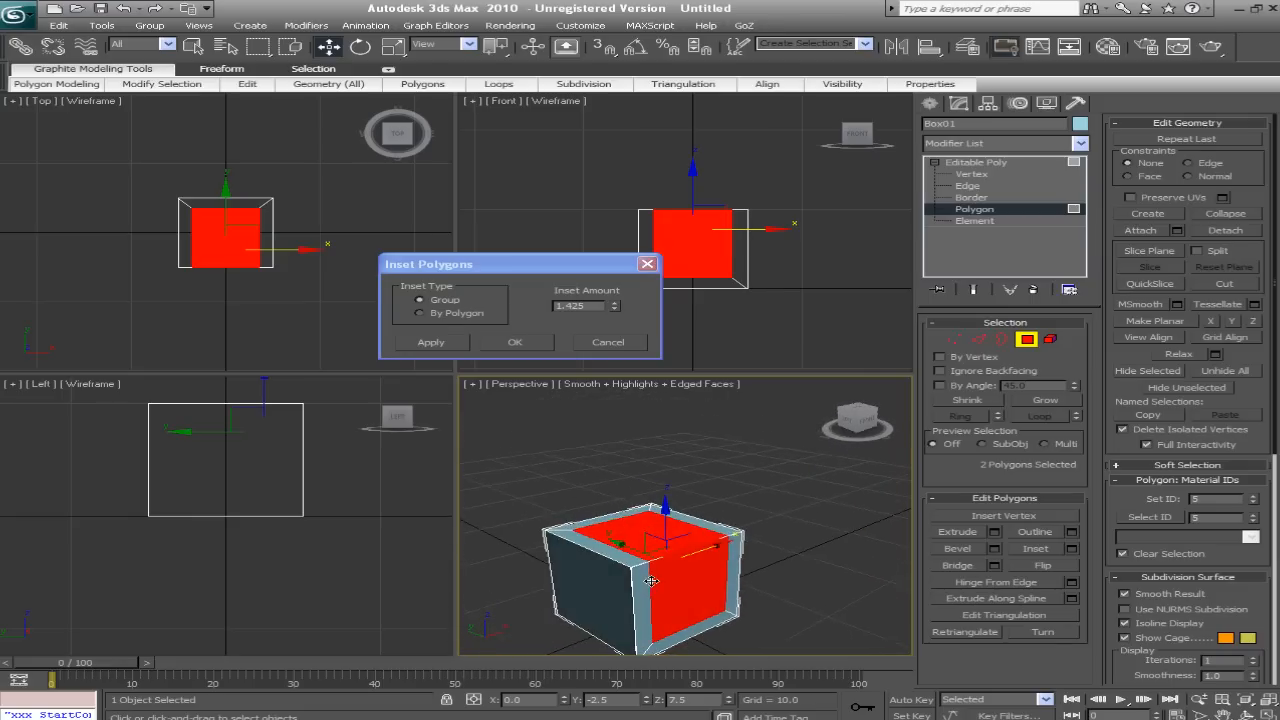
click(420, 312)
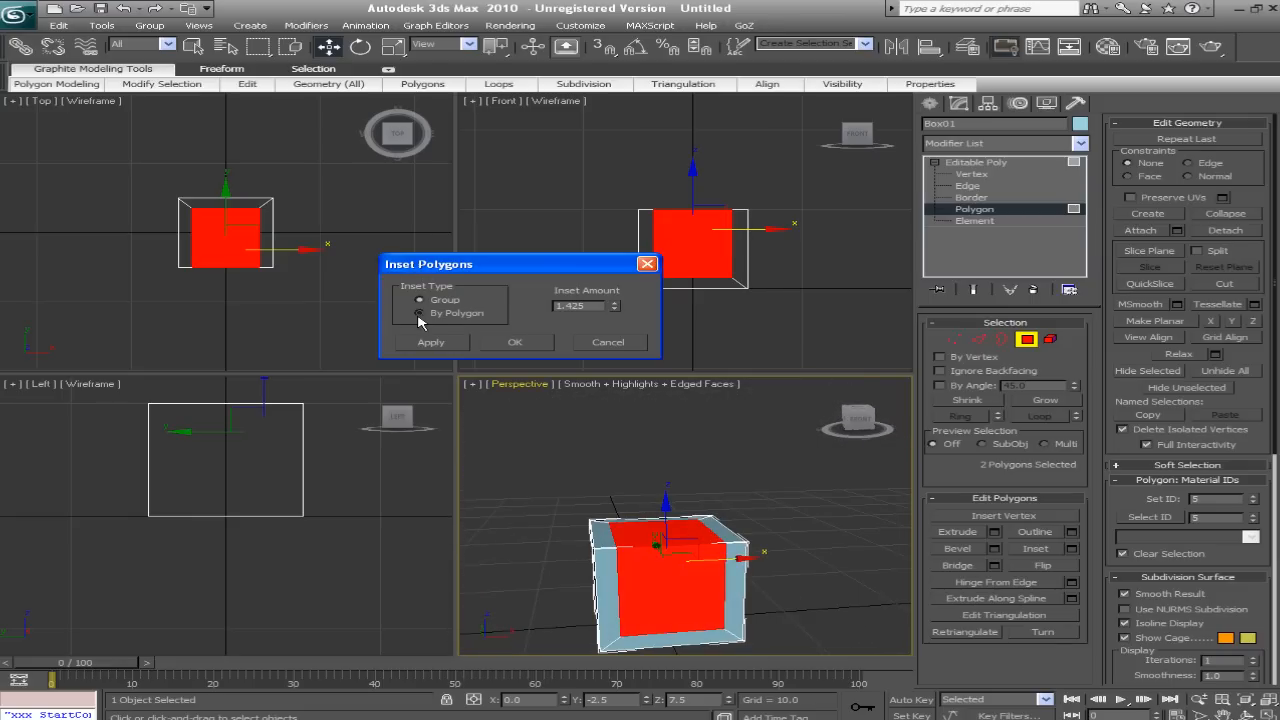
click(608, 340)
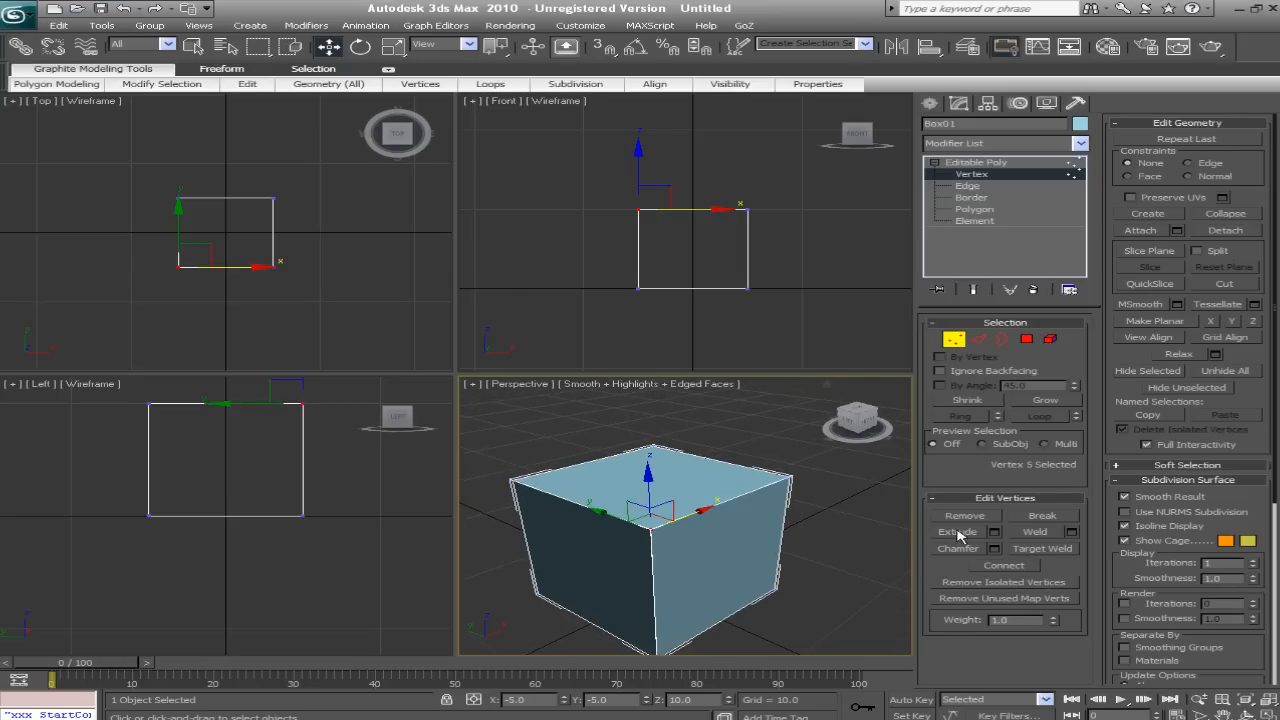
Preview a chamfer on a corner vertex, then cancel it leaving the cube unchanged
click(996, 548)
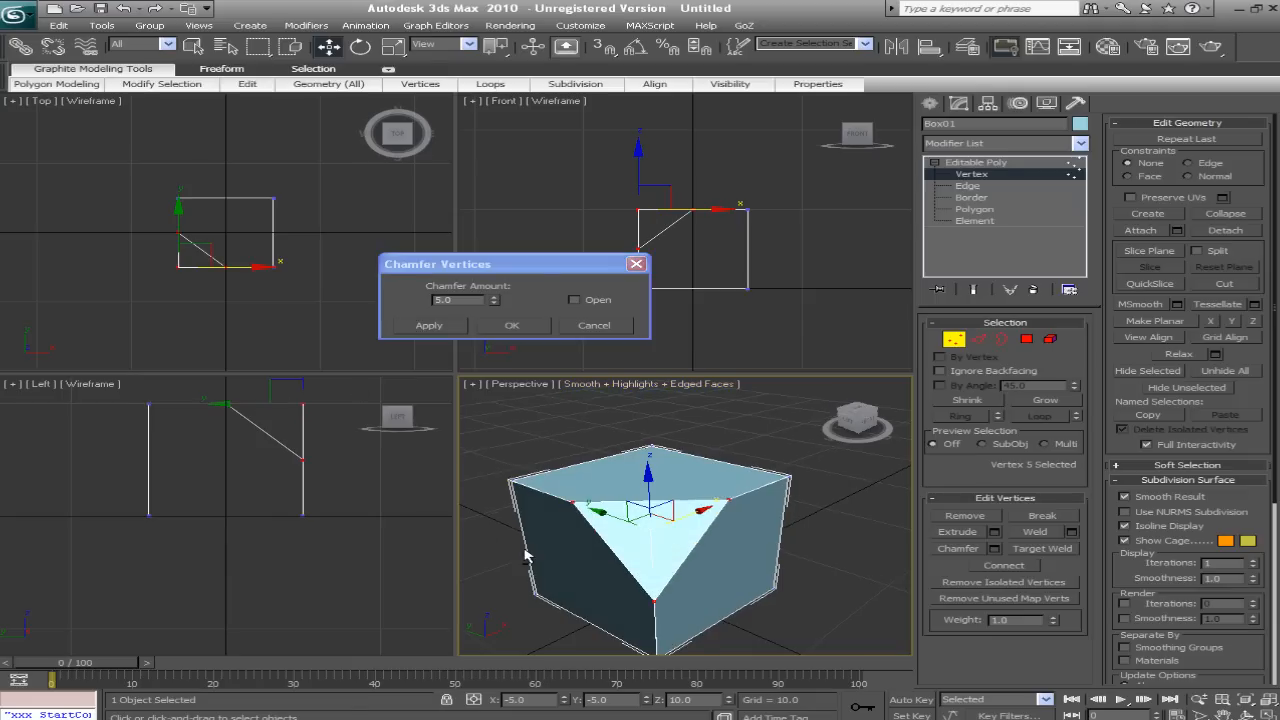
click(512, 324)
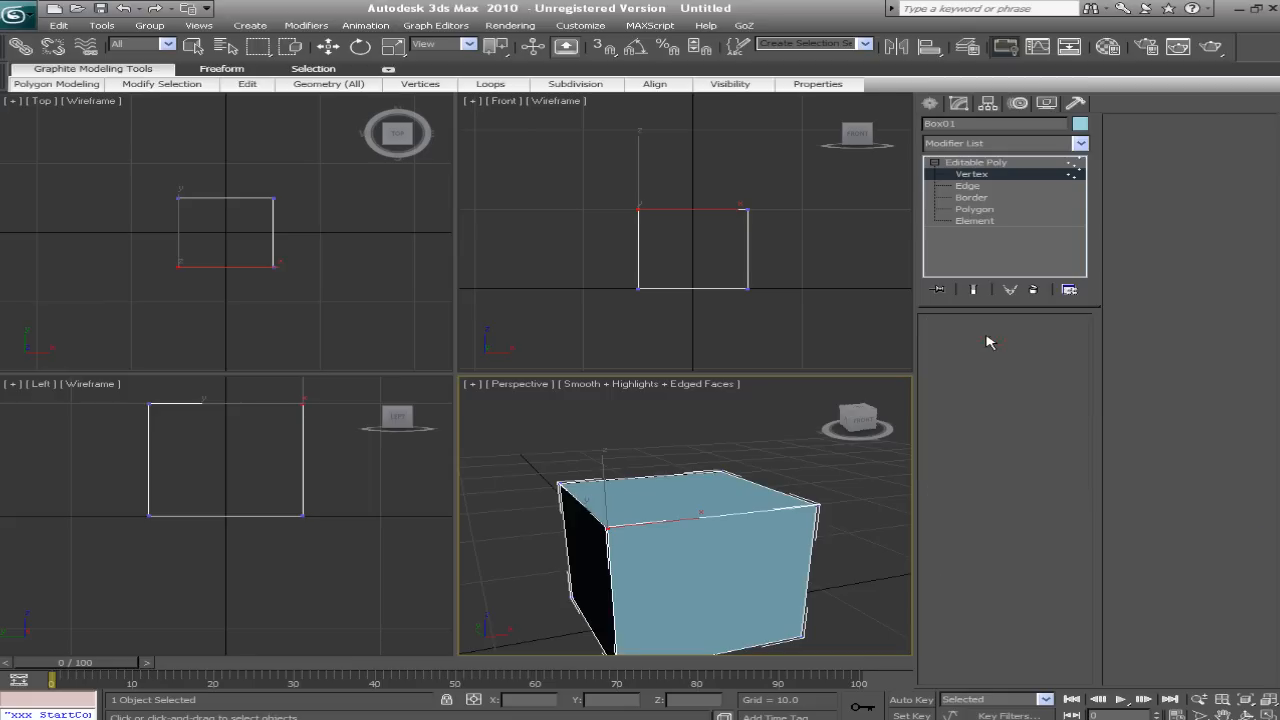
Preview a multi-segment rounded chamfer on the four top edges, then cancel it
click(968, 184)
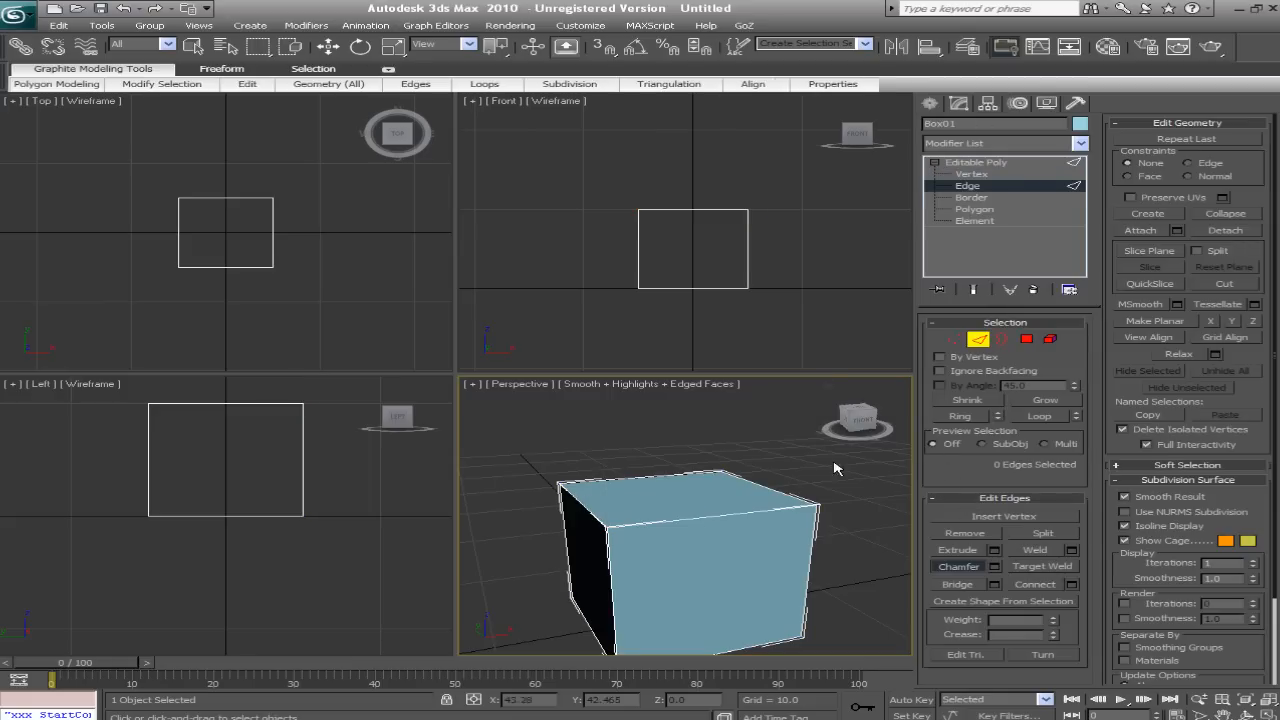
click(596, 516)
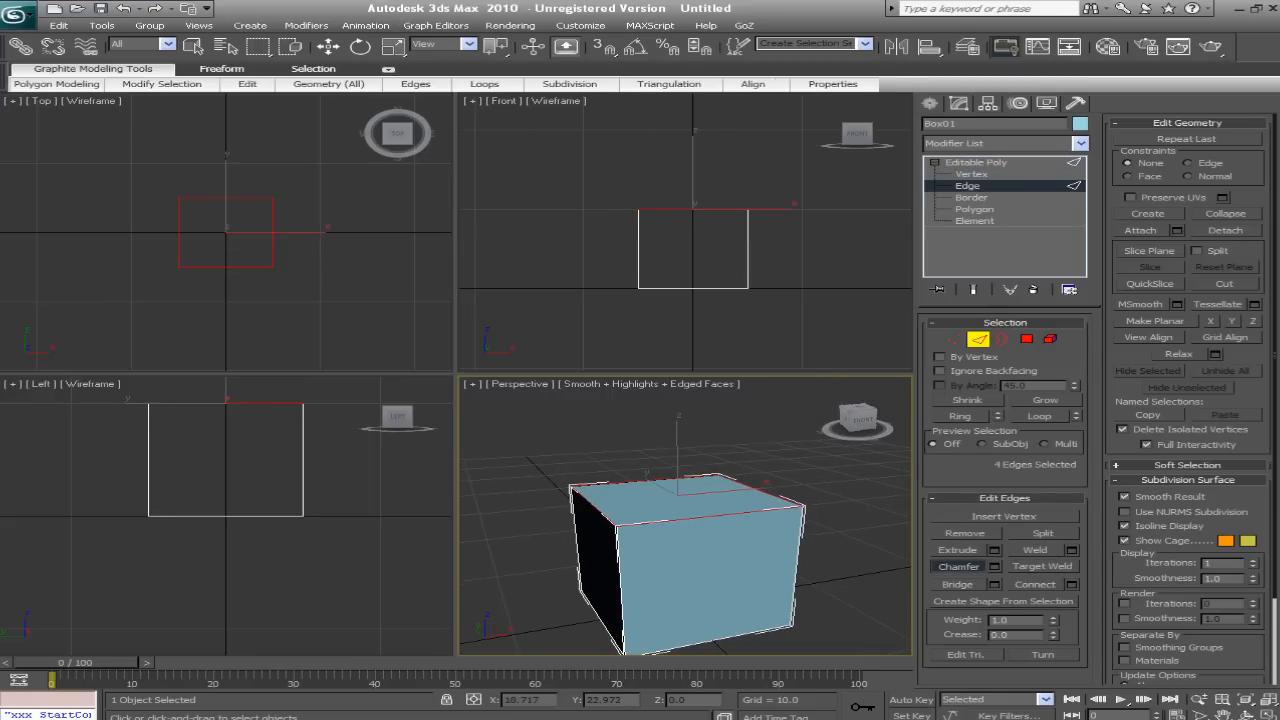
mouse_move(996, 568)
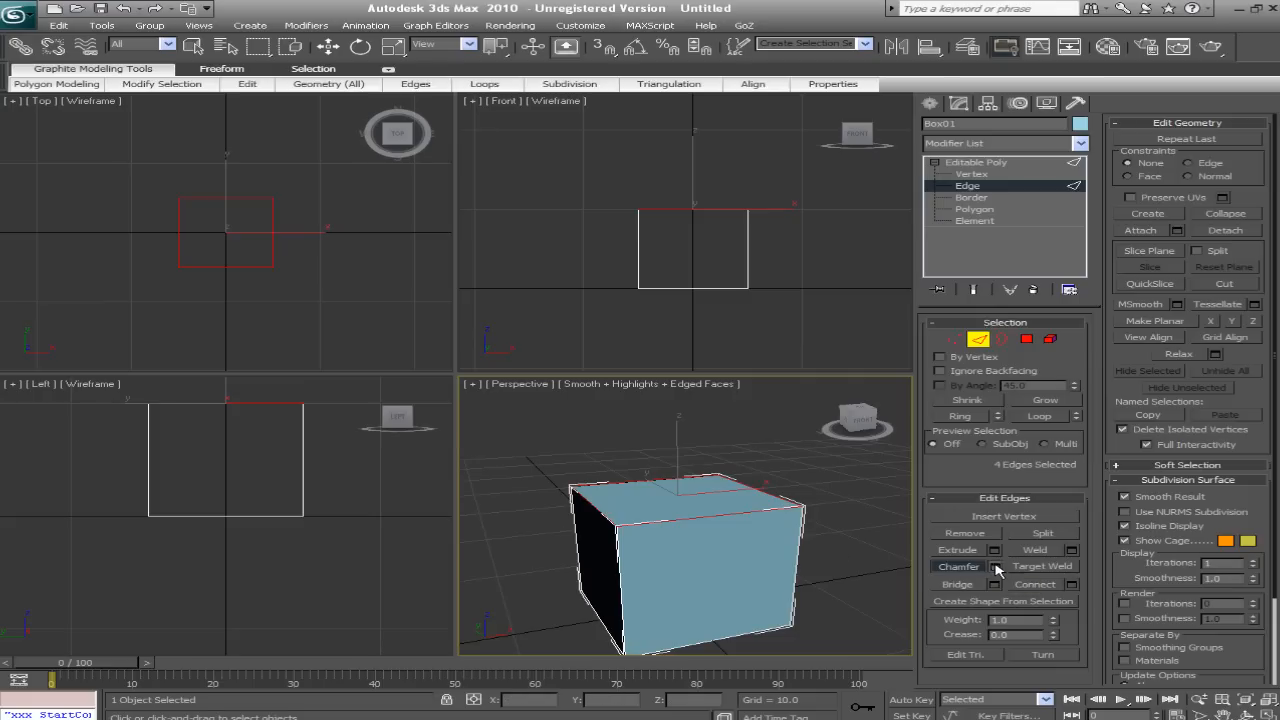
click(994, 566)
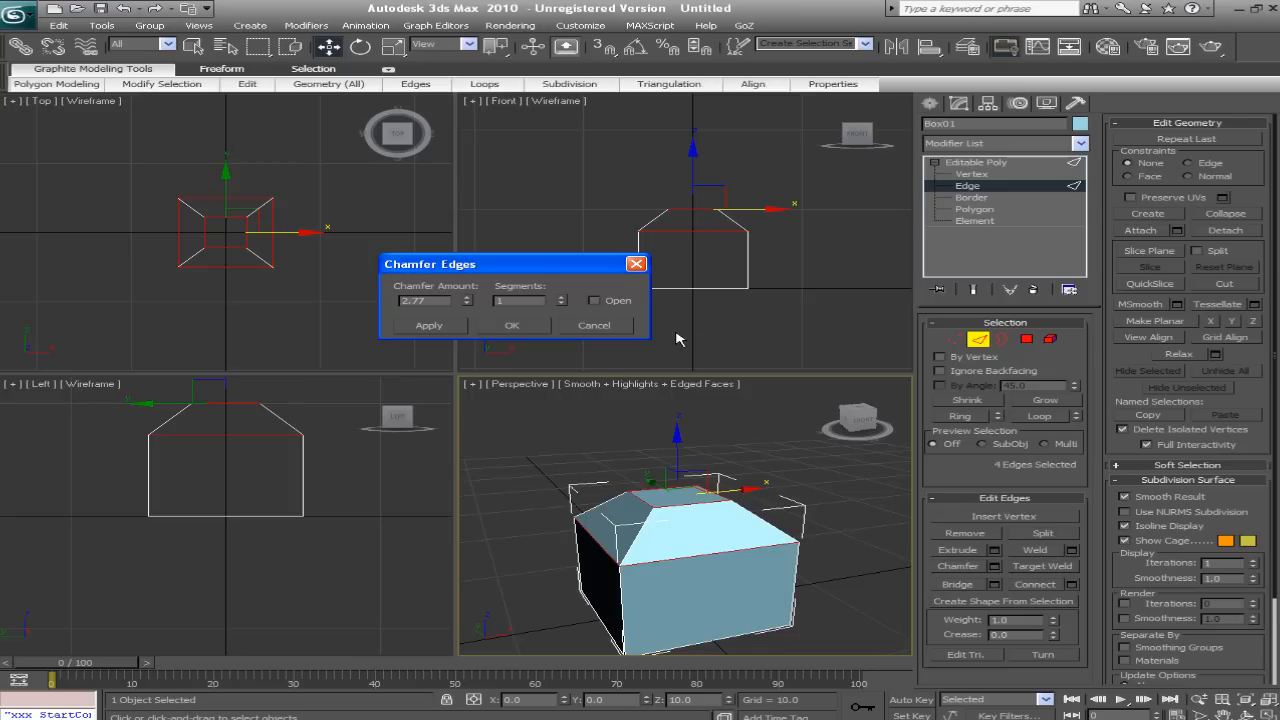
click(428, 324)
text(7)
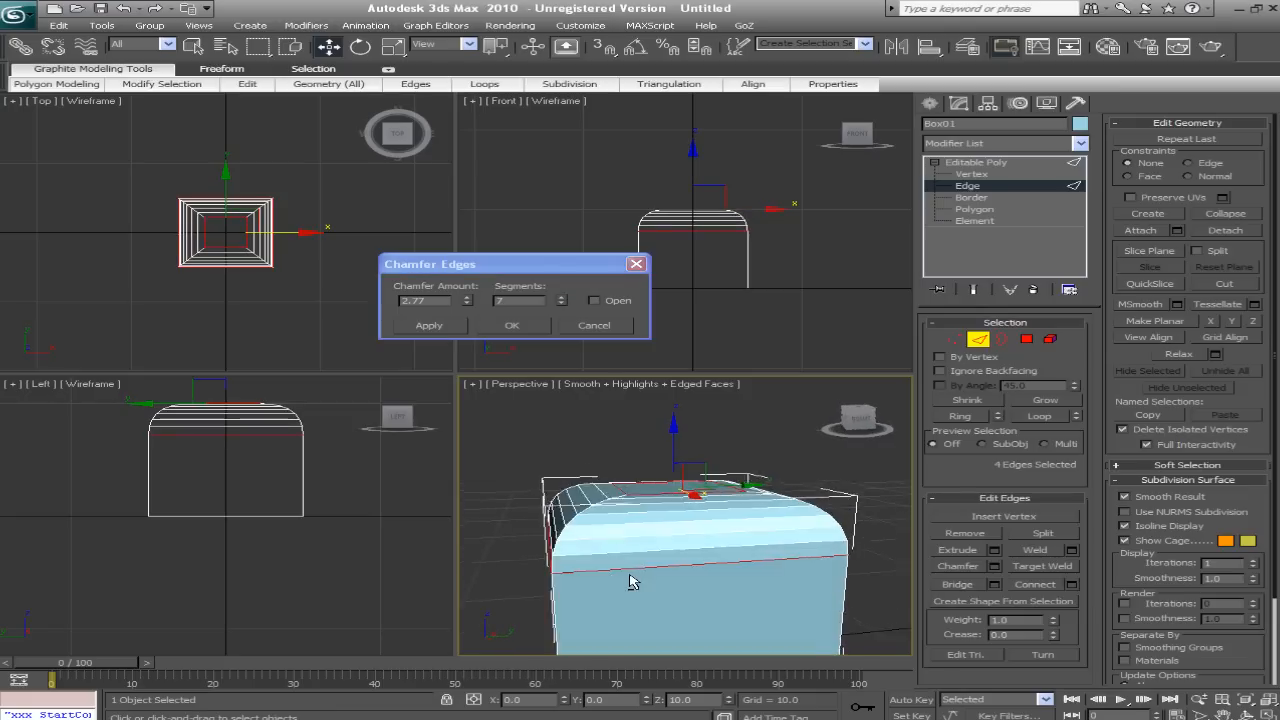
click(428, 324)
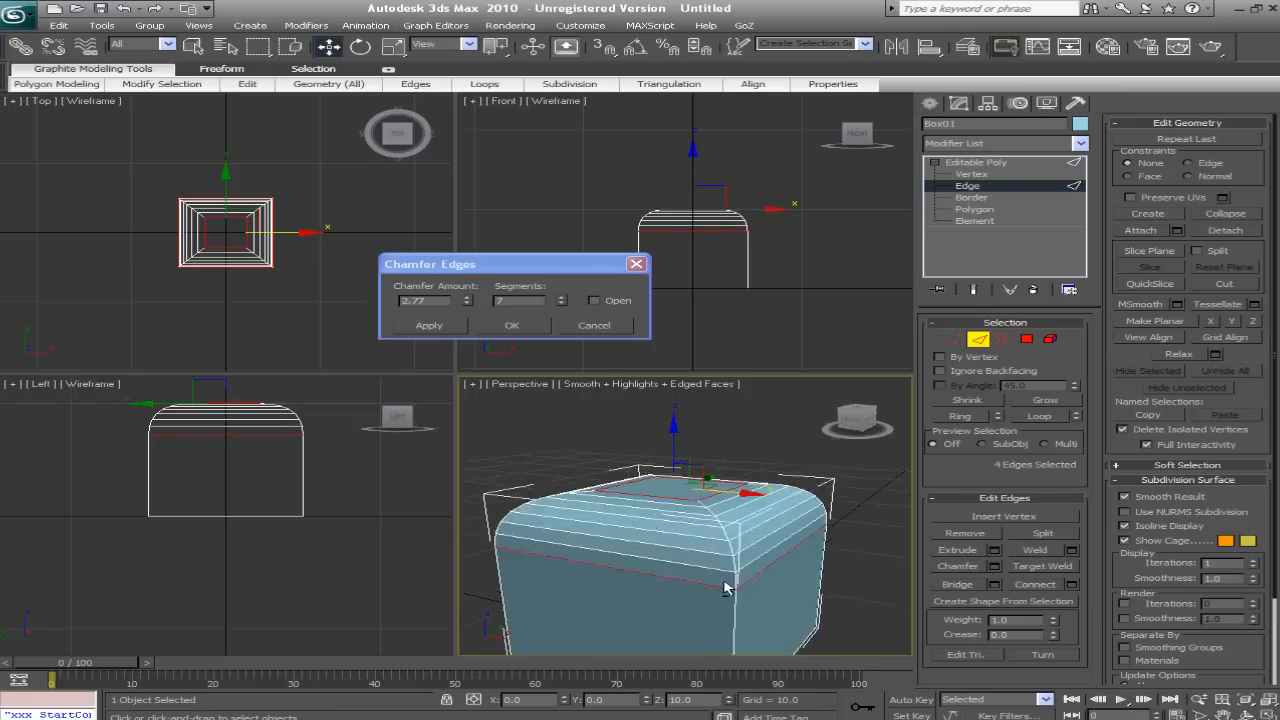
click(594, 324)
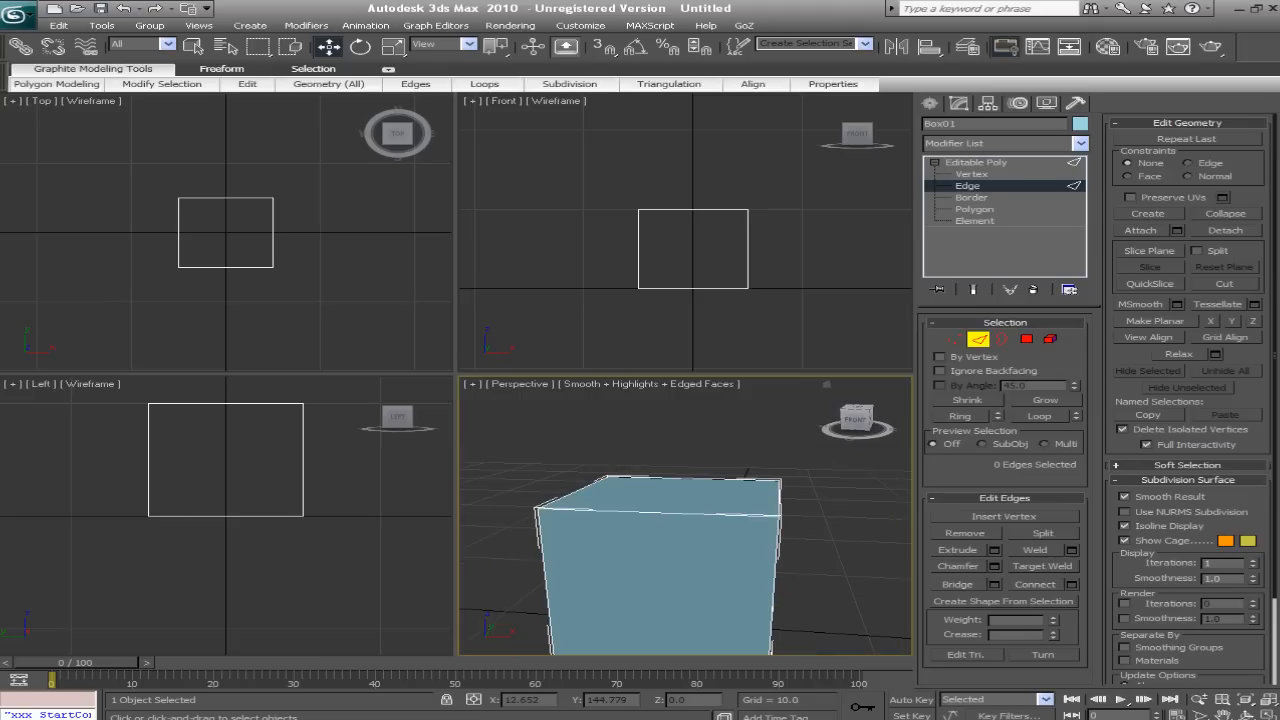
drag(684, 540, 656, 528)
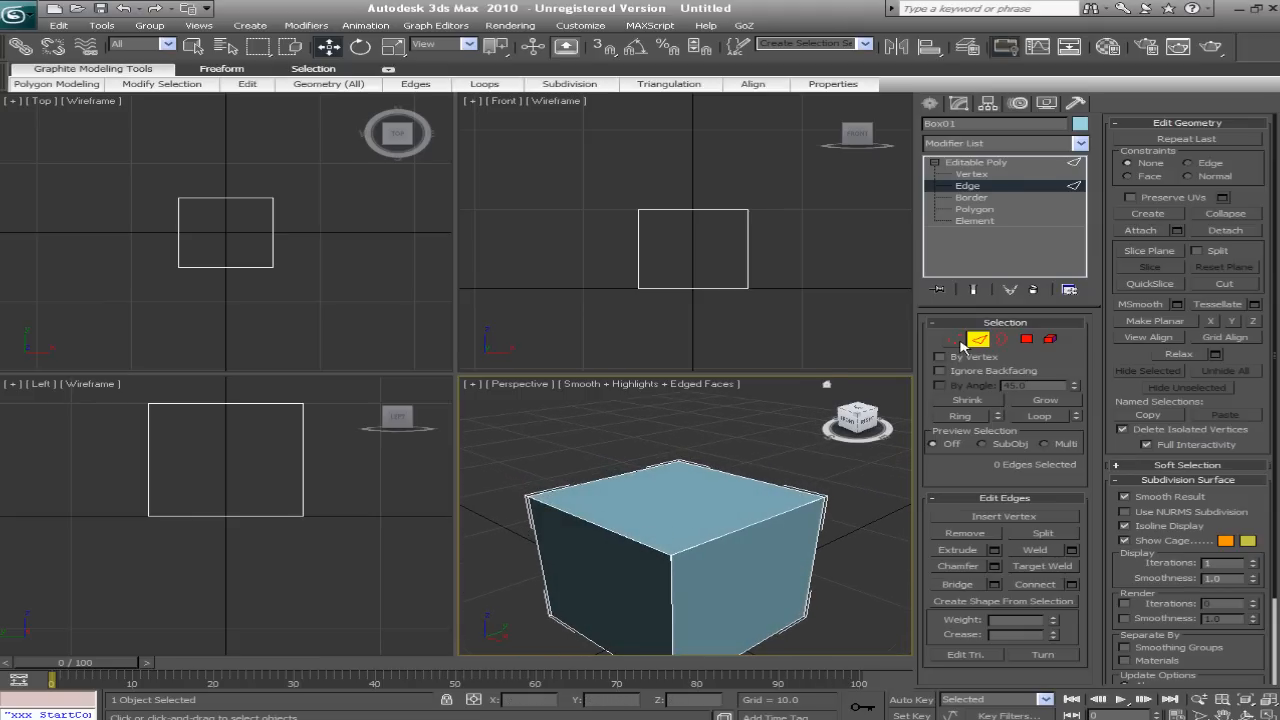
mouse_move(996, 348)
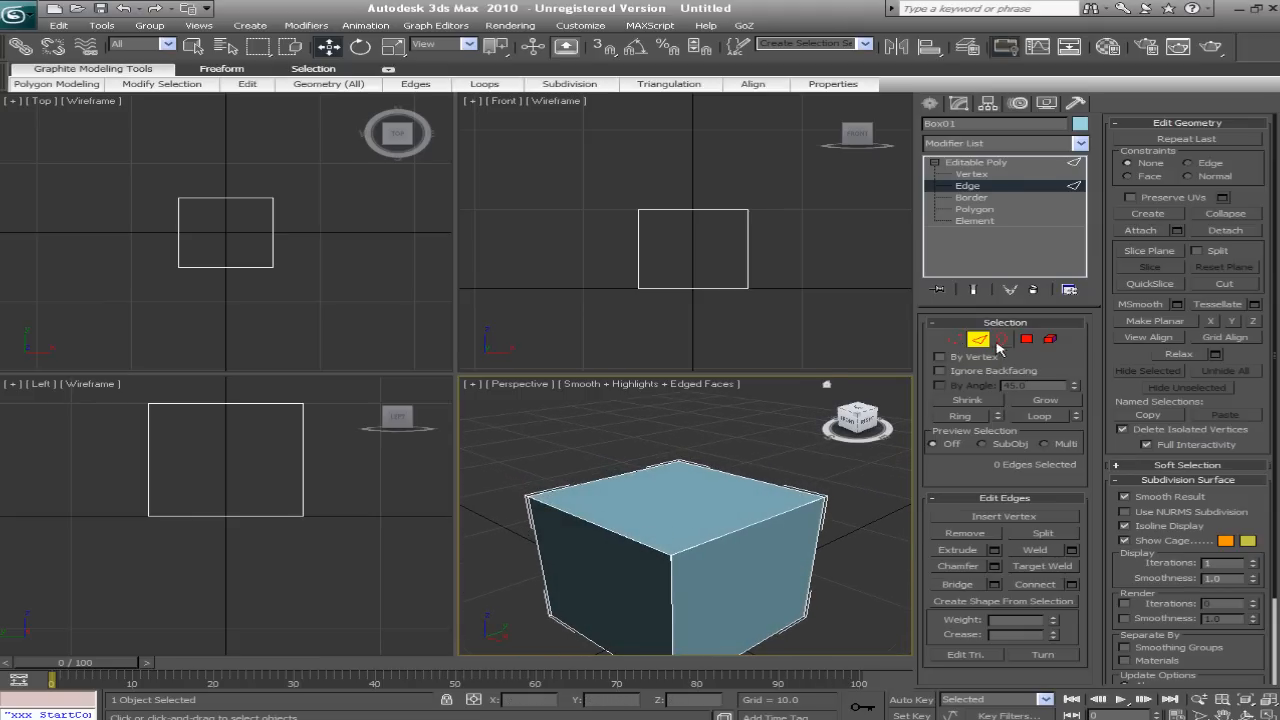